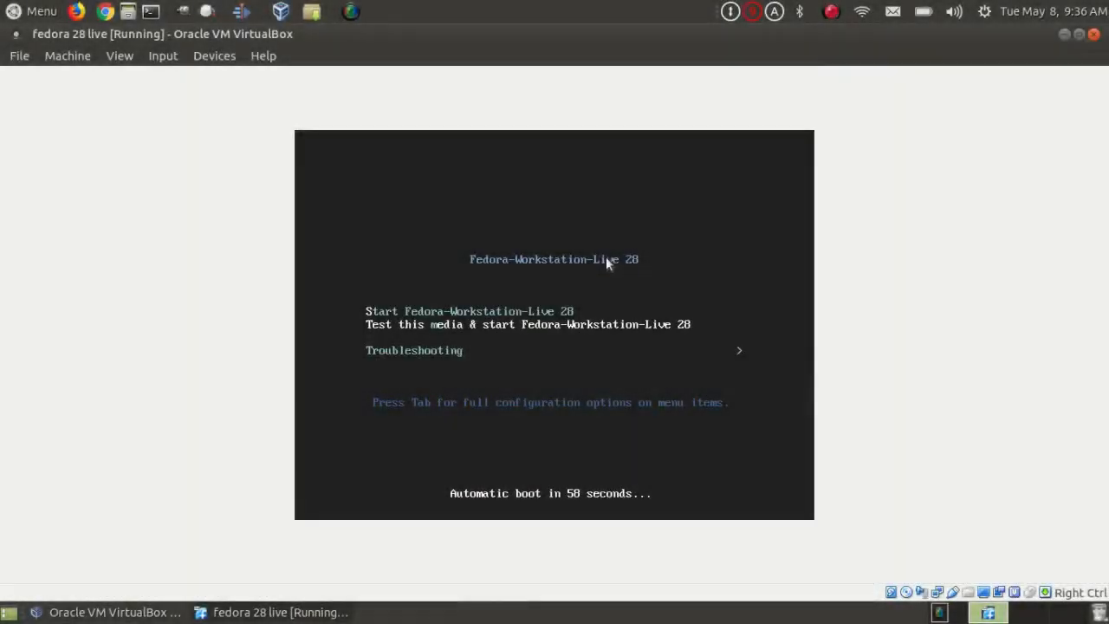
mouse_move(774, 293)
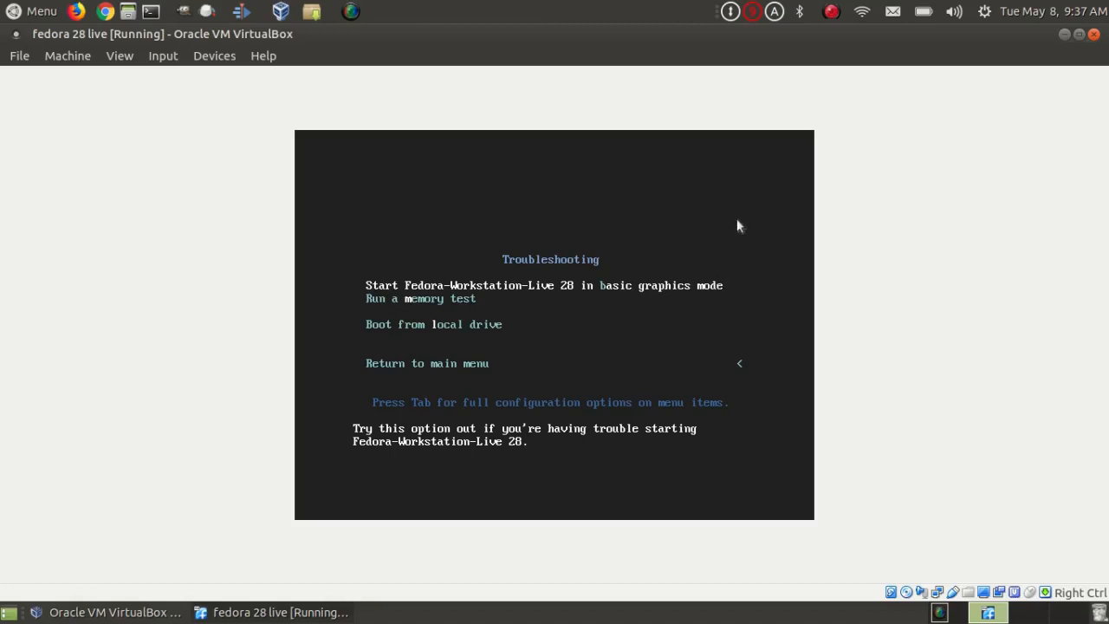
mouse_move(737, 241)
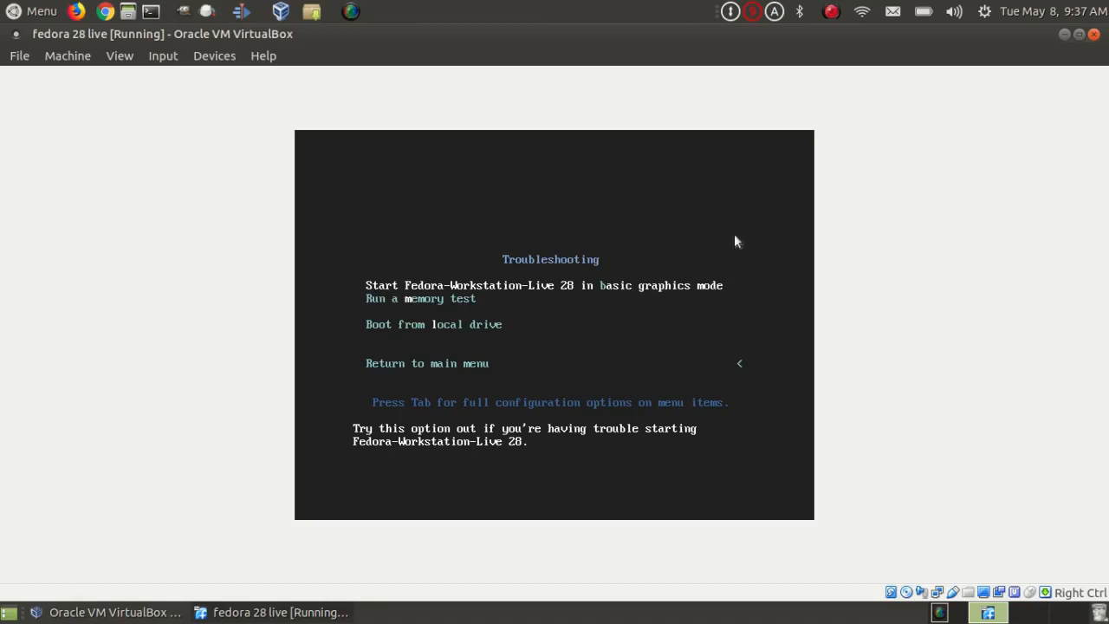
mouse_move(735, 253)
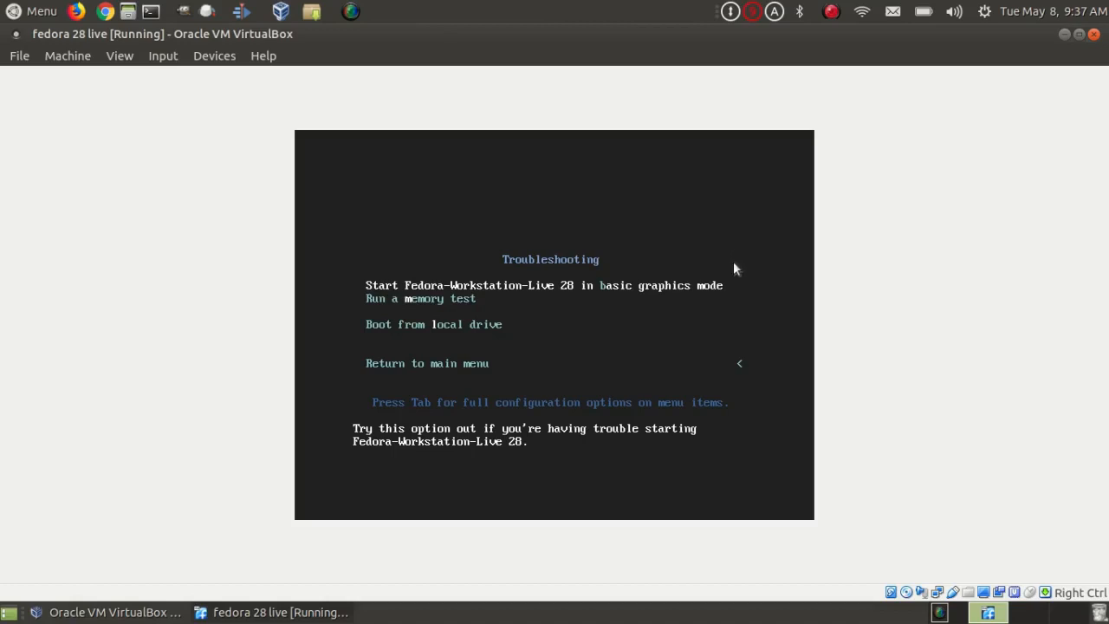
mouse_move(728, 293)
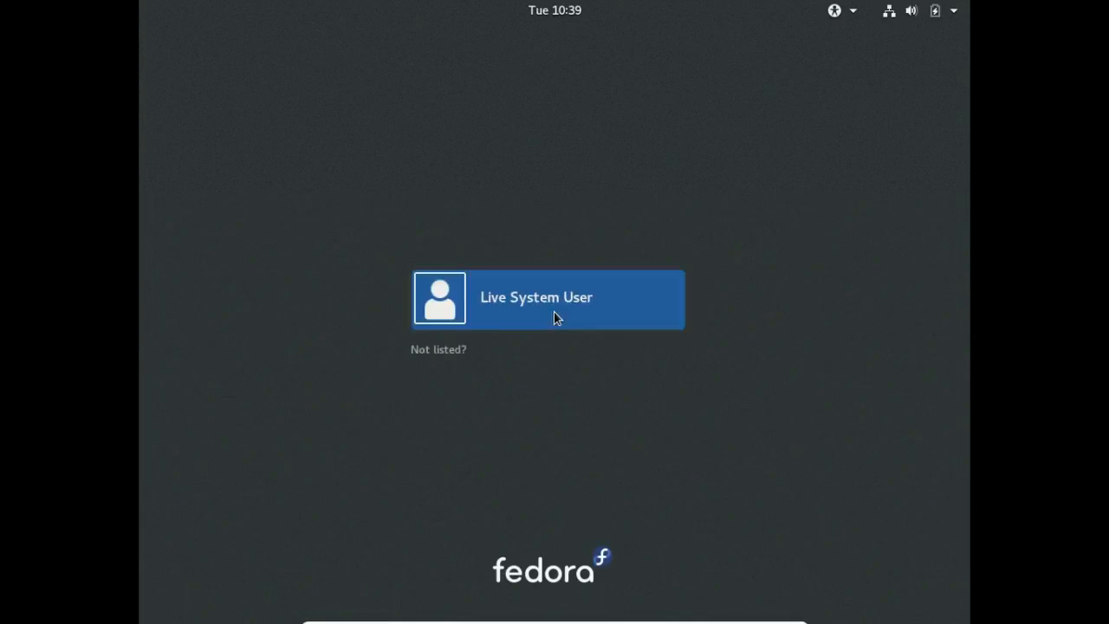
Log in as Live System User to reach the Welcome to Fedora window
click(555, 315)
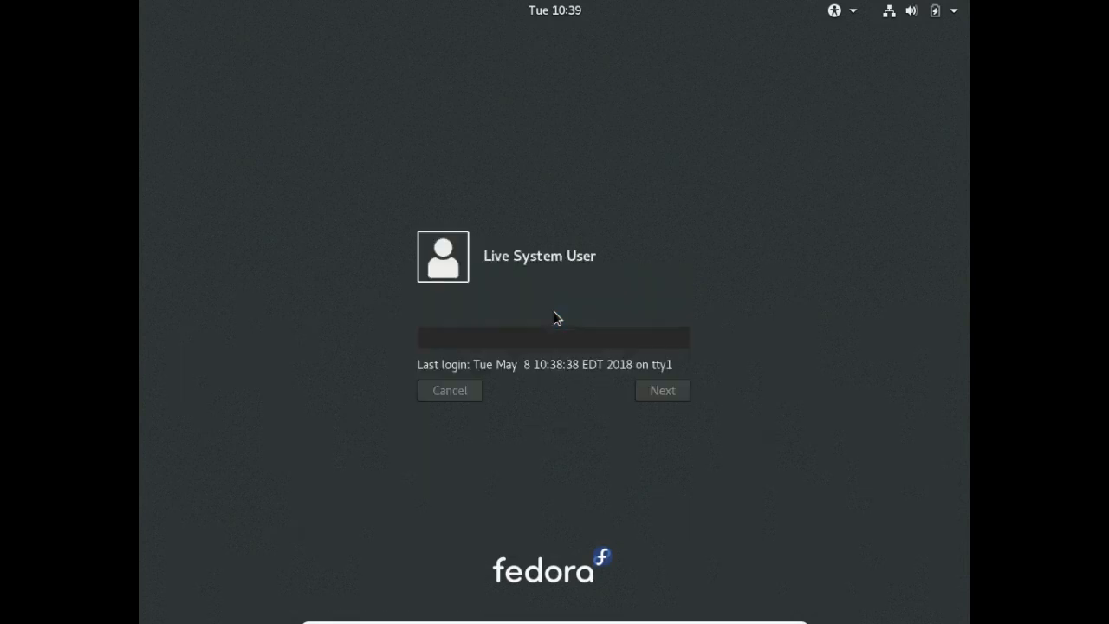
click(663, 390)
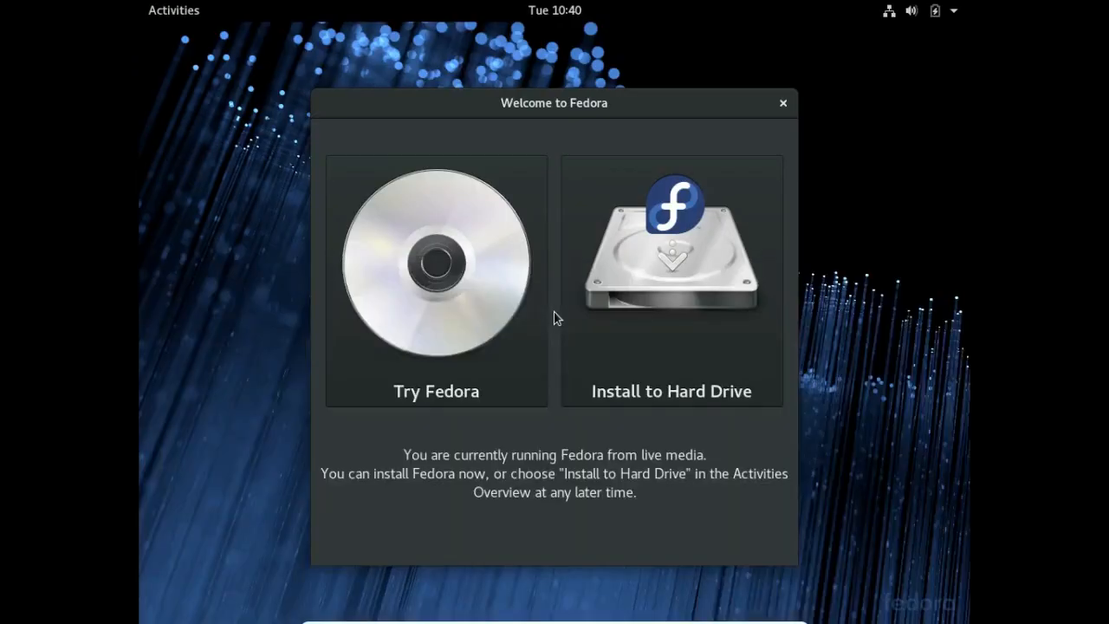
mouse_move(572, 355)
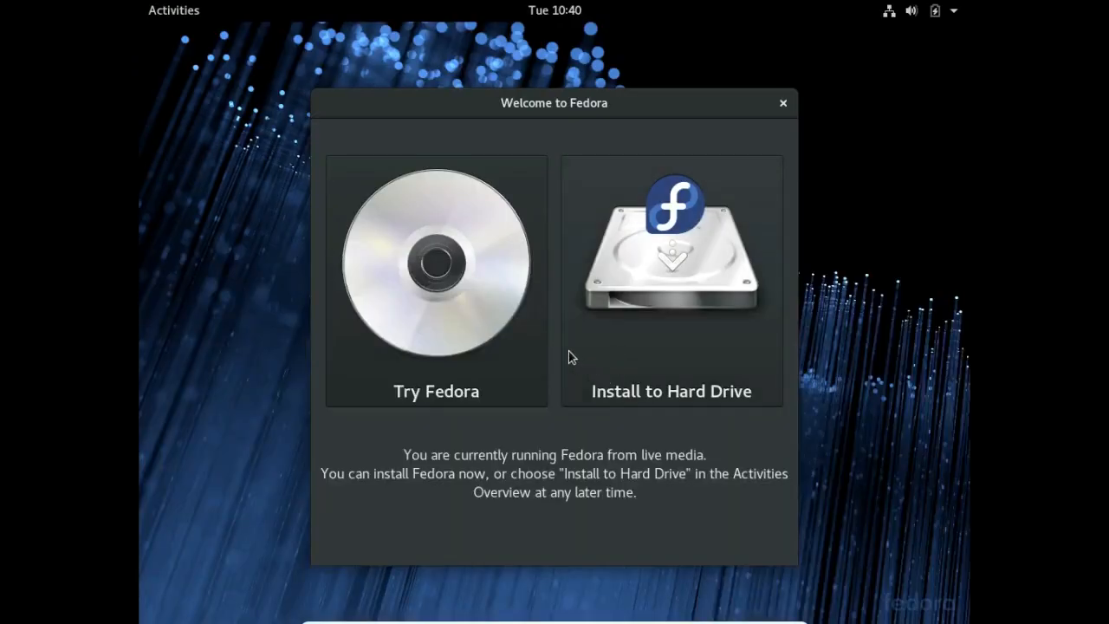
mouse_move(575, 387)
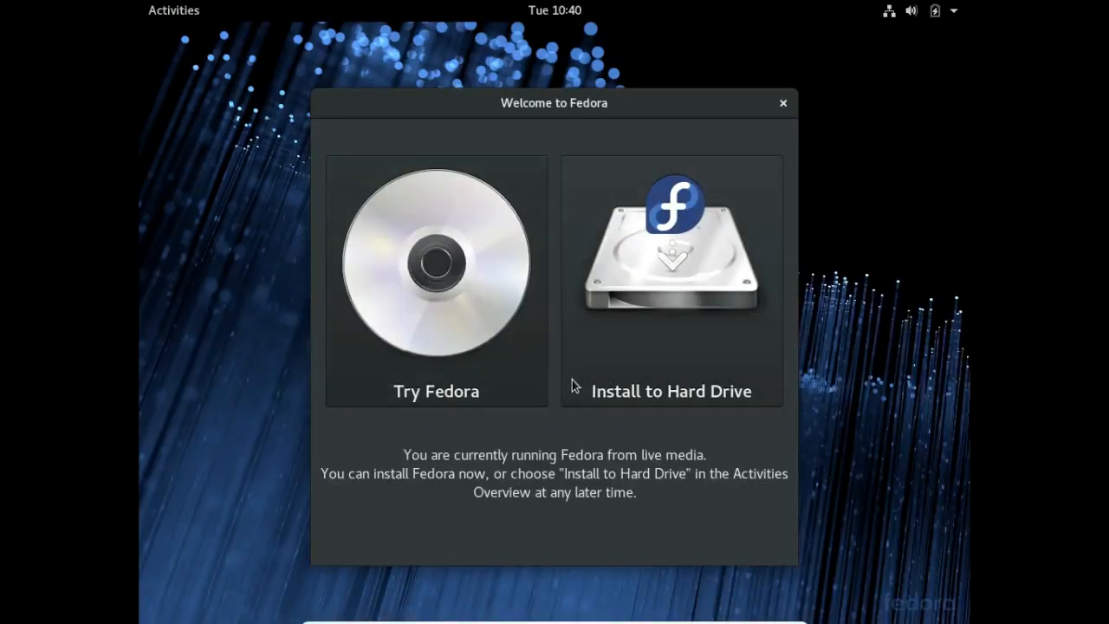
mouse_move(660, 389)
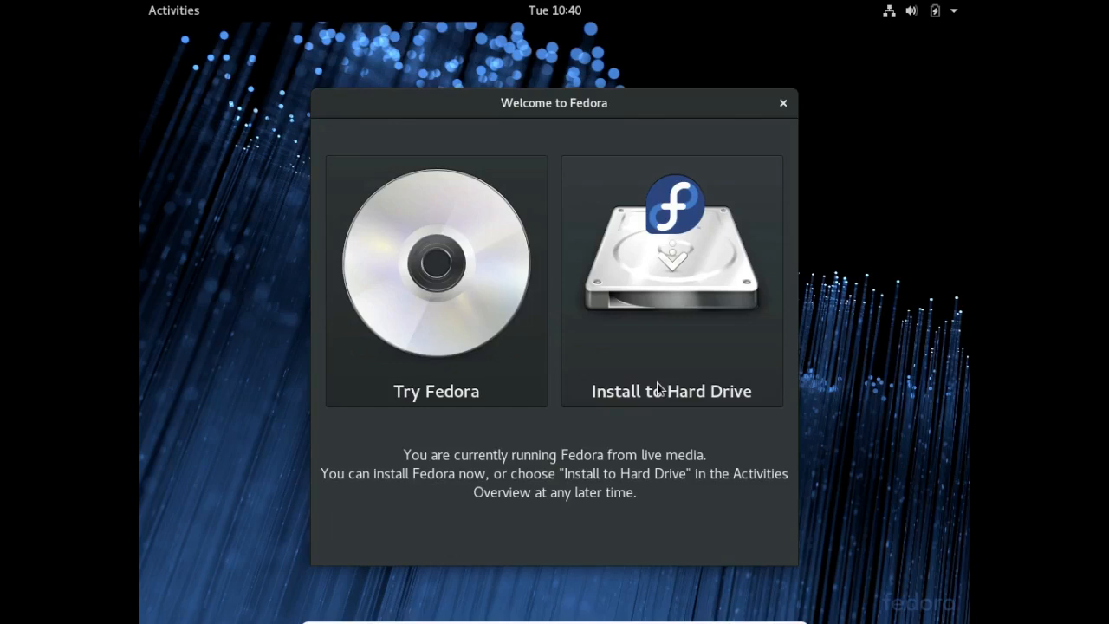
mouse_move(694, 376)
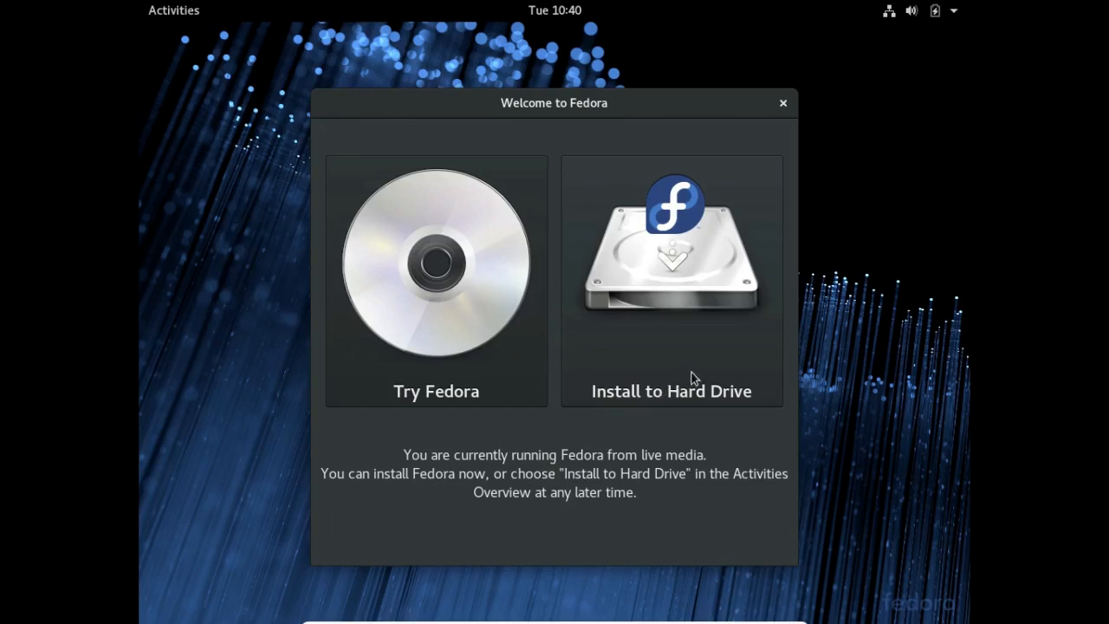
mouse_move(853, 117)
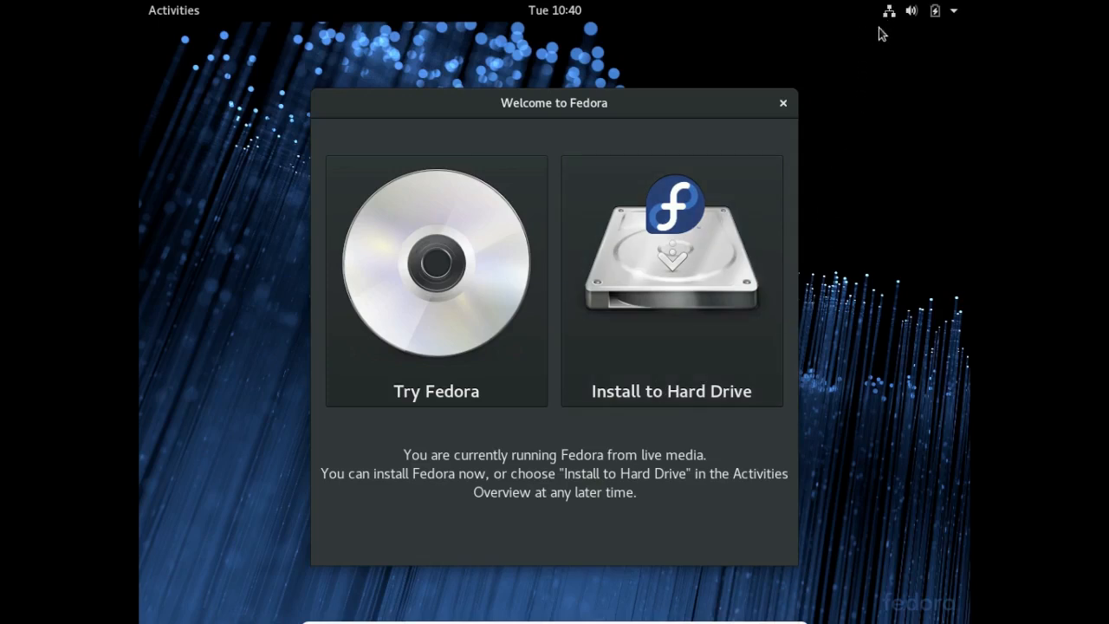
mouse_move(720, 260)
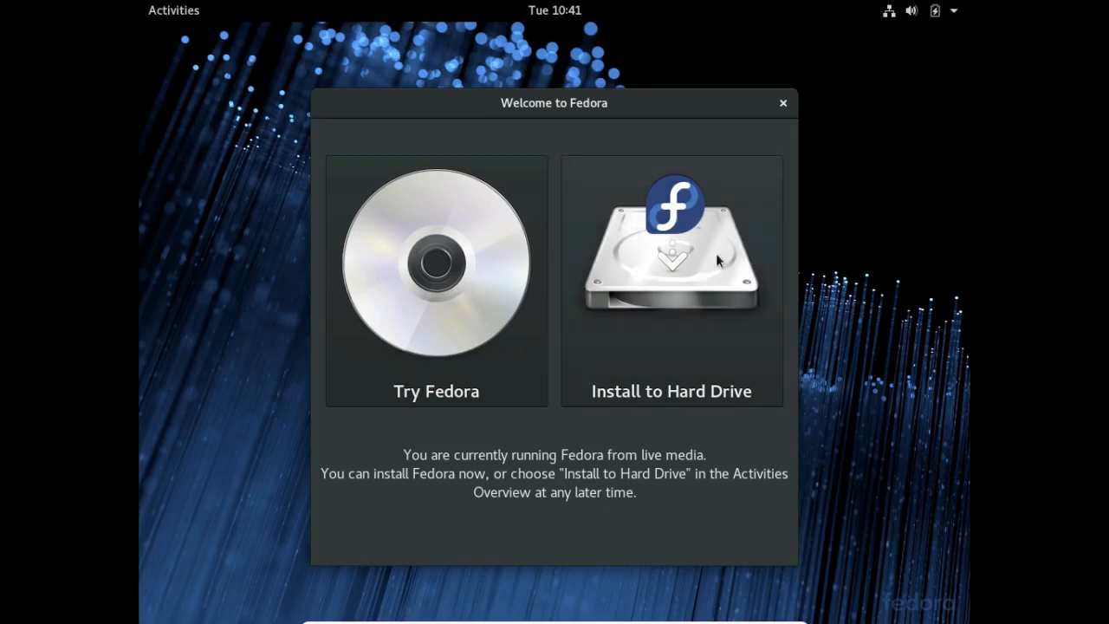
mouse_move(650, 400)
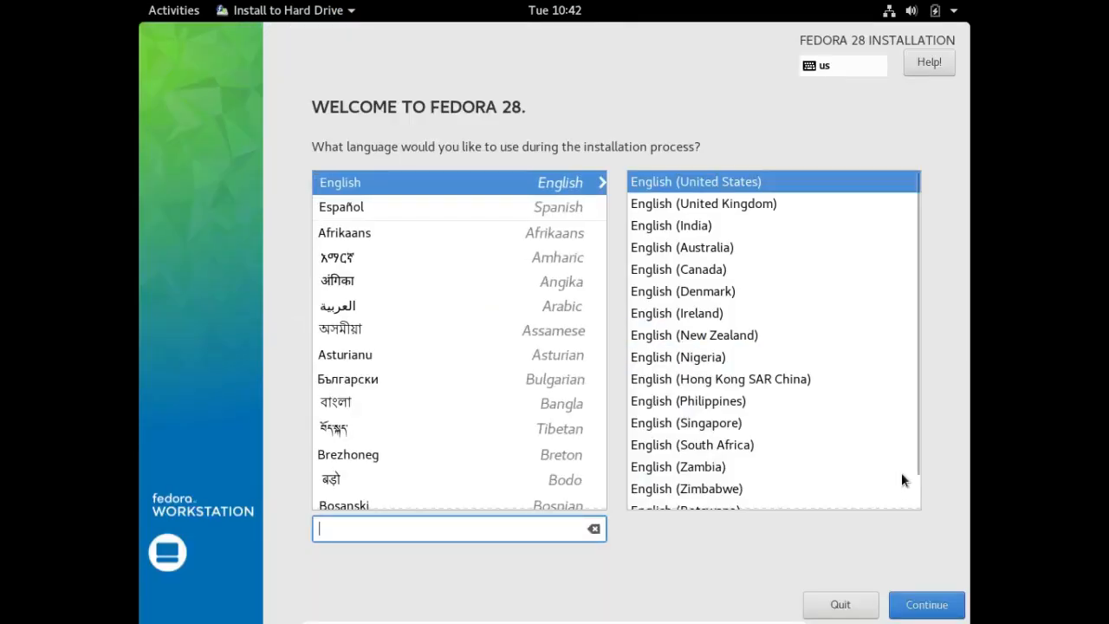
mouse_move(909, 520)
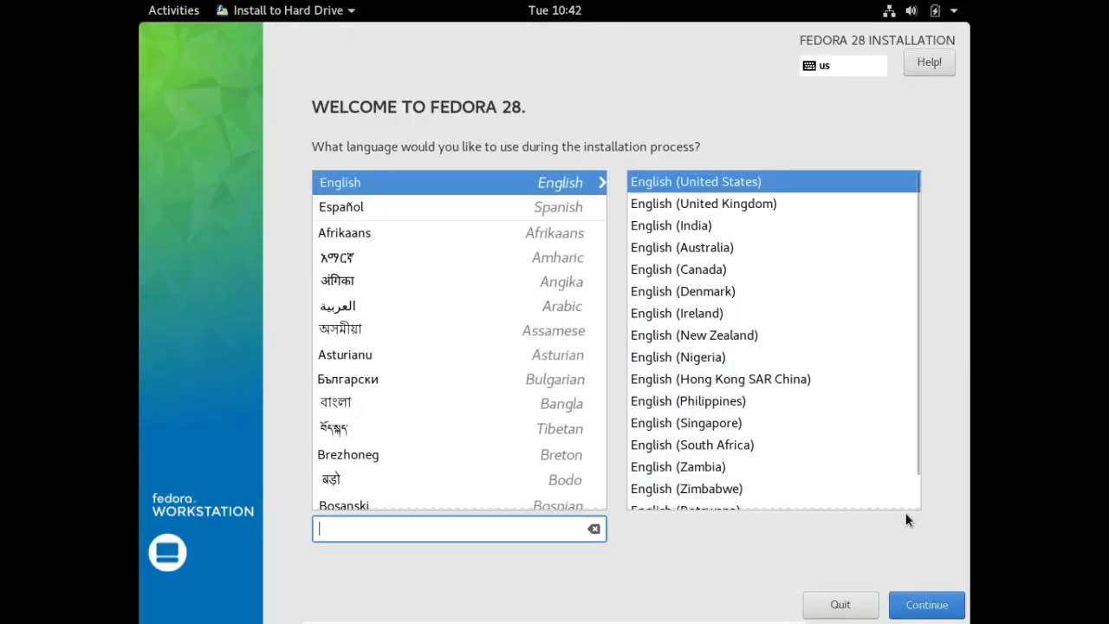
mouse_move(943, 583)
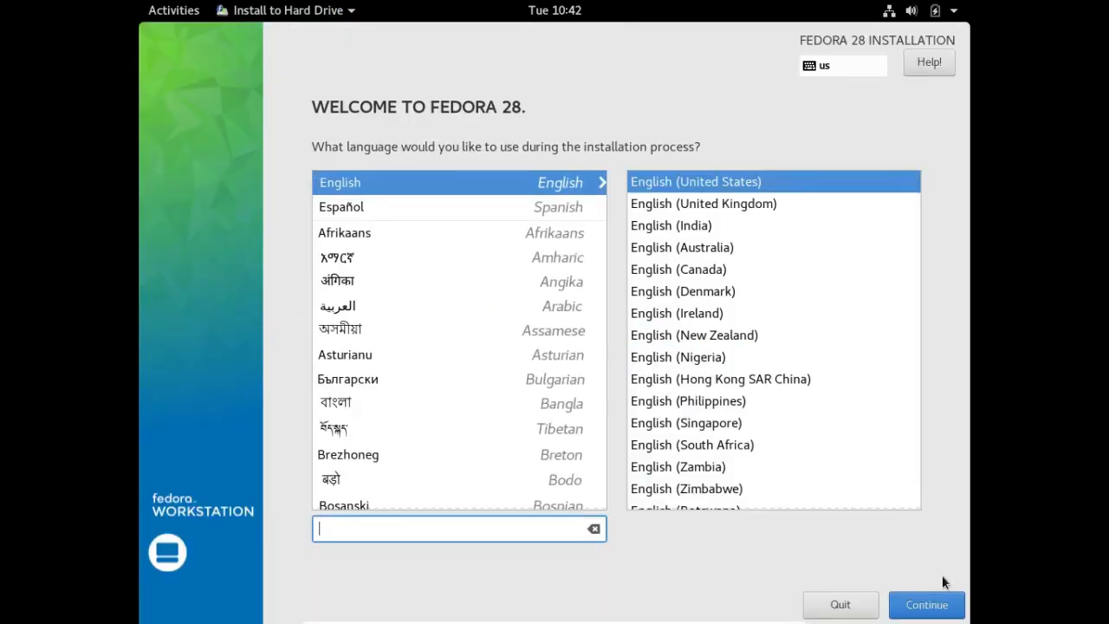
mouse_move(926, 604)
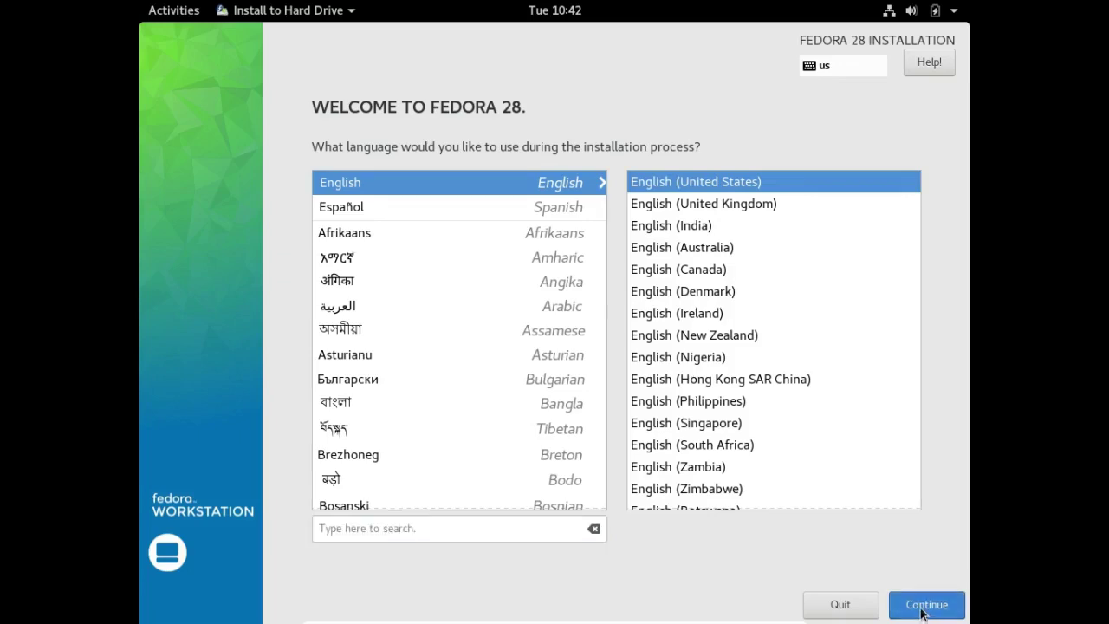
Keep English (United States) and continue to the Installation Summary
click(926, 605)
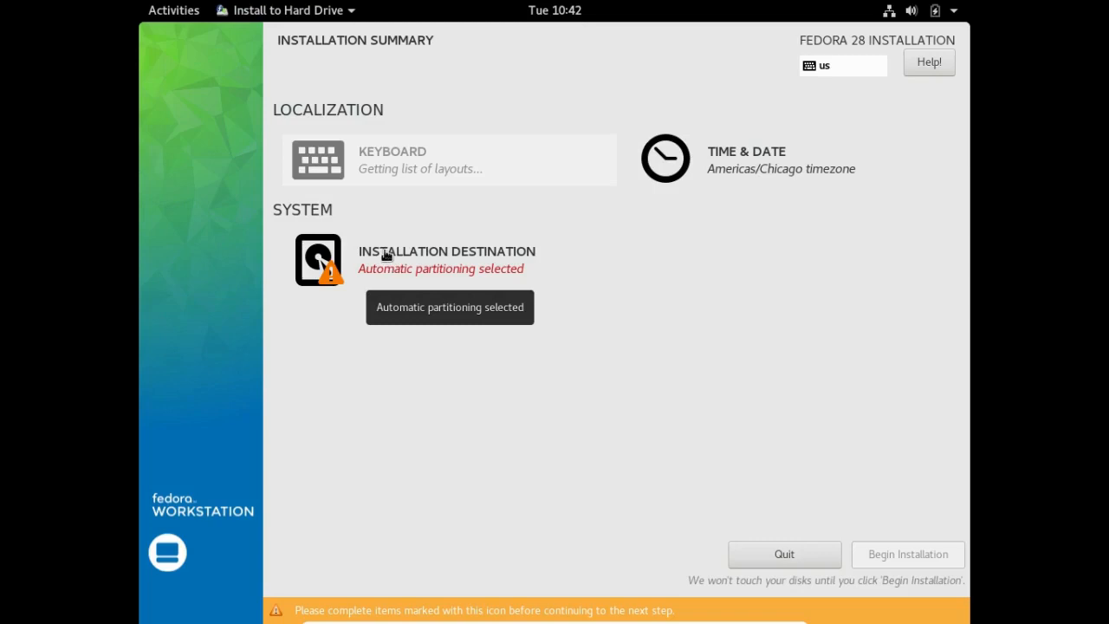
Choose Advanced Custom (Blivet-GUI) storage configuration in Installation Destination
click(317, 260)
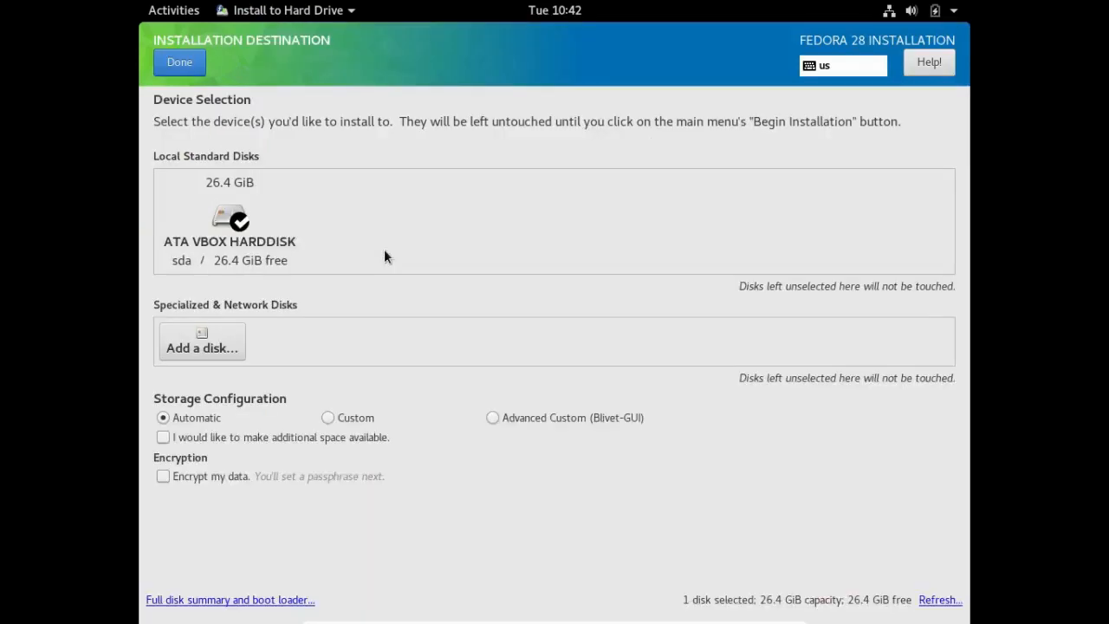
mouse_move(362, 224)
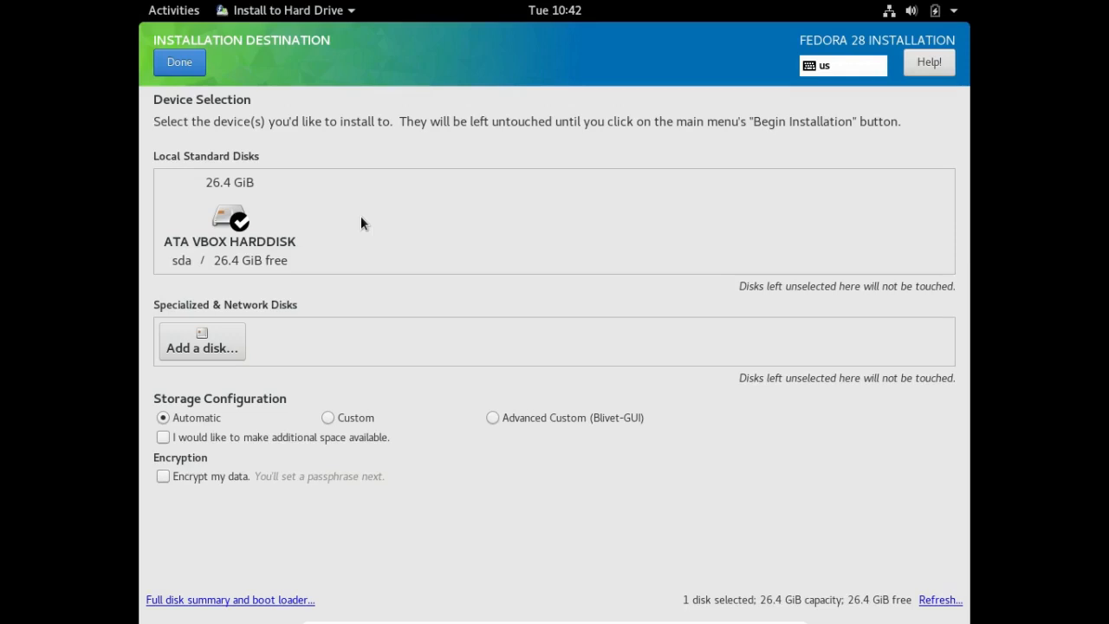
mouse_move(437, 215)
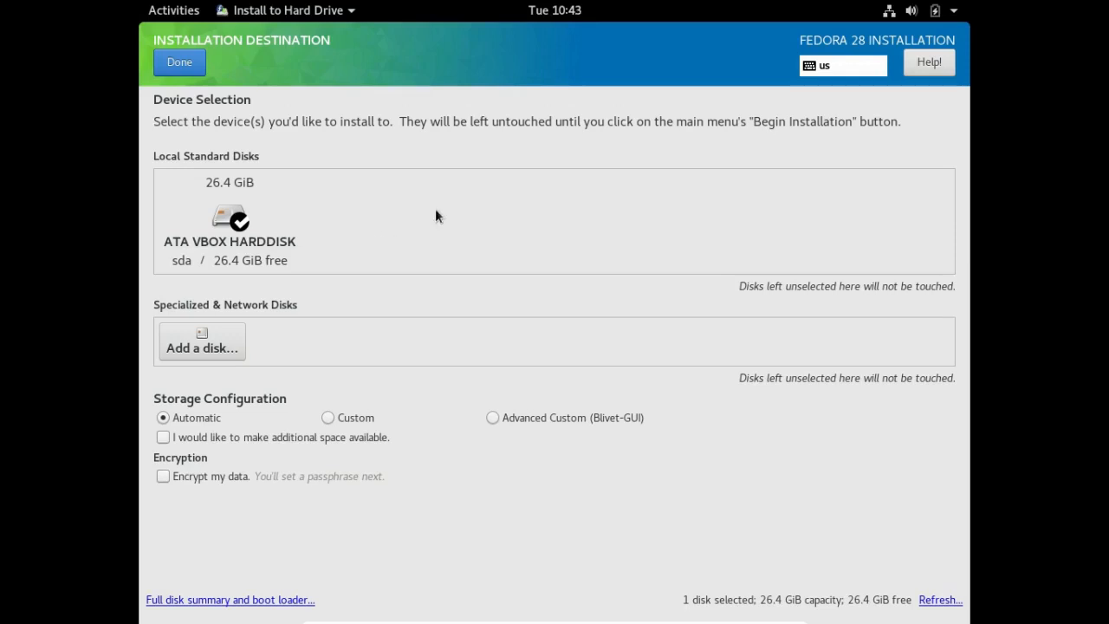
mouse_move(399, 250)
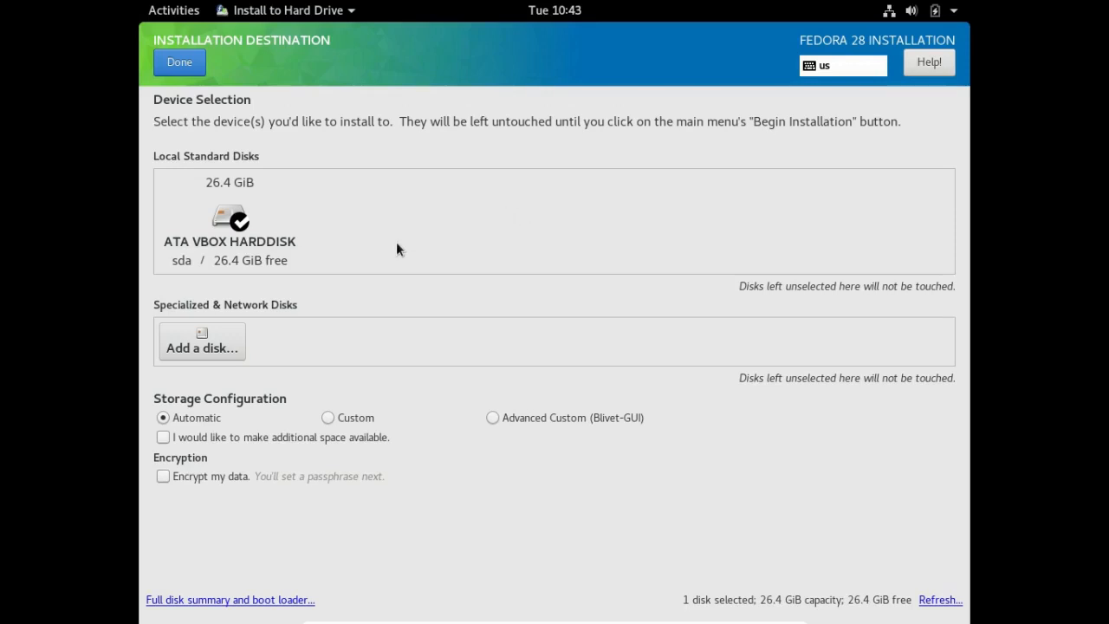
mouse_move(416, 418)
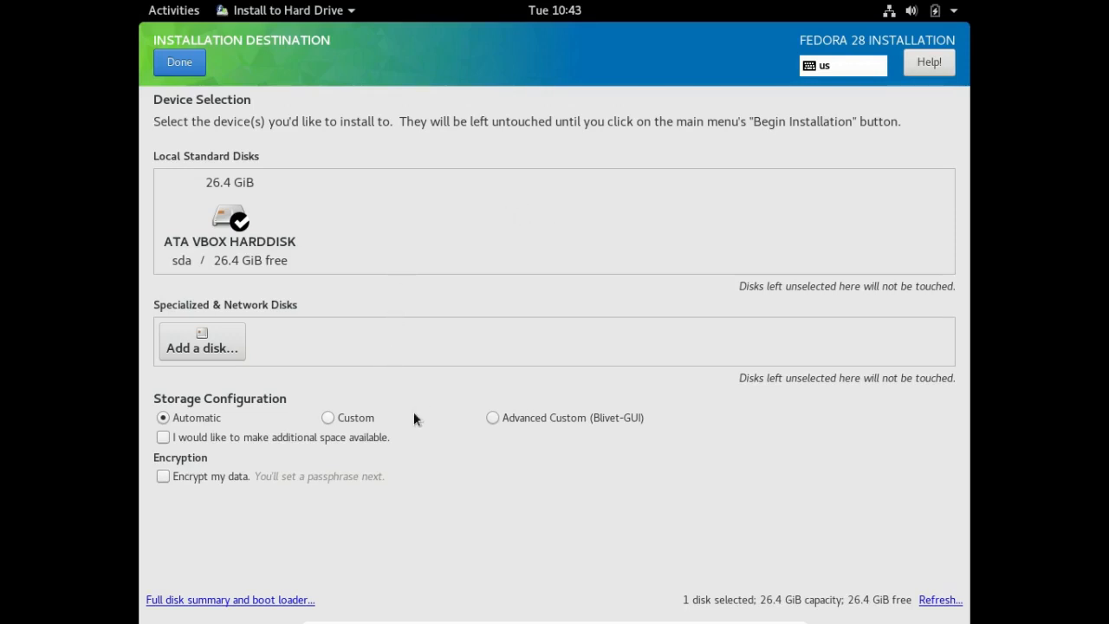
mouse_move(468, 426)
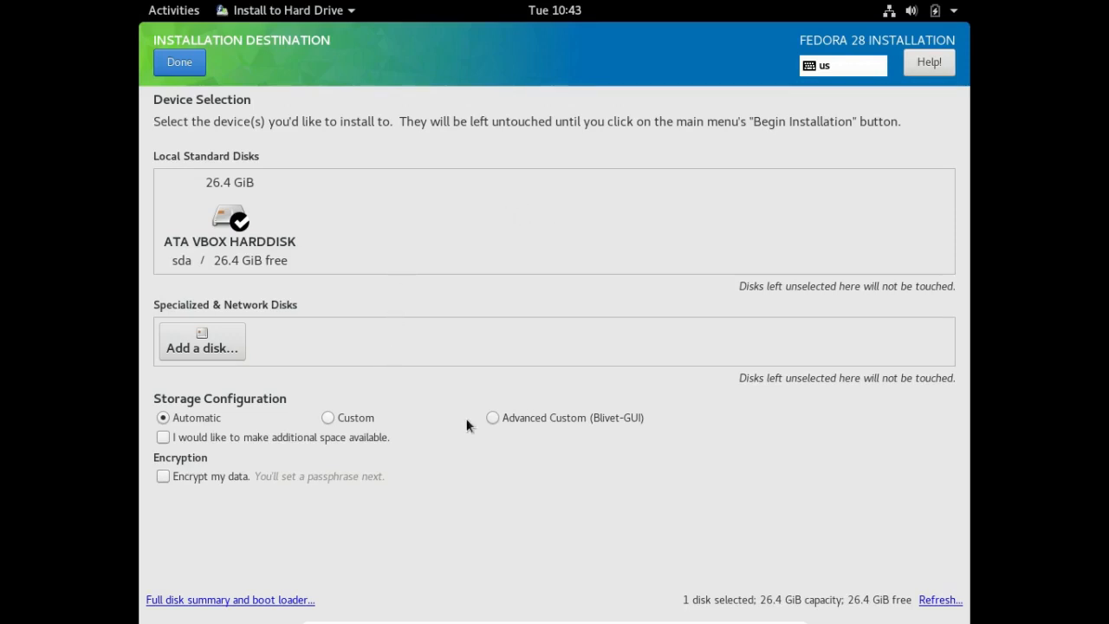
mouse_move(478, 430)
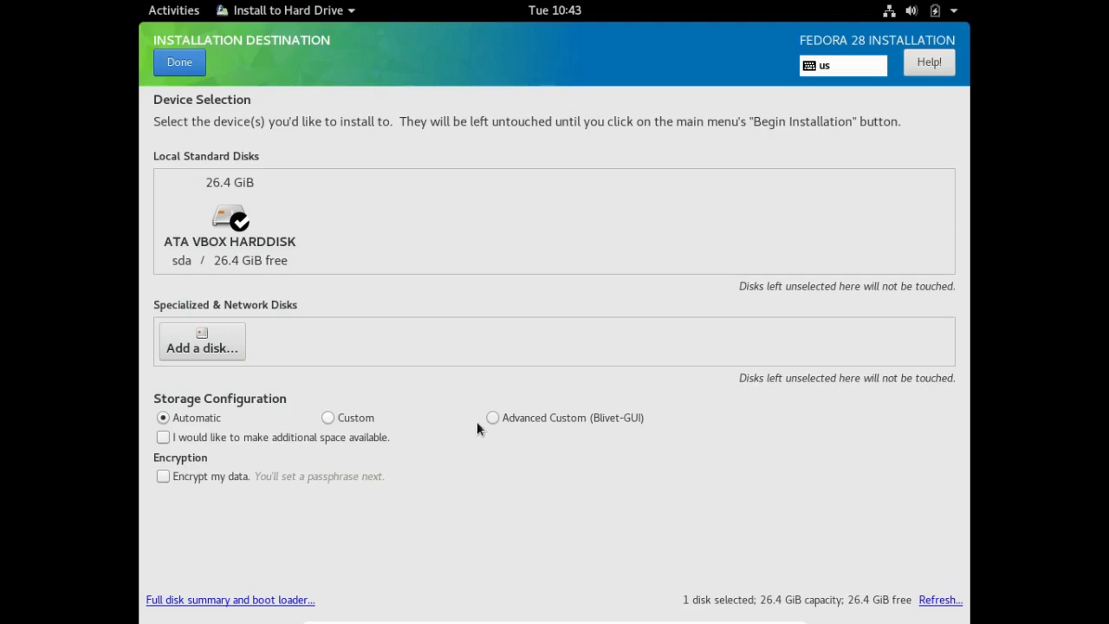
mouse_move(497, 423)
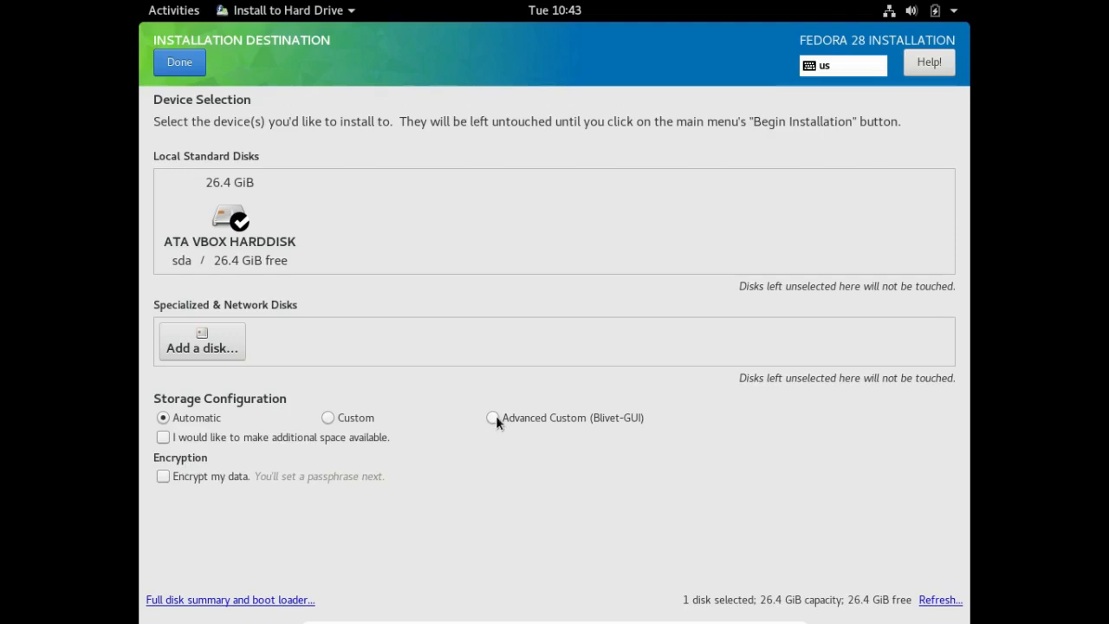
click(492, 418)
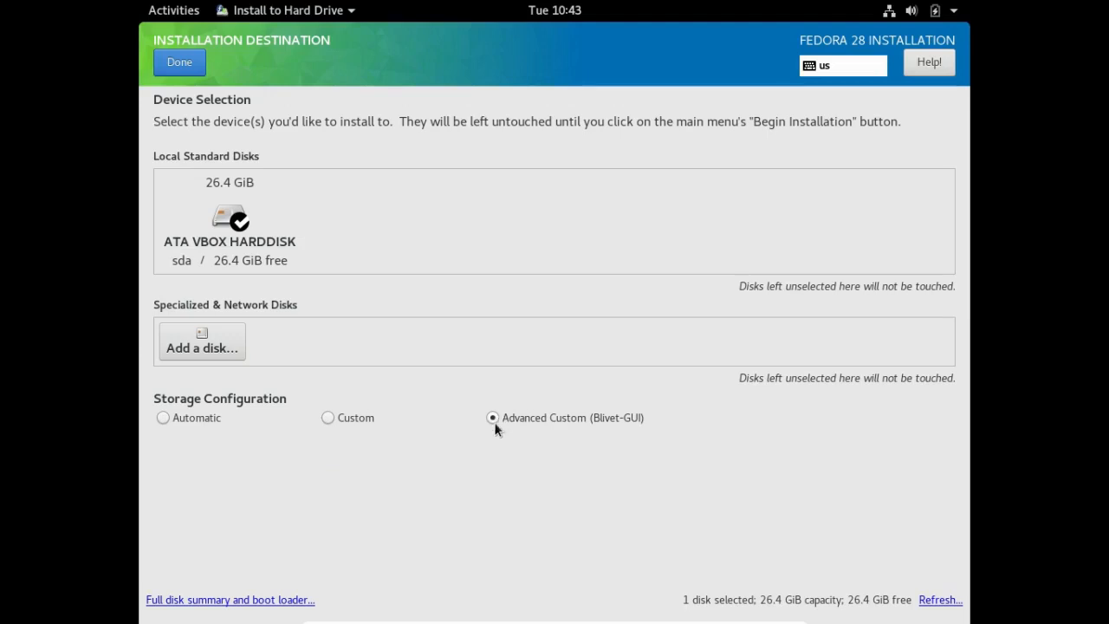
mouse_move(229, 600)
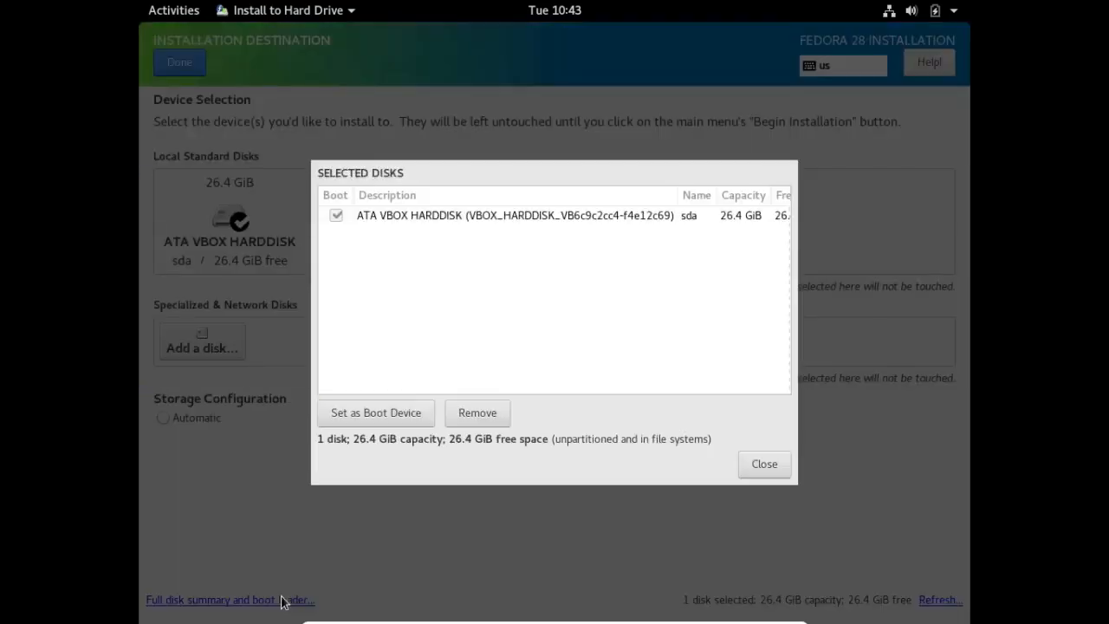
mouse_move(368, 501)
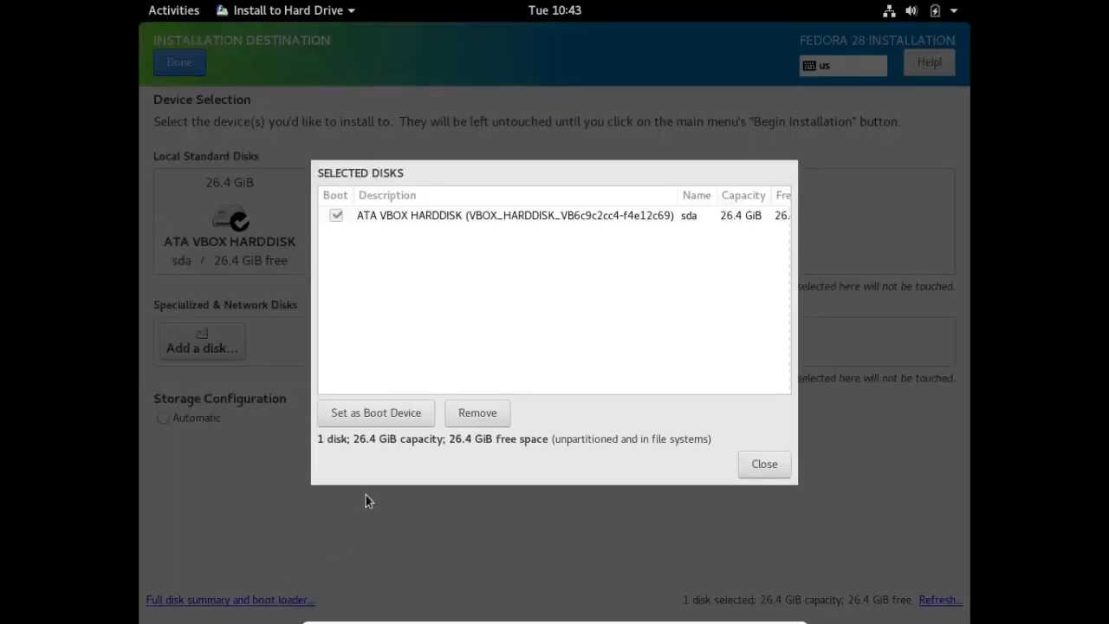
mouse_move(370, 500)
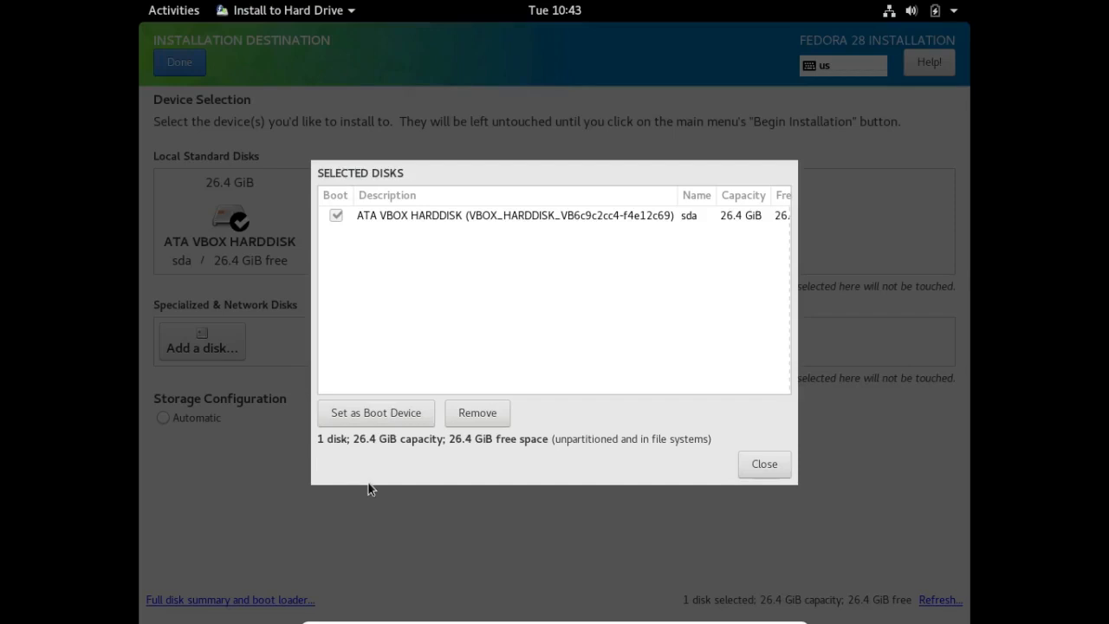
mouse_move(376, 462)
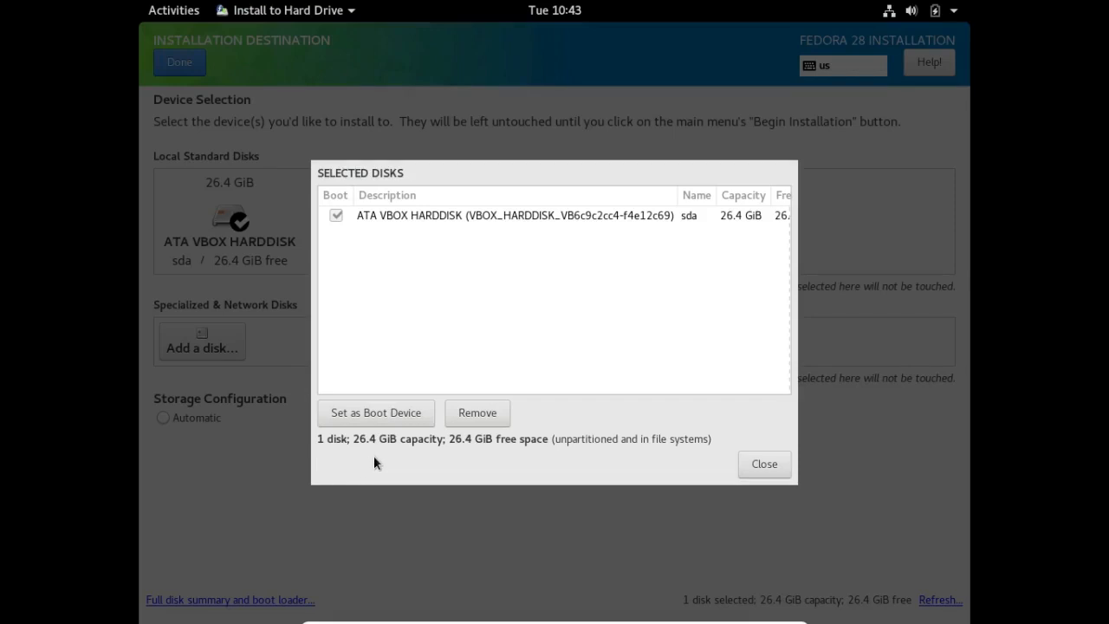
mouse_move(391, 415)
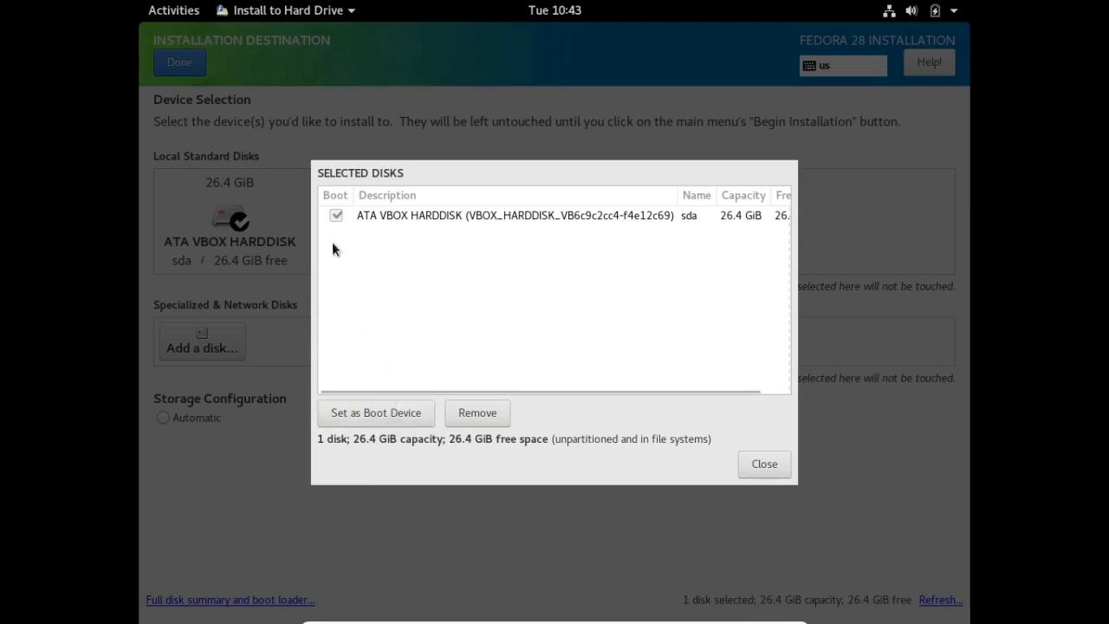
mouse_move(513, 350)
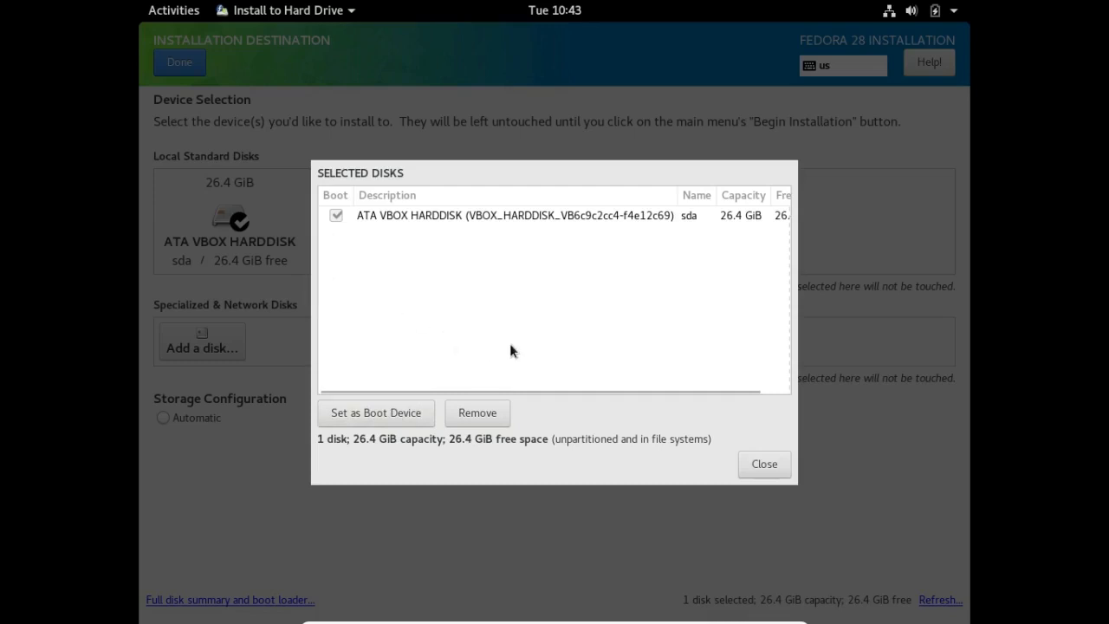
mouse_move(782, 467)
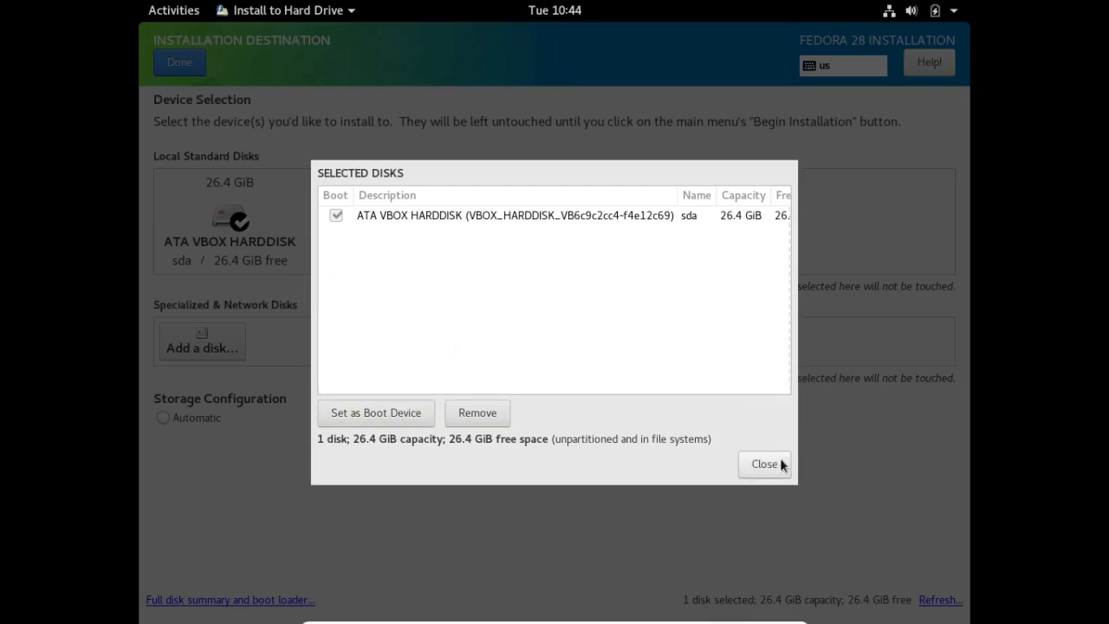
Close the Selected Disks summary and return to Installation Destination
click(763, 465)
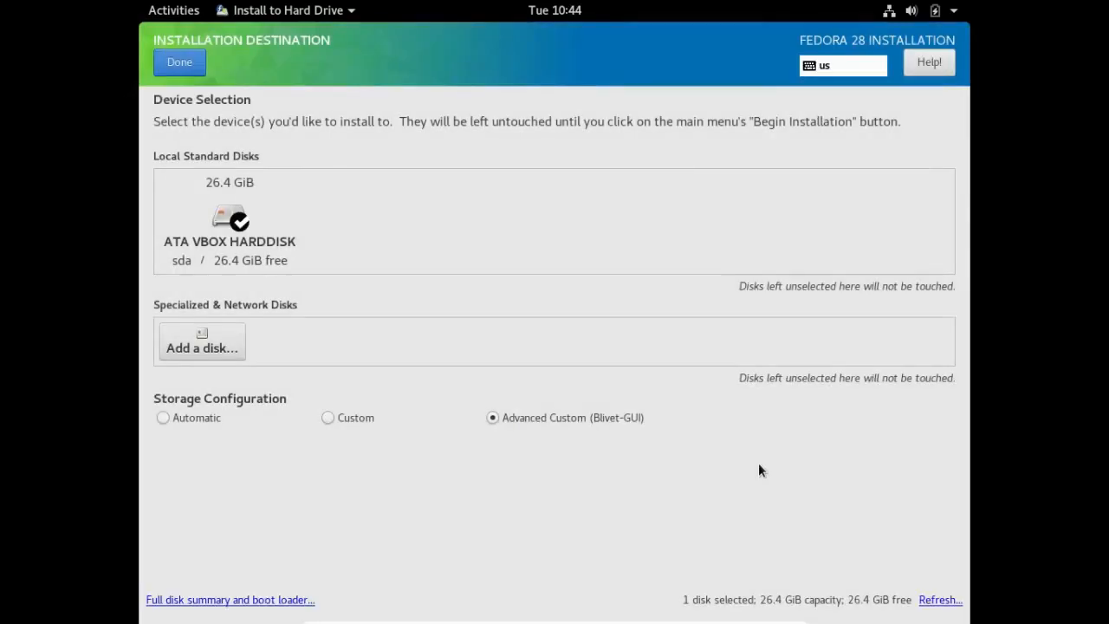
mouse_move(453, 451)
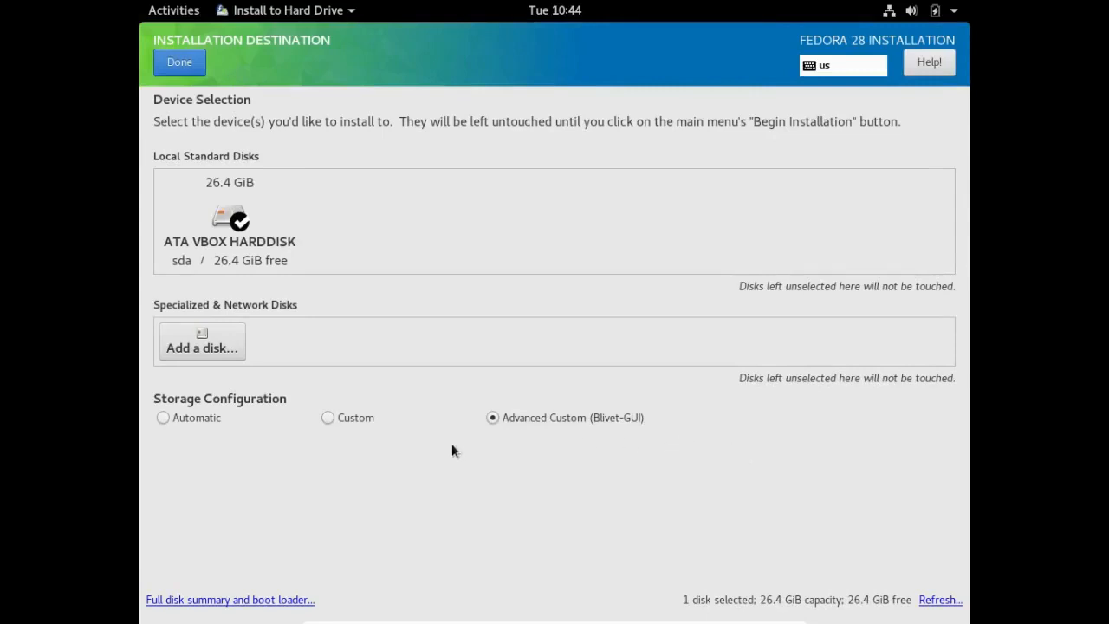
mouse_move(499, 442)
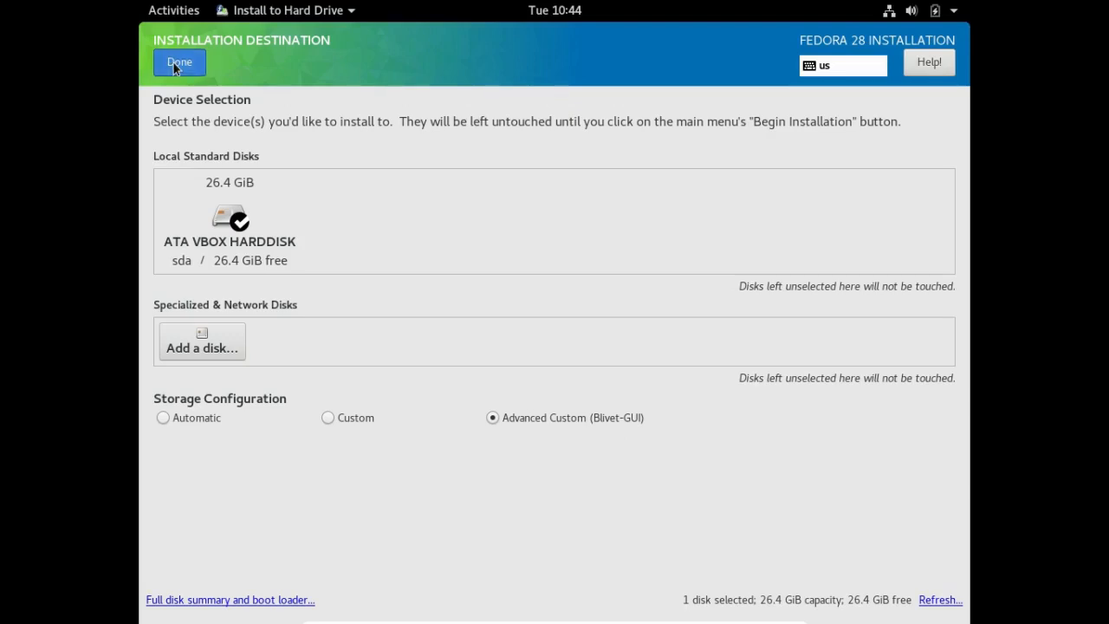
Finish Installation Destination to reach Blivet-GUI partitioning with 26.4 GiB free
click(180, 63)
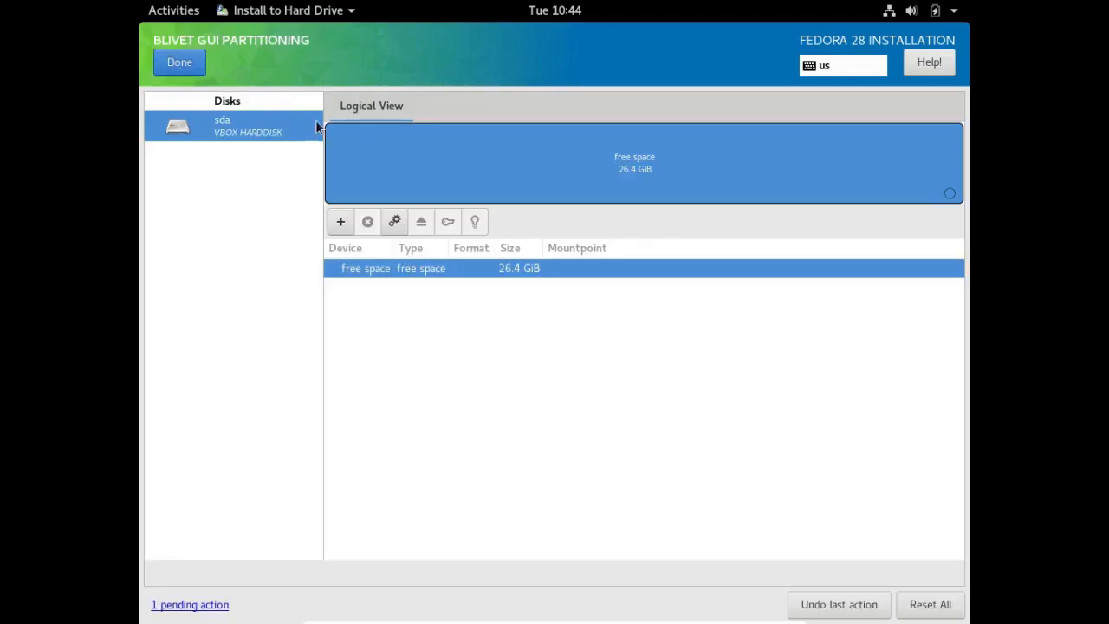
mouse_move(350, 181)
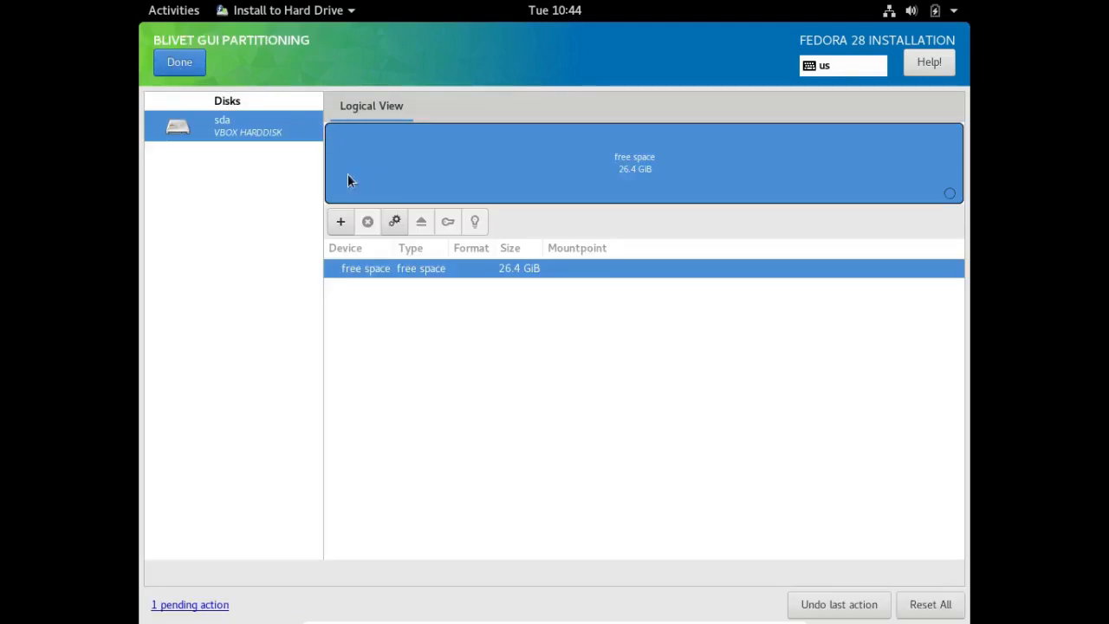
mouse_move(340, 222)
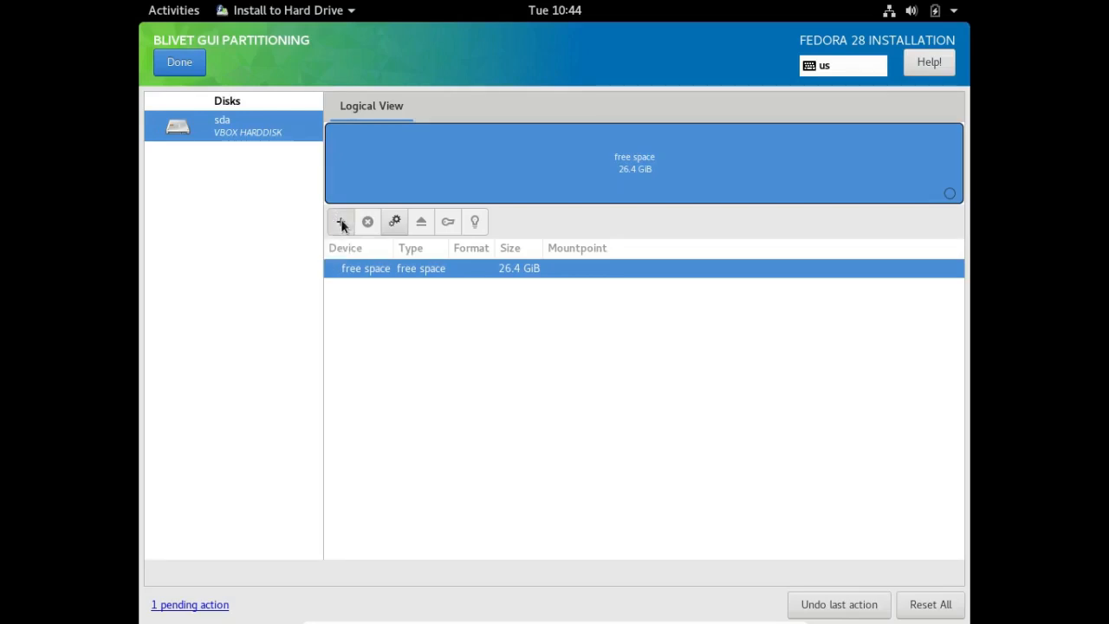
Create a 24 GiB ext4 partition on sda mounted at /
click(340, 222)
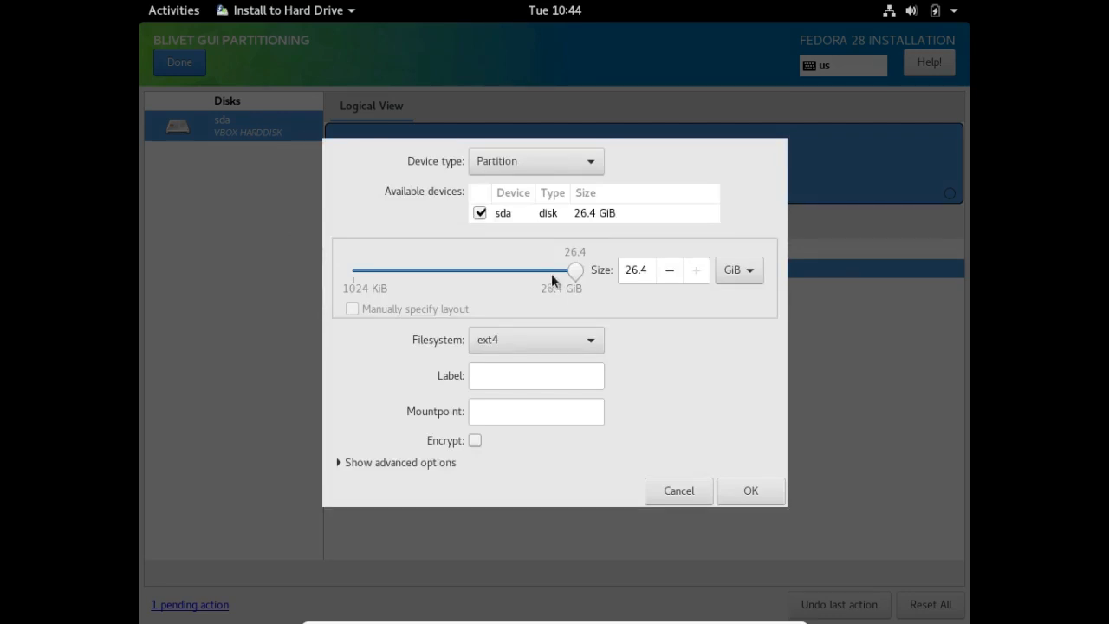
drag(576, 271, 555, 271)
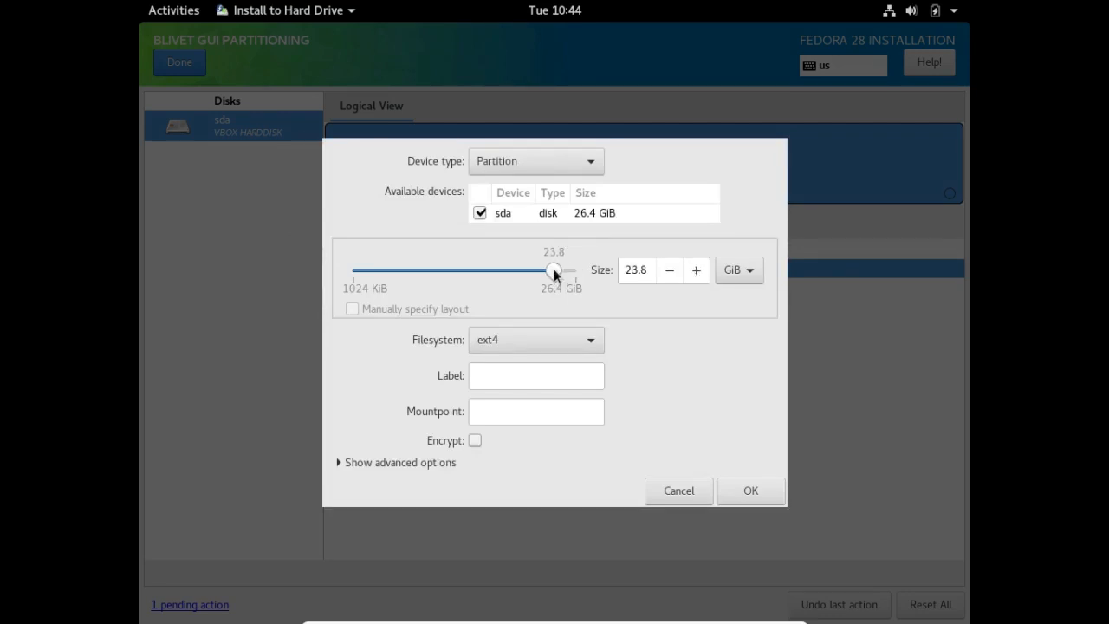
drag(554, 270, 555, 271)
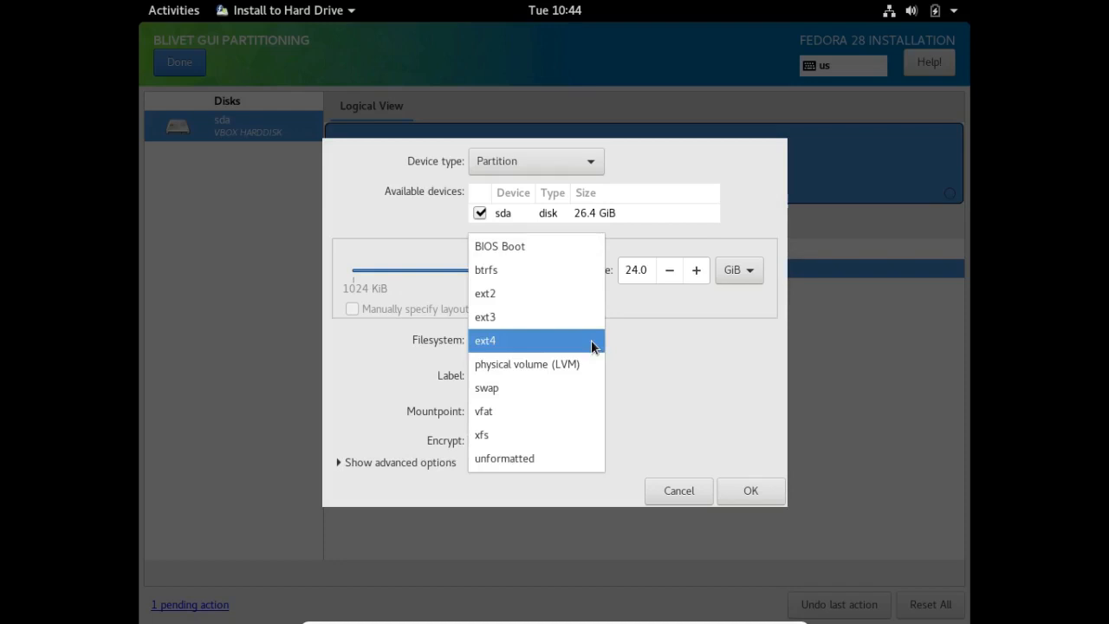
click(486, 340)
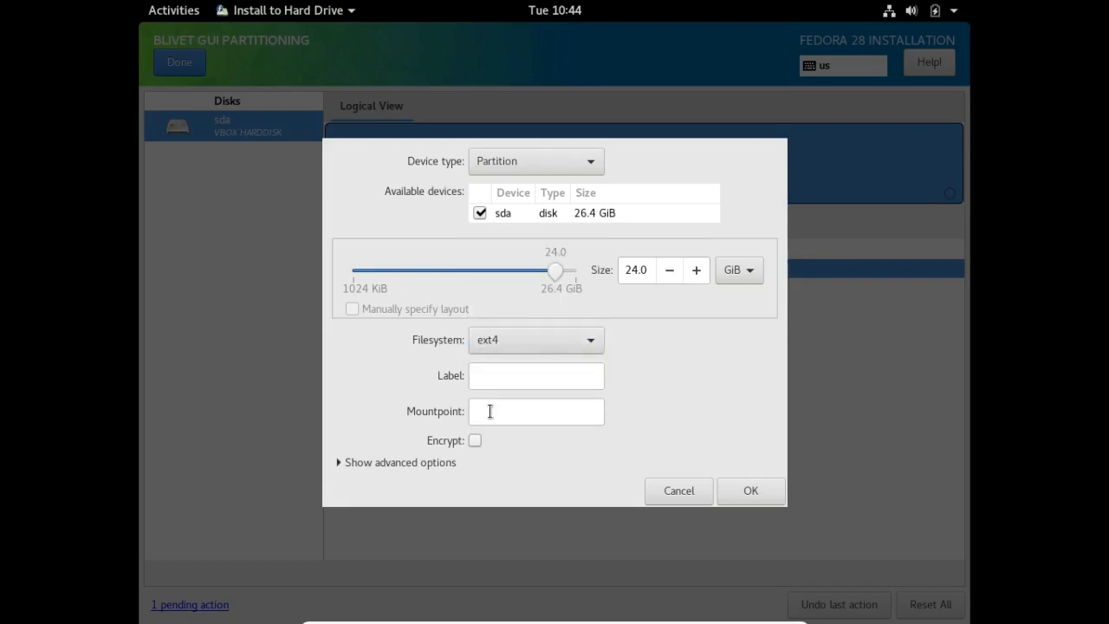
click(537, 412)
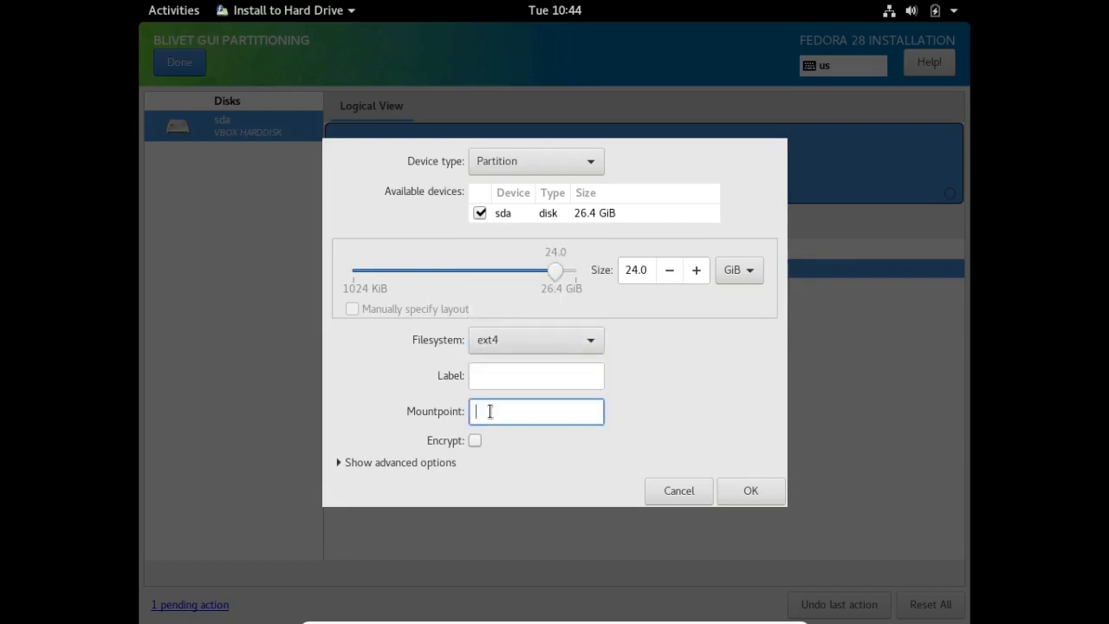
text(/)
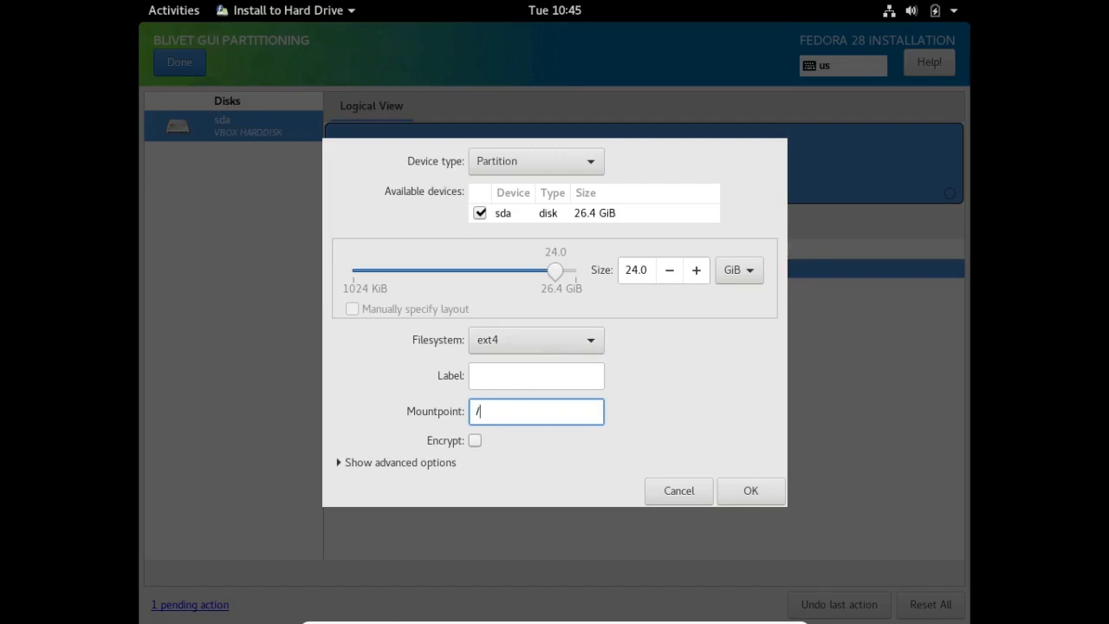
mouse_move(776, 507)
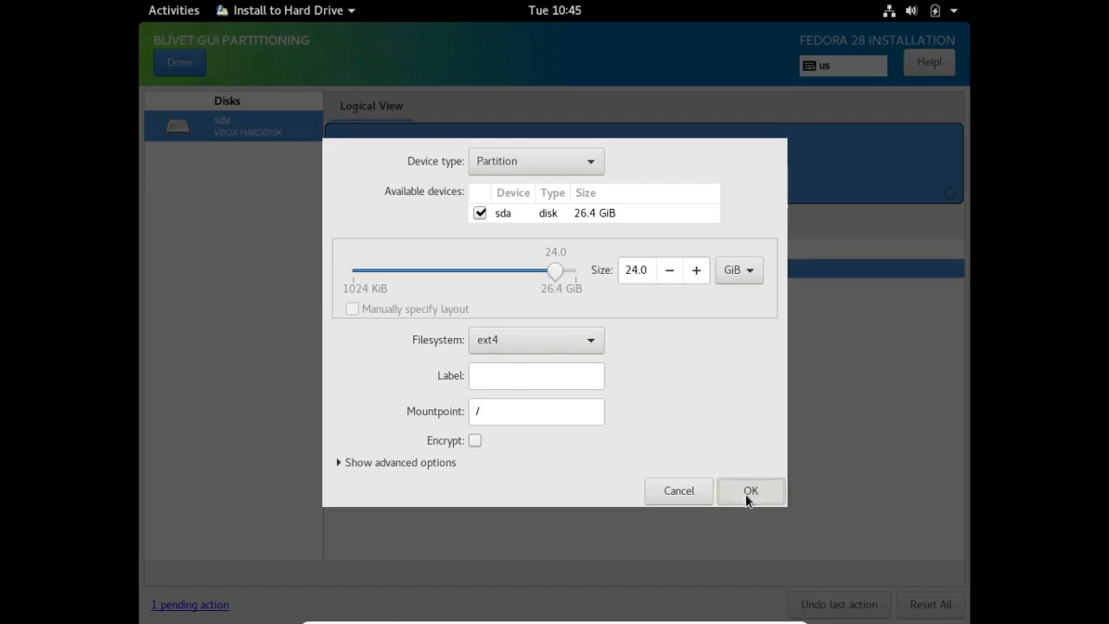
click(751, 491)
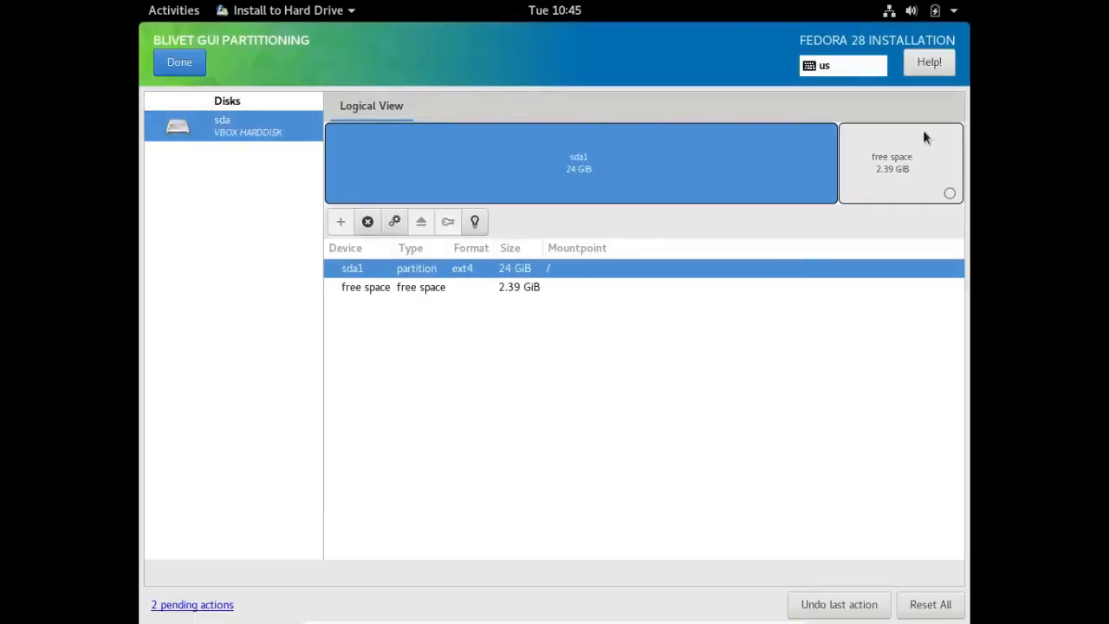
Create a 2.39 GiB swap partition in the remaining free space
click(891, 163)
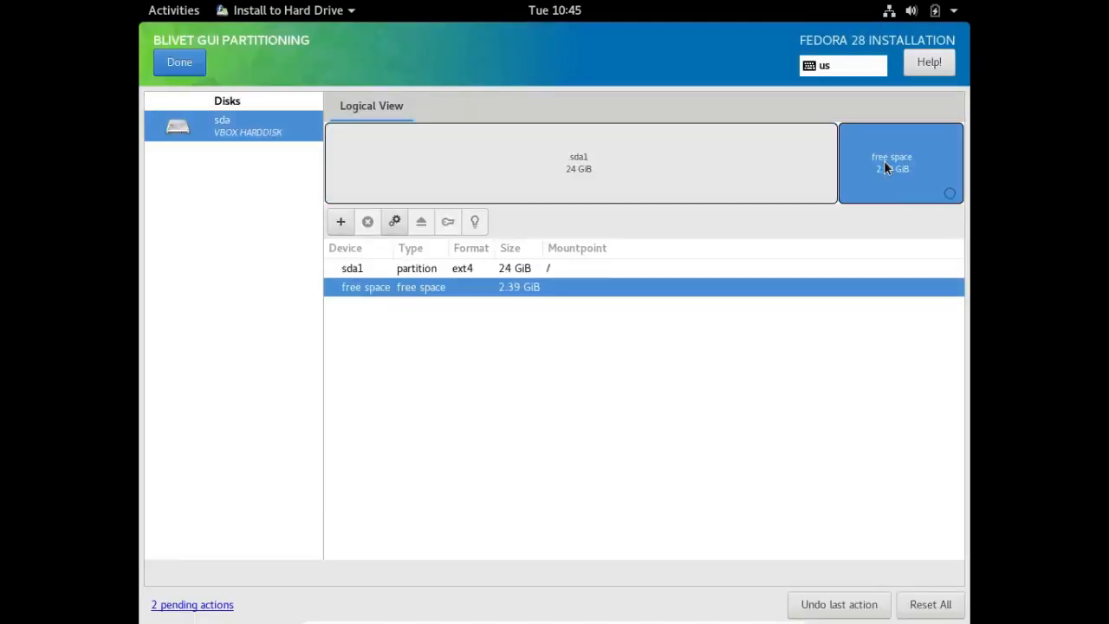
mouse_move(523, 202)
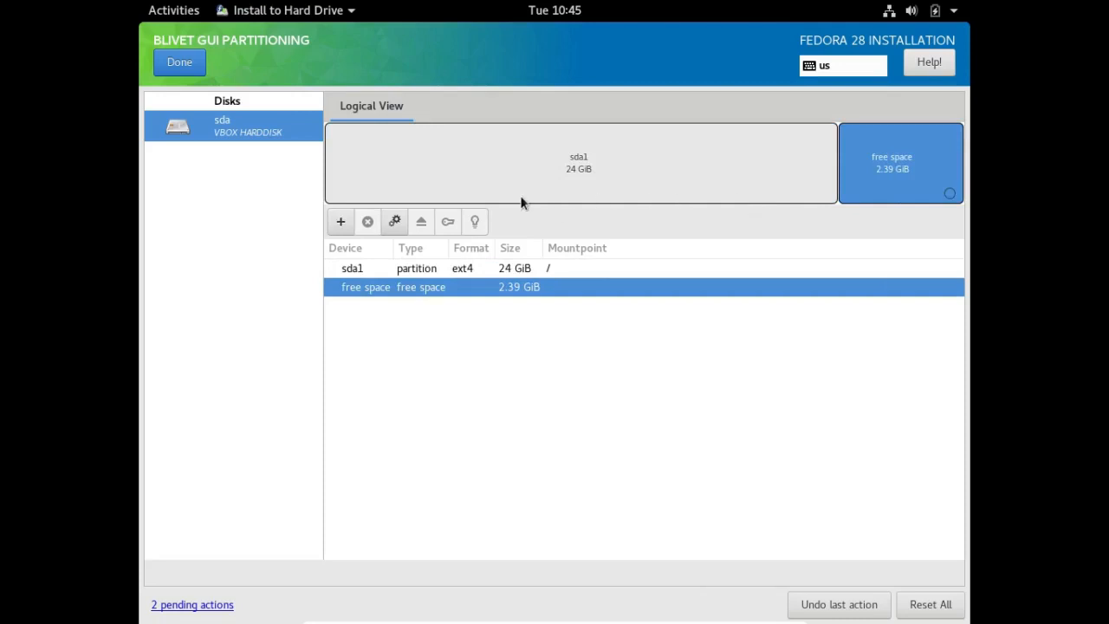
mouse_move(340, 232)
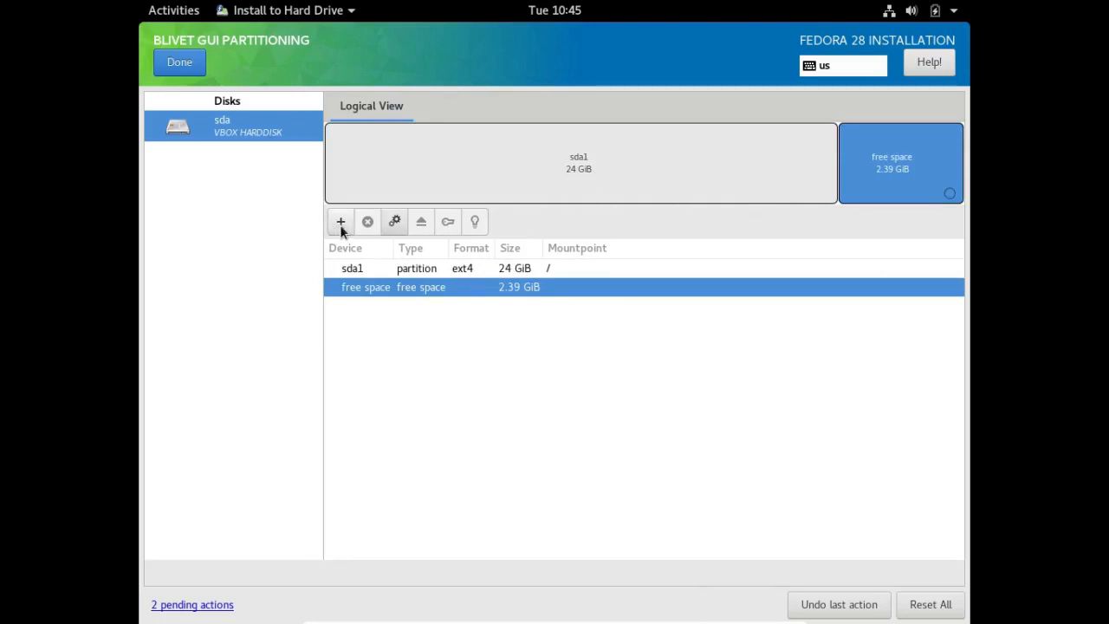
click(339, 222)
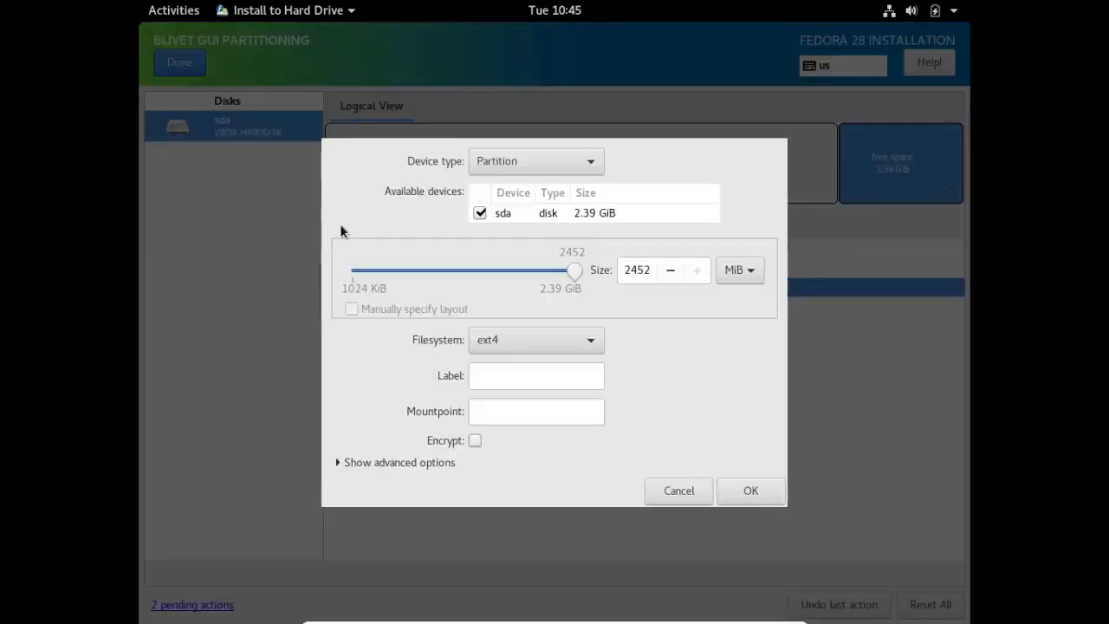
mouse_move(586, 247)
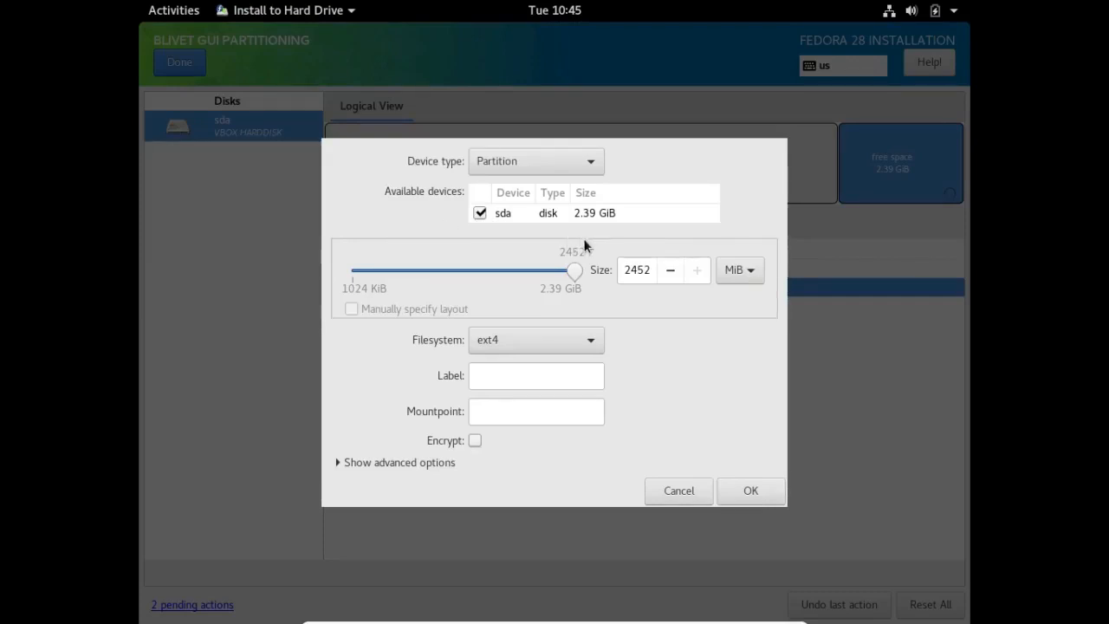
click(638, 270)
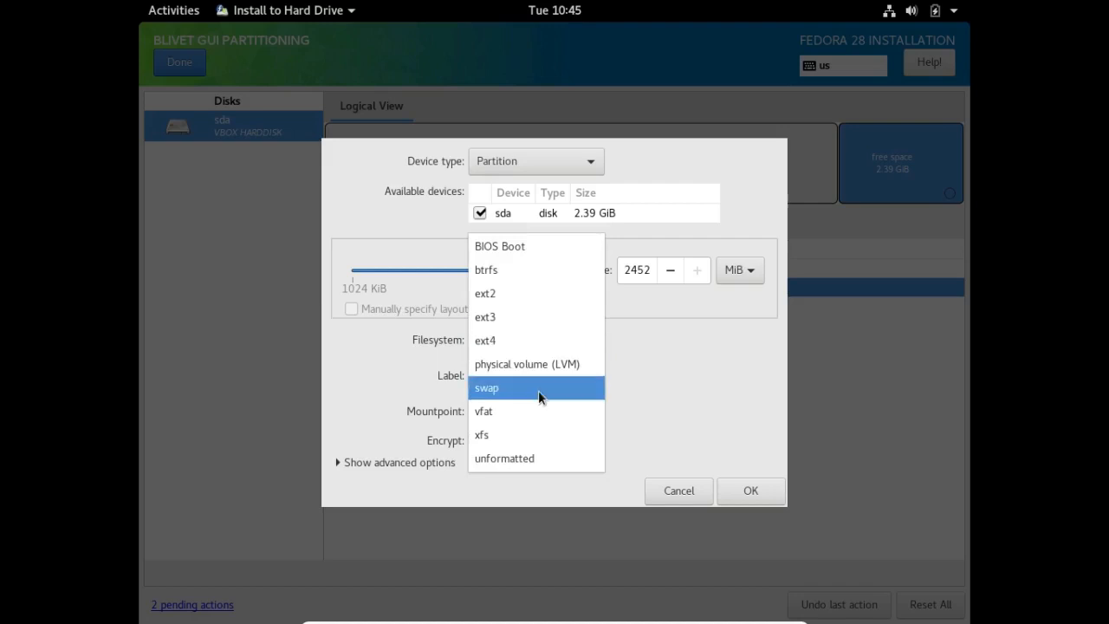
click(485, 389)
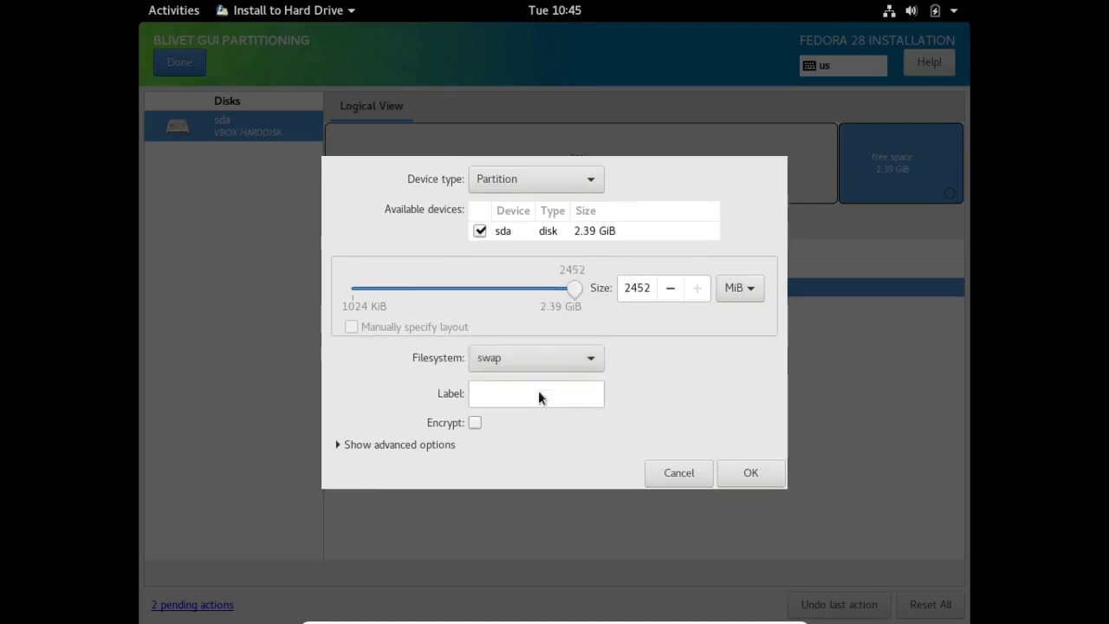
mouse_move(476, 416)
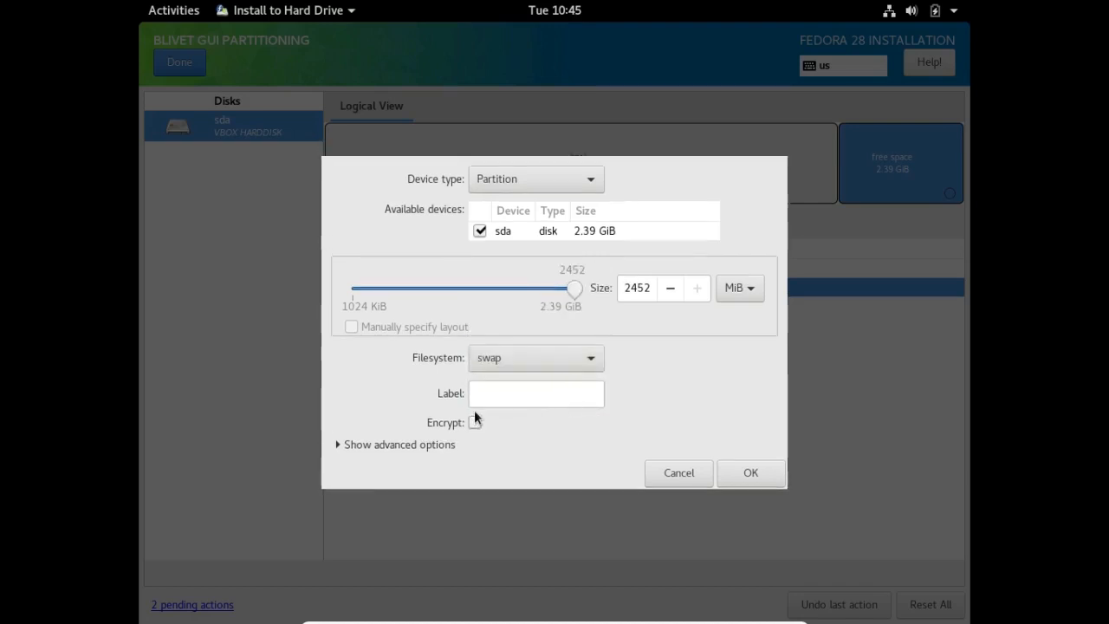
mouse_move(680, 457)
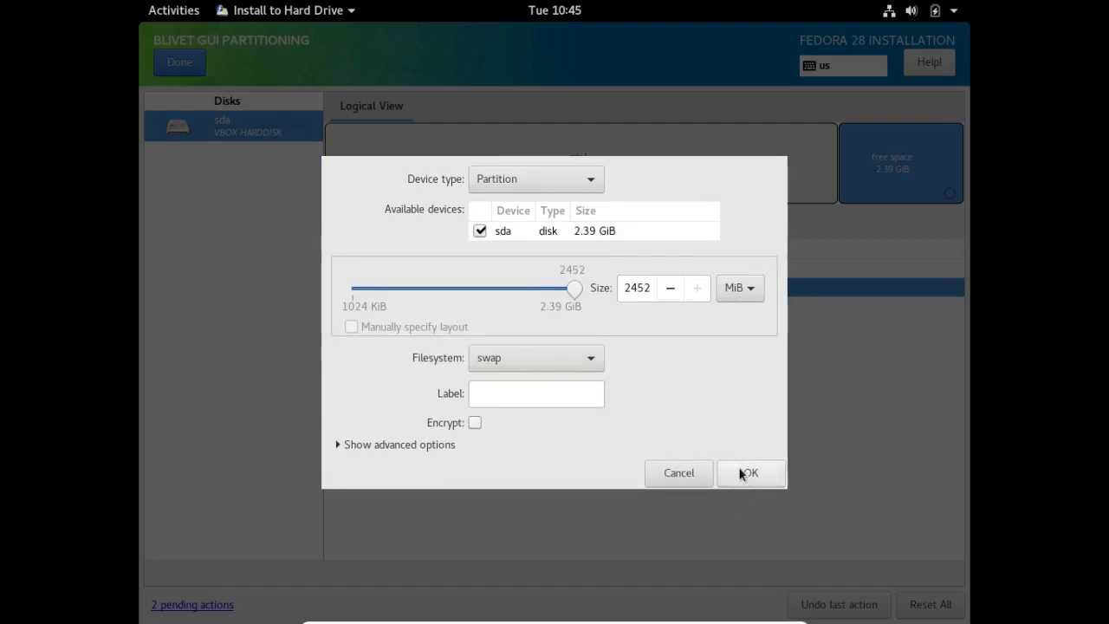
click(753, 473)
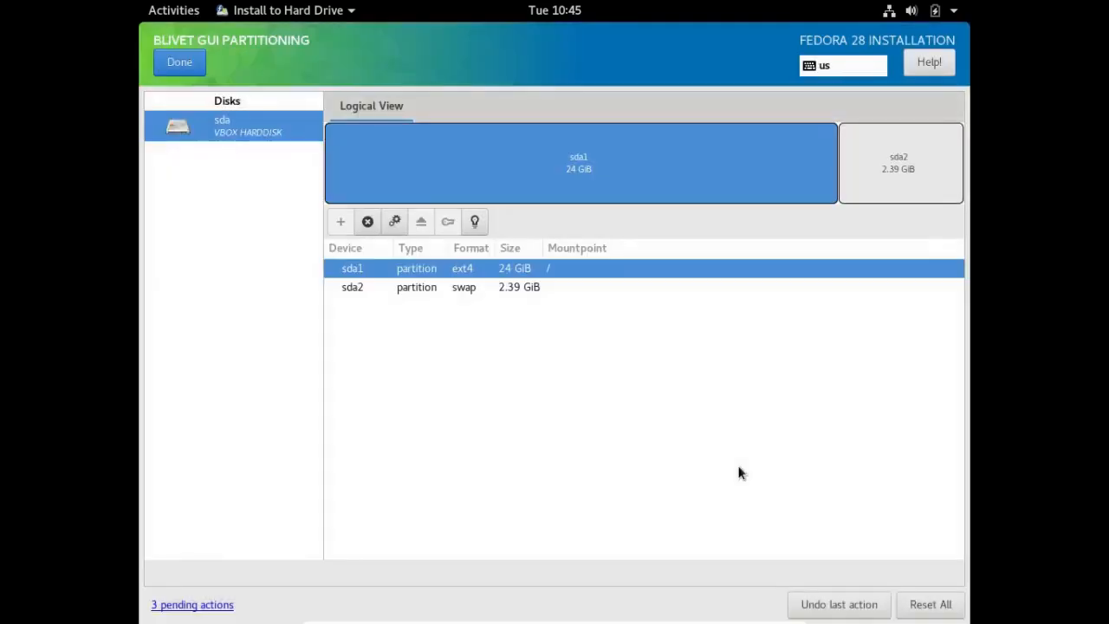
mouse_move(506, 313)
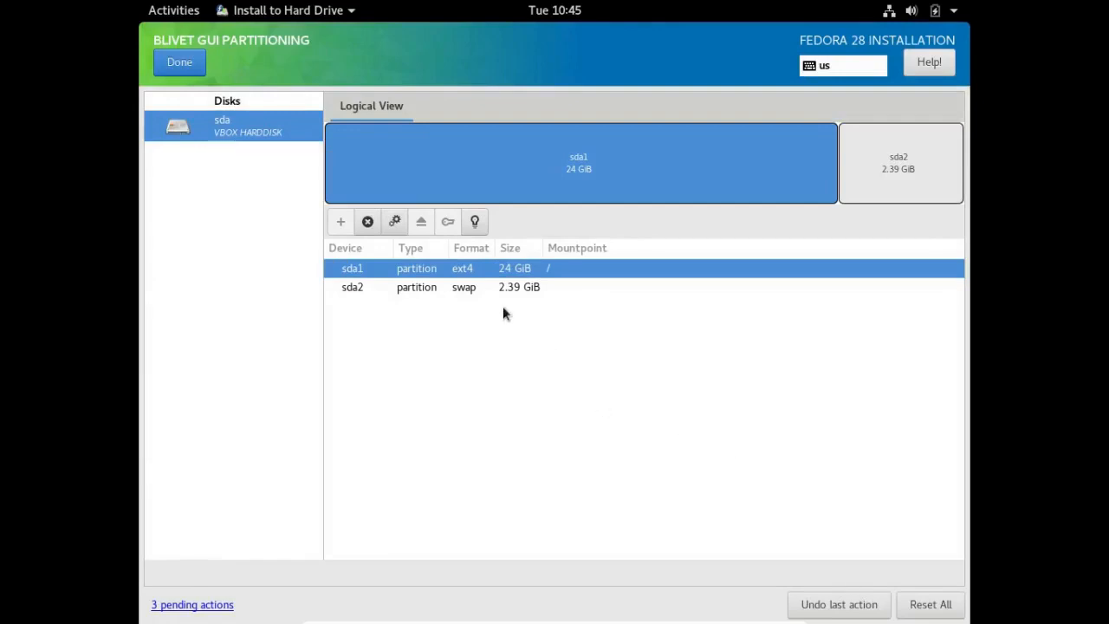
mouse_move(254, 198)
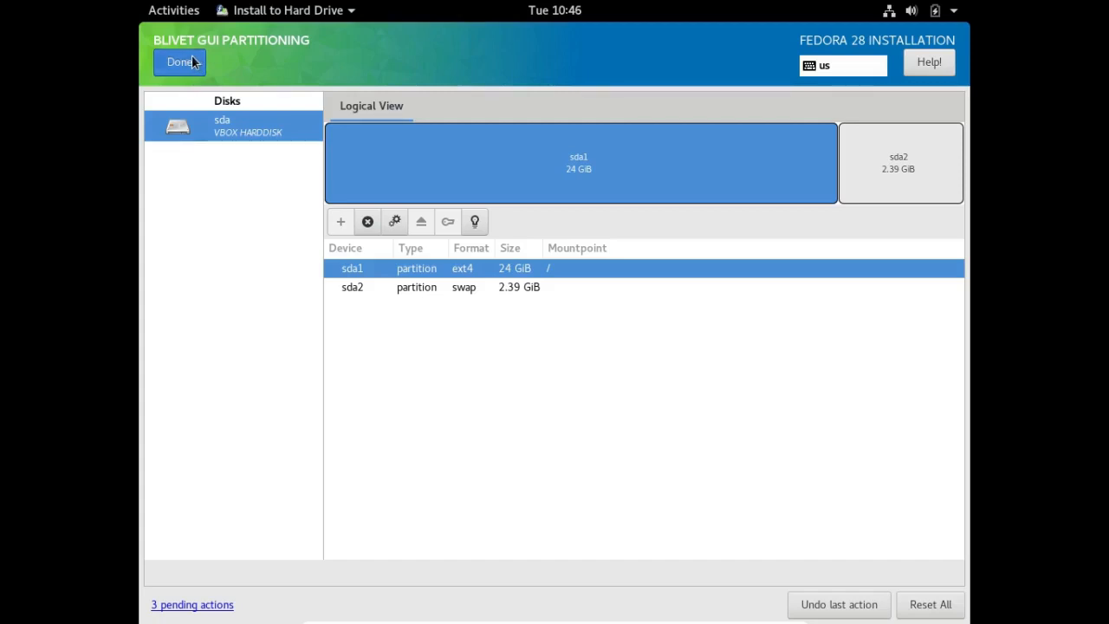
Finish partitioning and accept the summary of changes creating root and swap
click(180, 62)
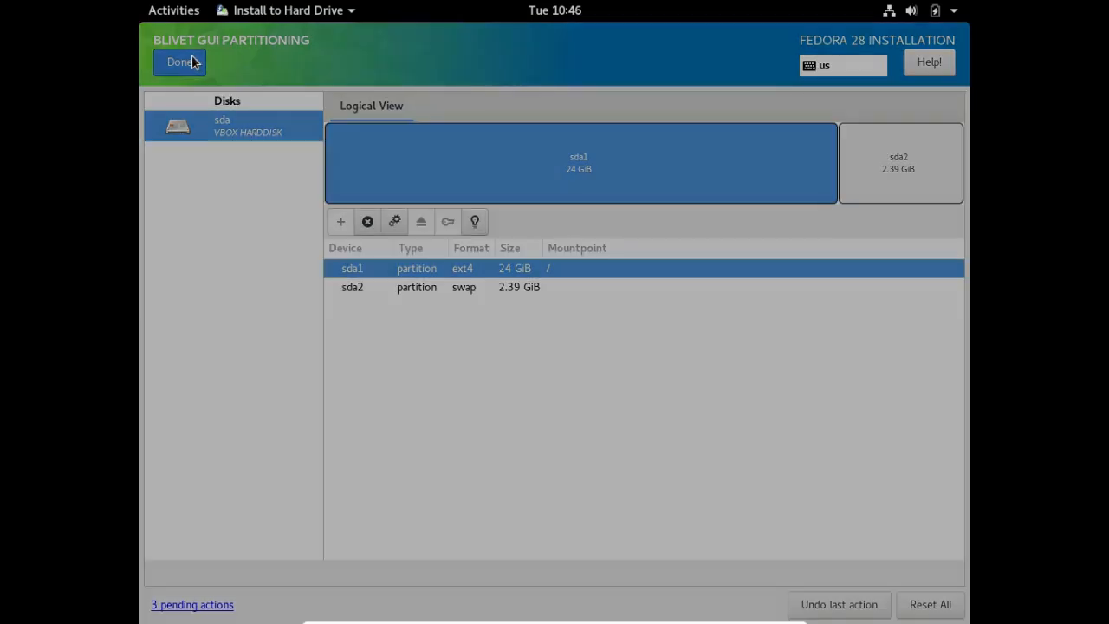
click(180, 62)
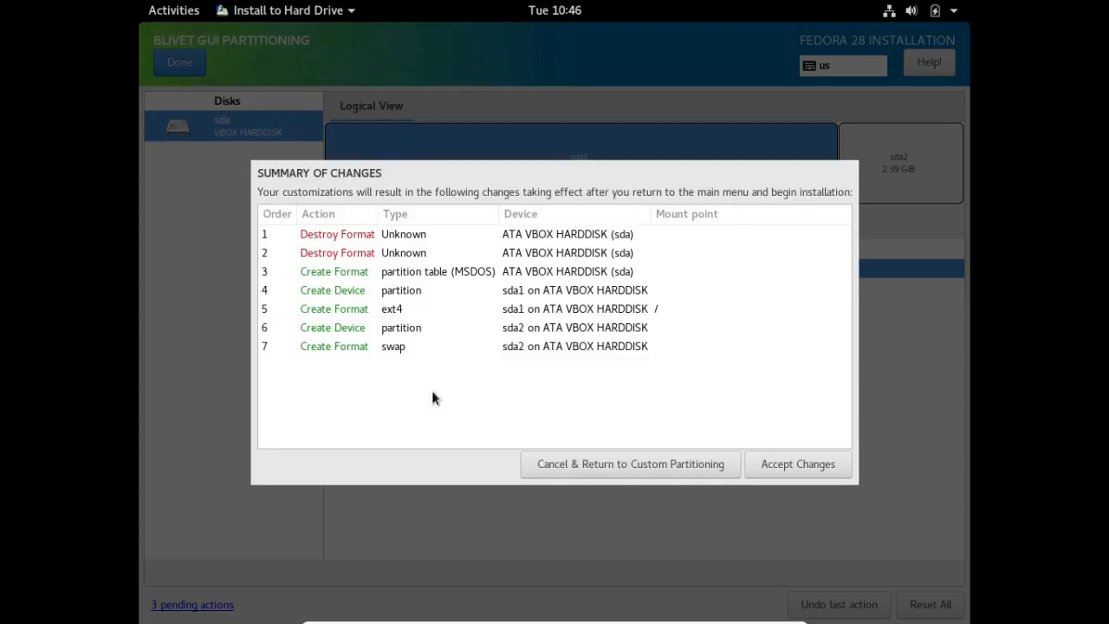
mouse_move(433, 389)
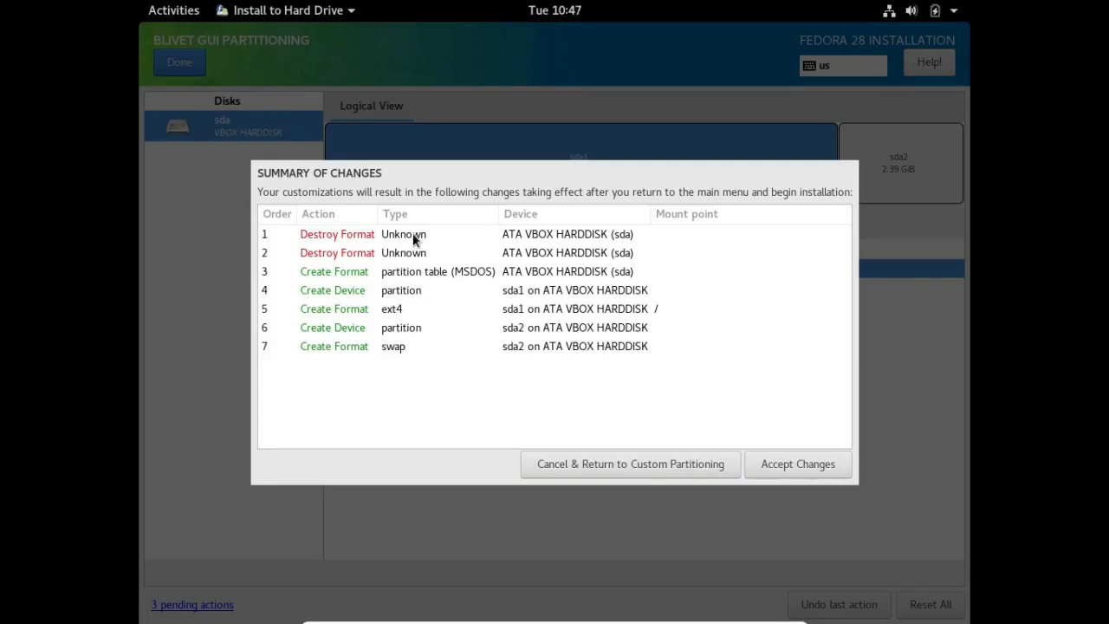
mouse_move(419, 253)
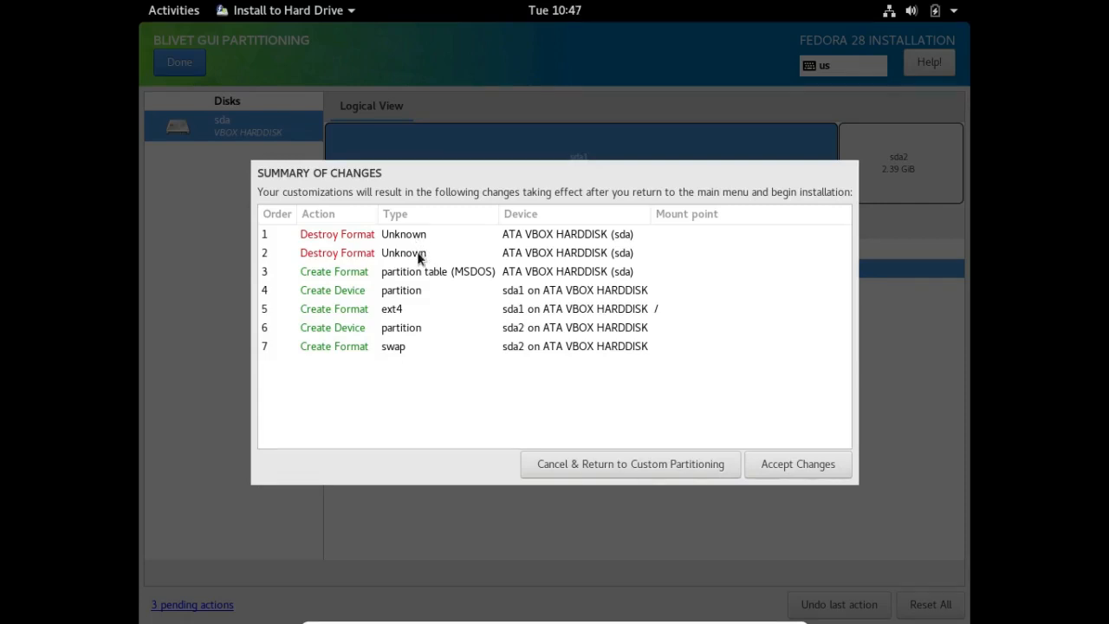
mouse_move(420, 255)
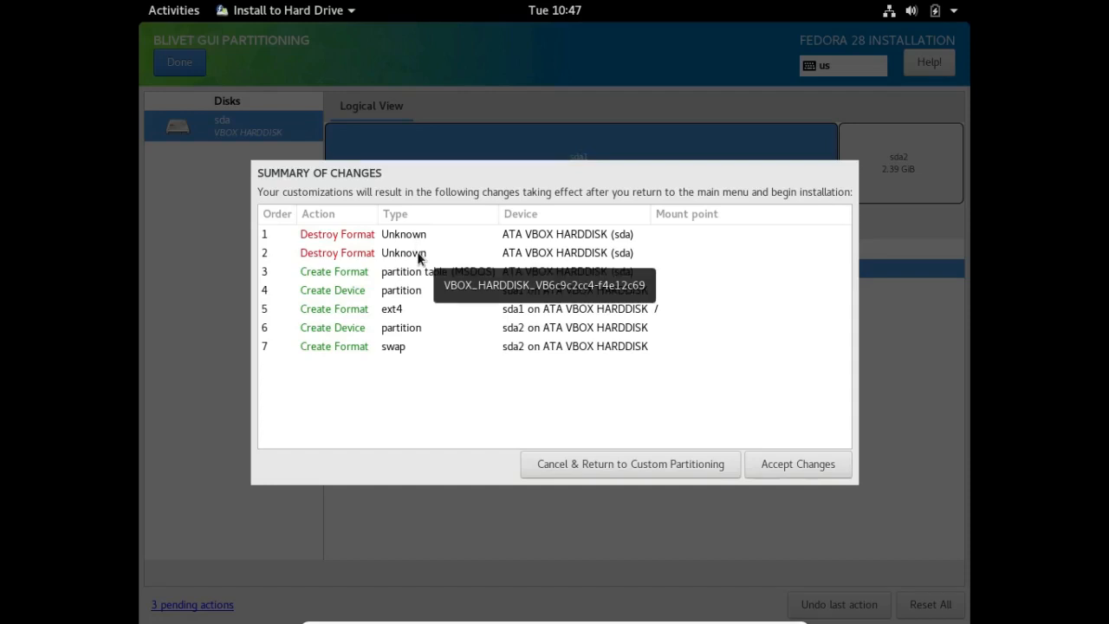
mouse_move(461, 309)
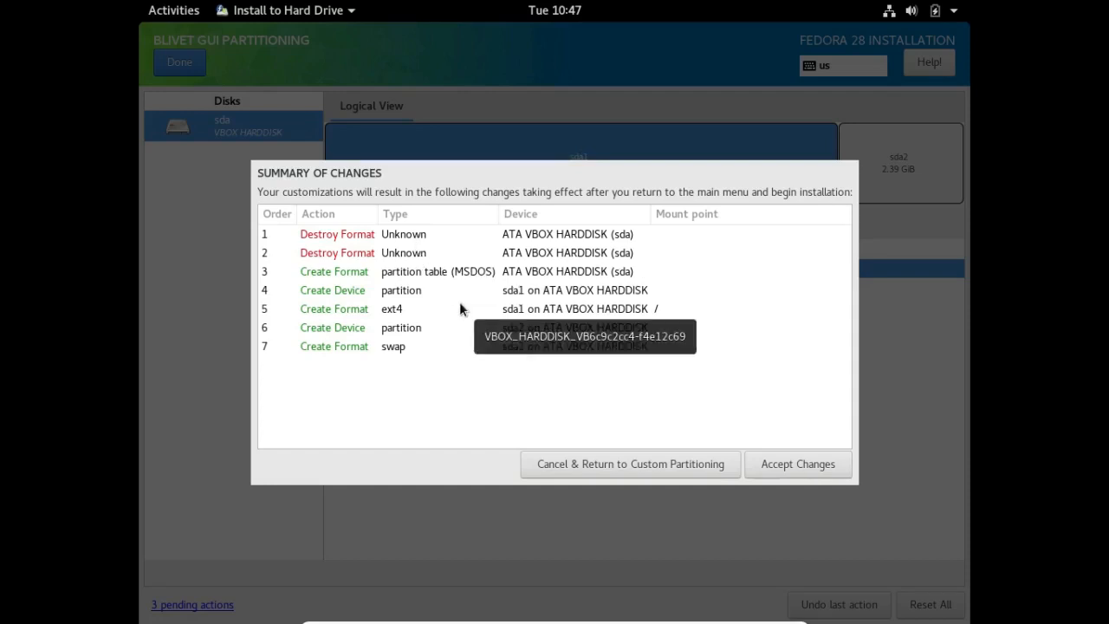
mouse_move(450, 295)
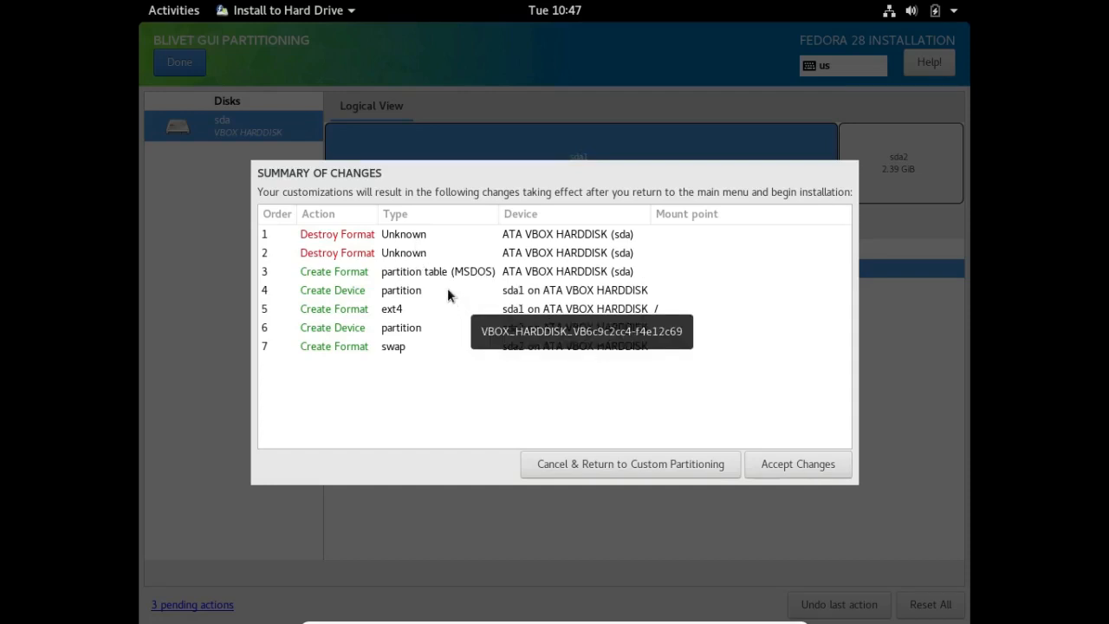
mouse_move(437, 285)
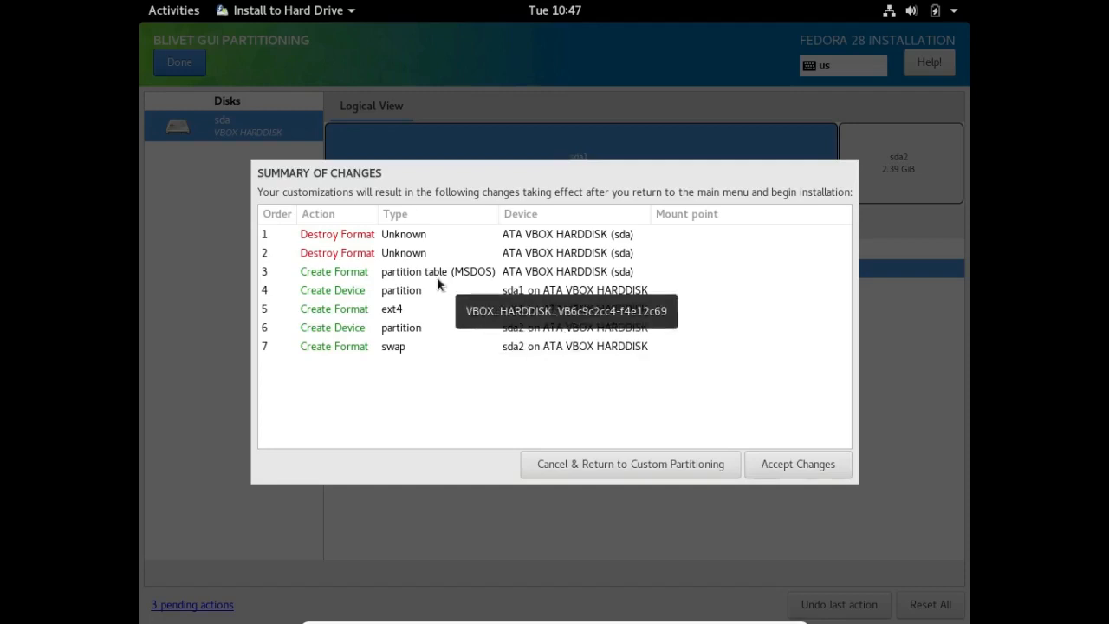
mouse_move(427, 278)
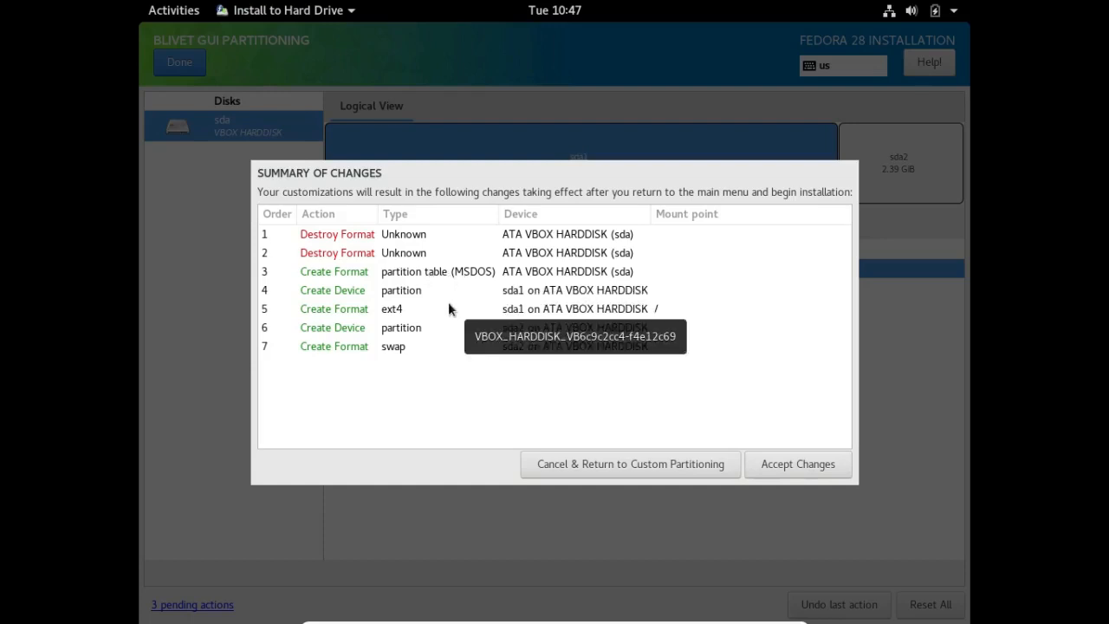
mouse_move(437, 308)
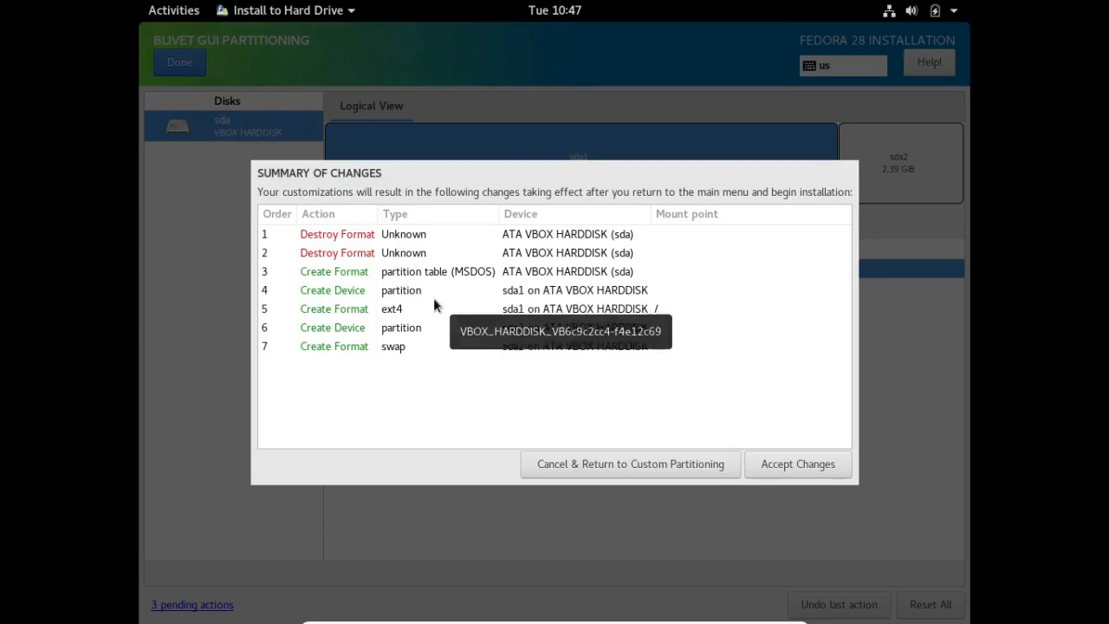
mouse_move(458, 297)
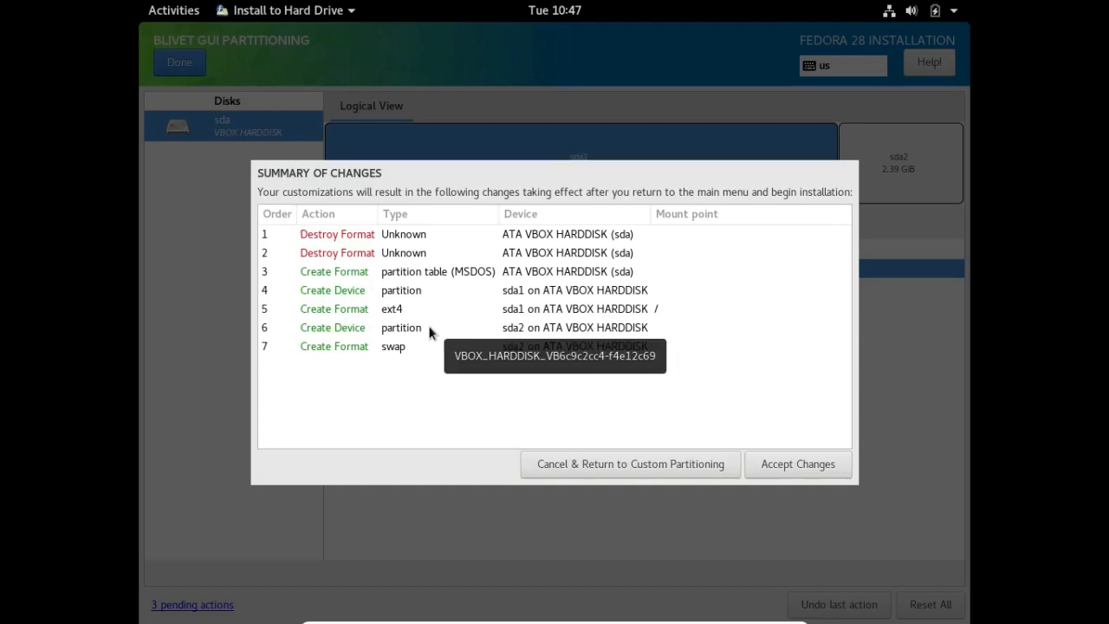
mouse_move(444, 353)
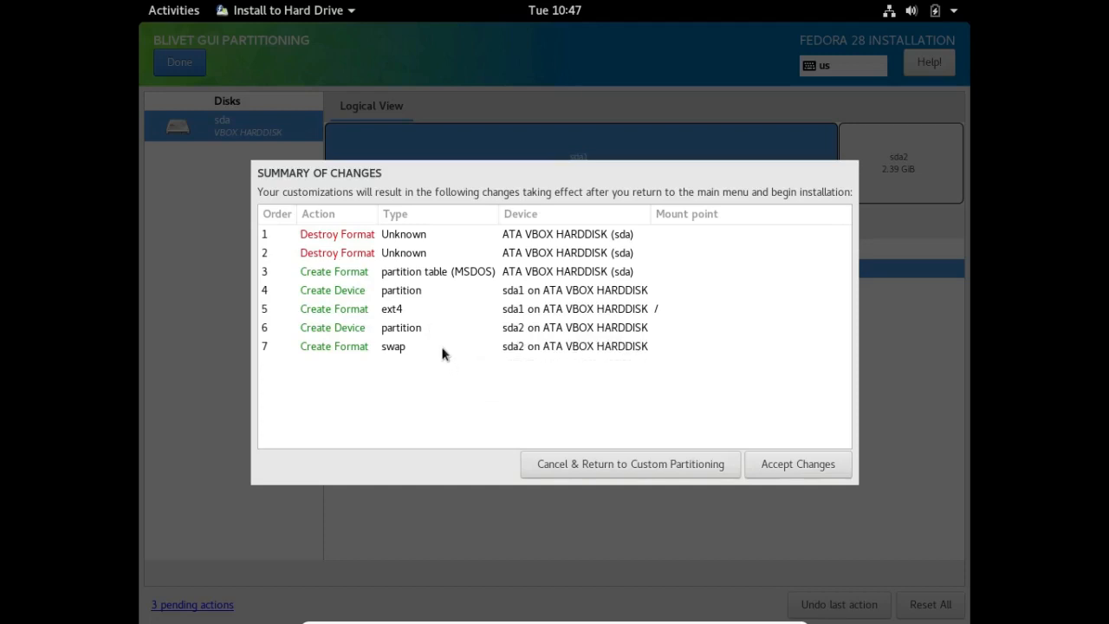
mouse_move(697, 394)
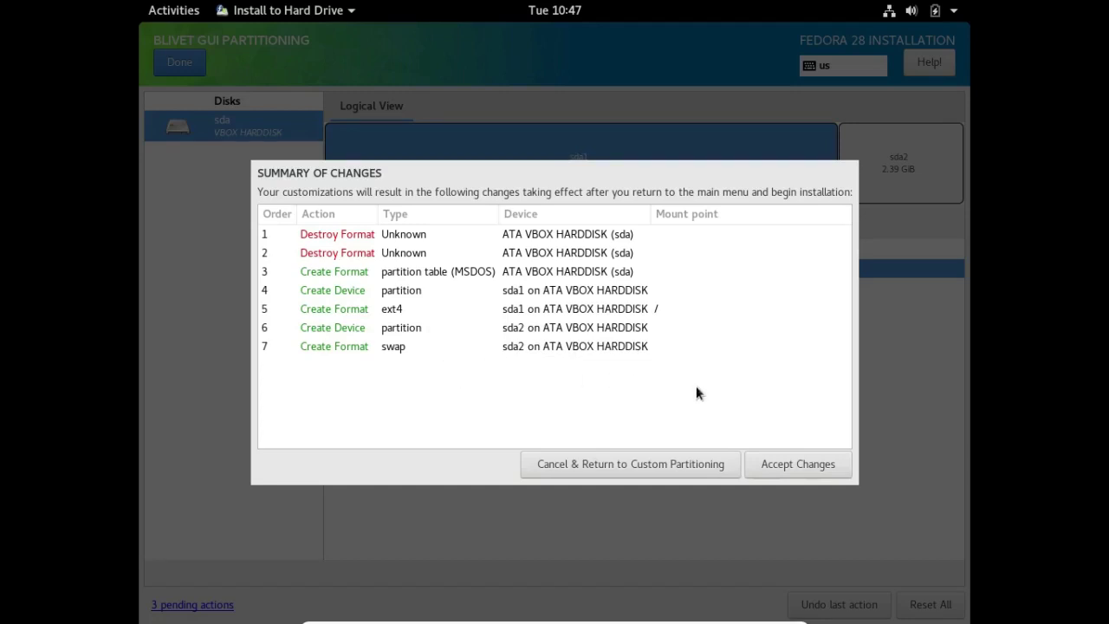
mouse_move(790, 461)
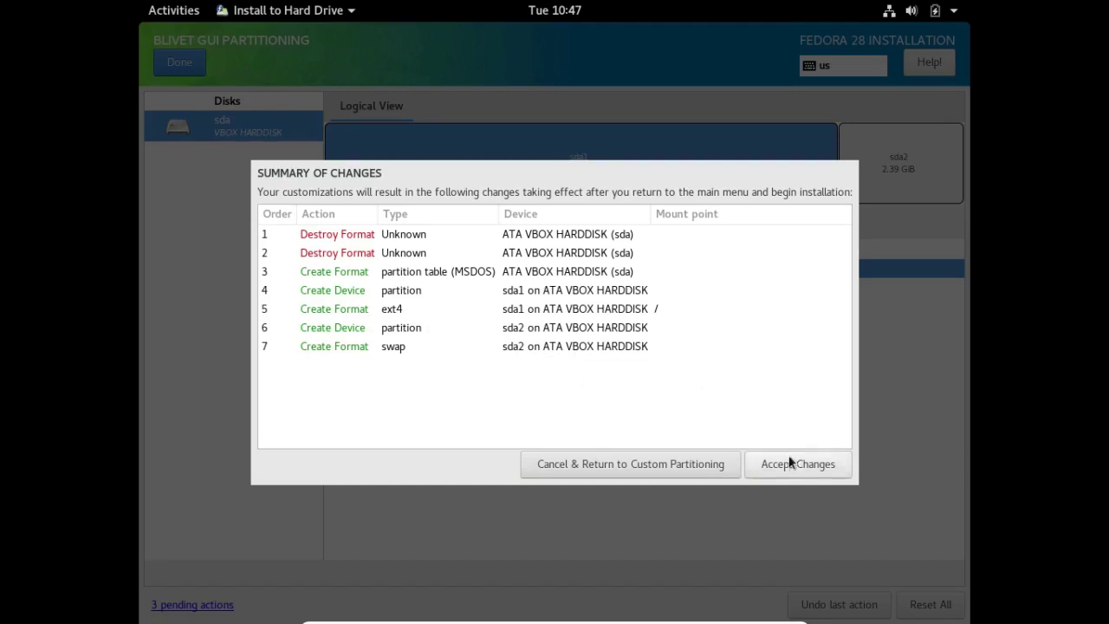
click(797, 464)
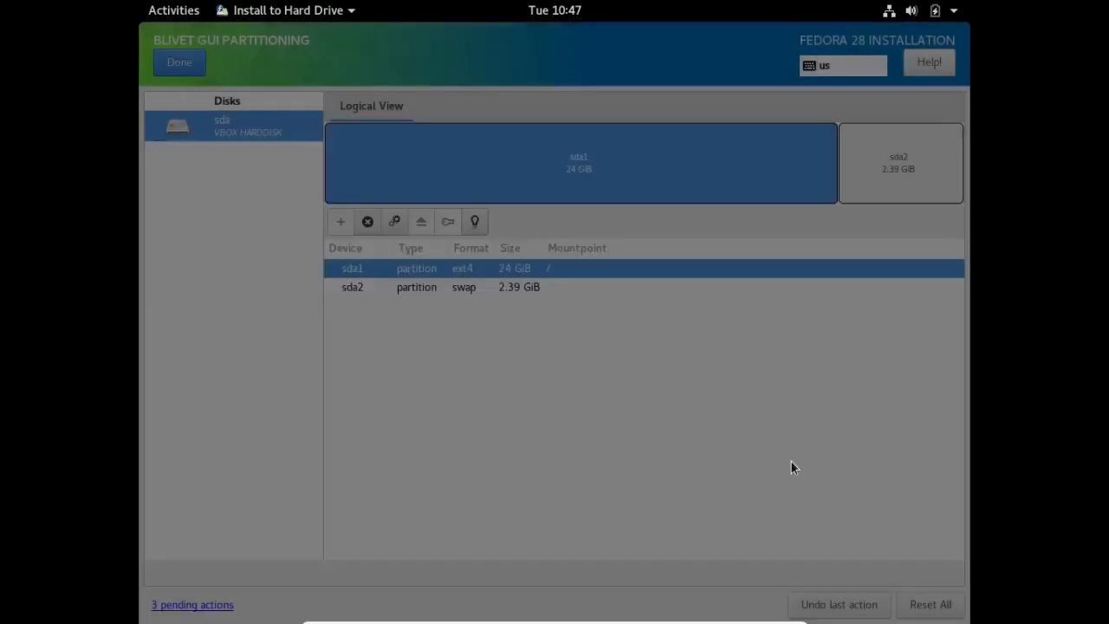
Return to Installation Summary and begin installing Fedora 28 to disk
click(180, 63)
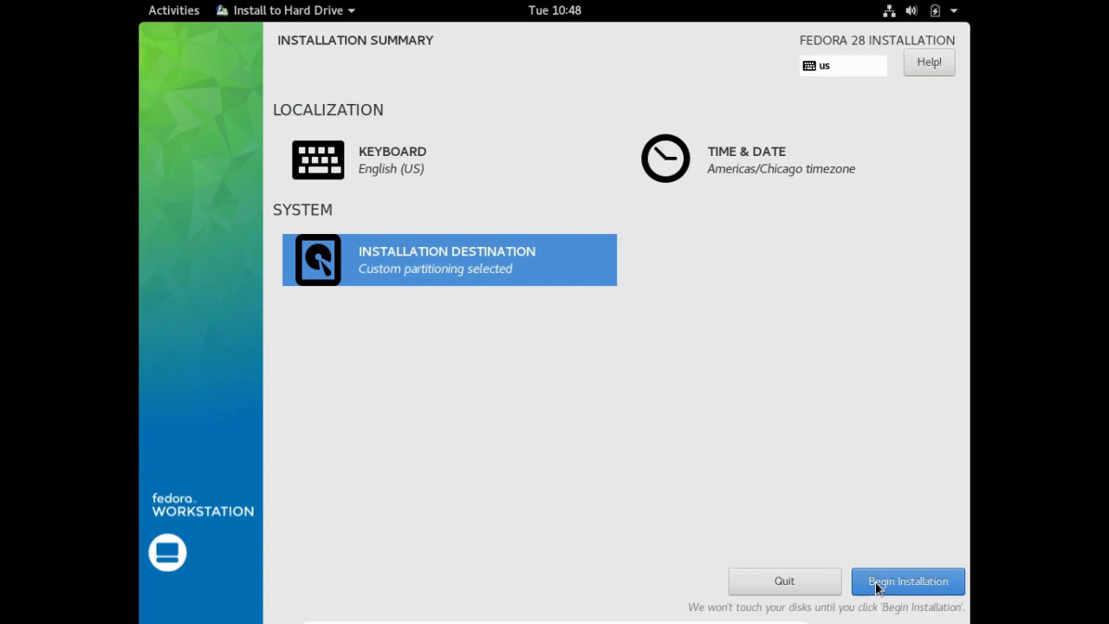
mouse_move(843, 482)
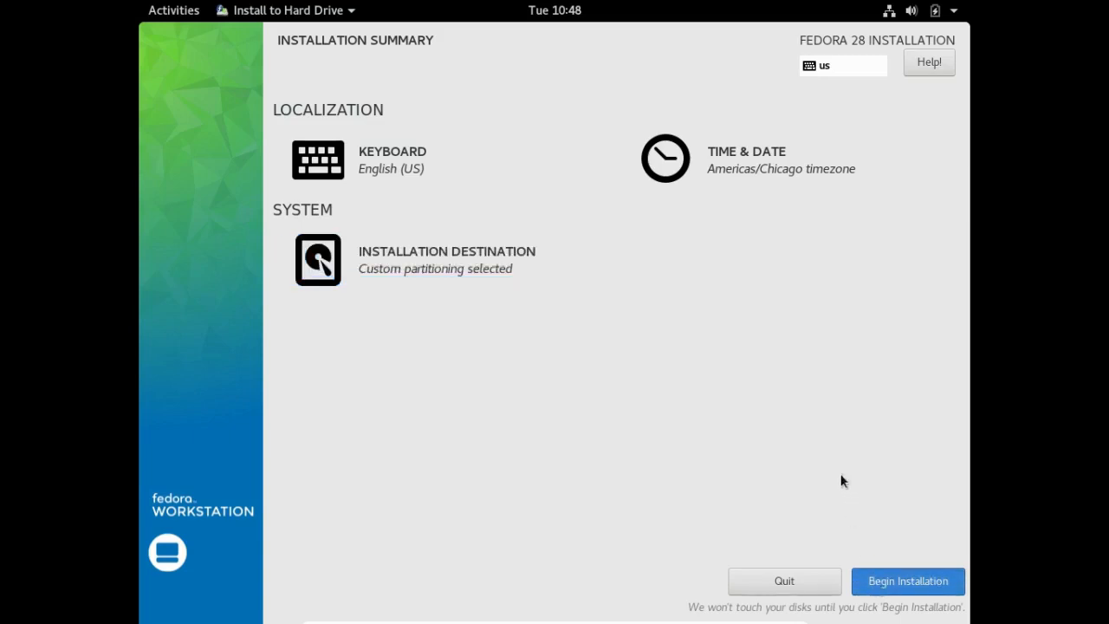
click(909, 580)
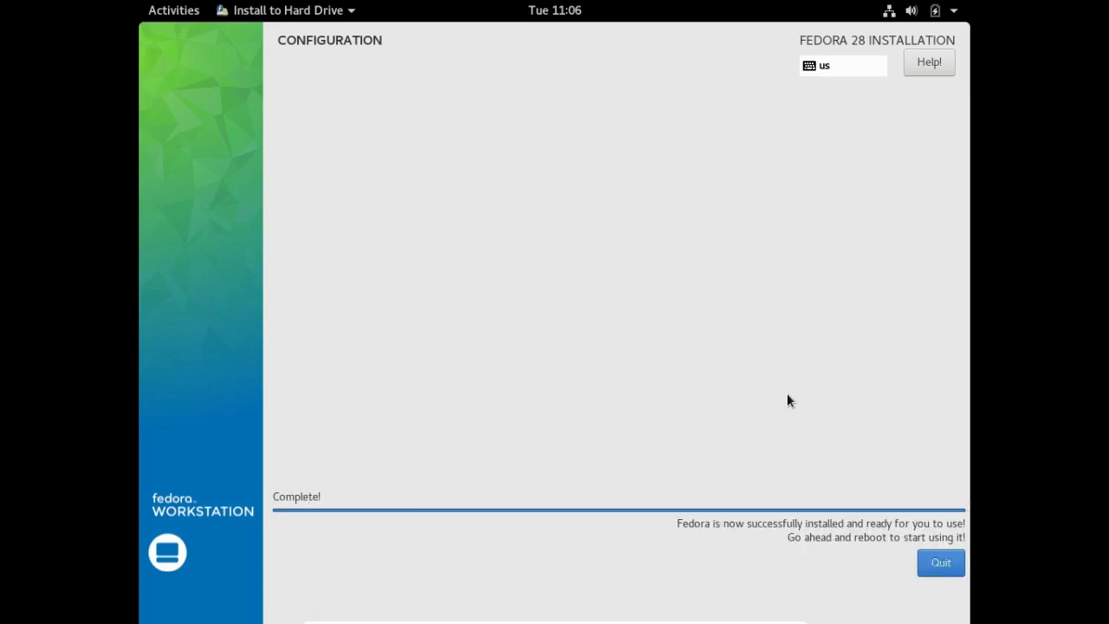
mouse_move(790, 406)
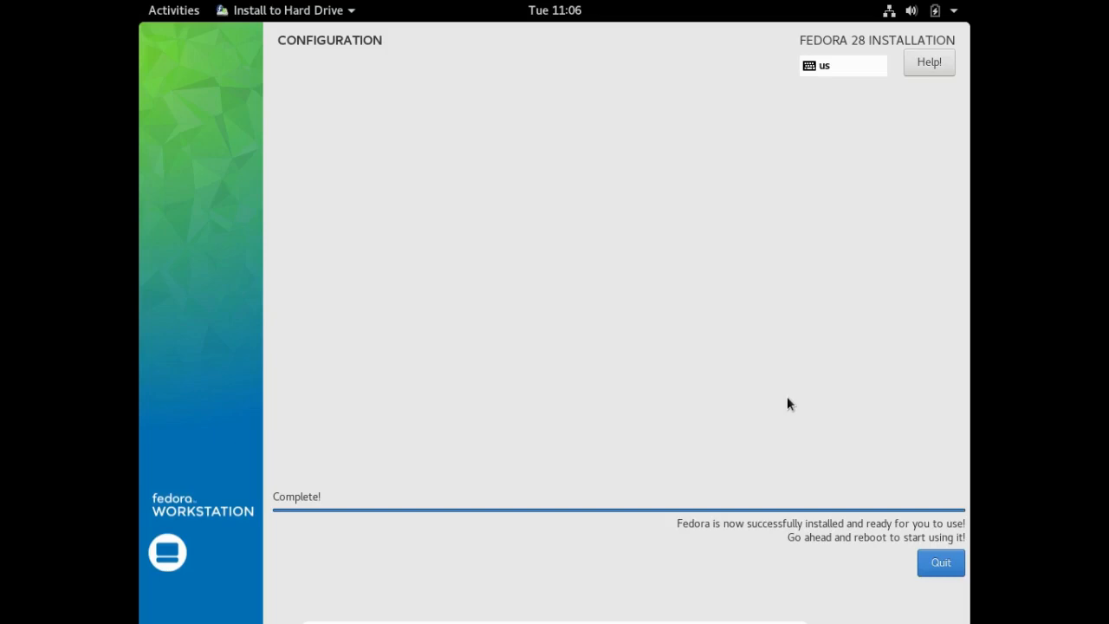
mouse_move(792, 446)
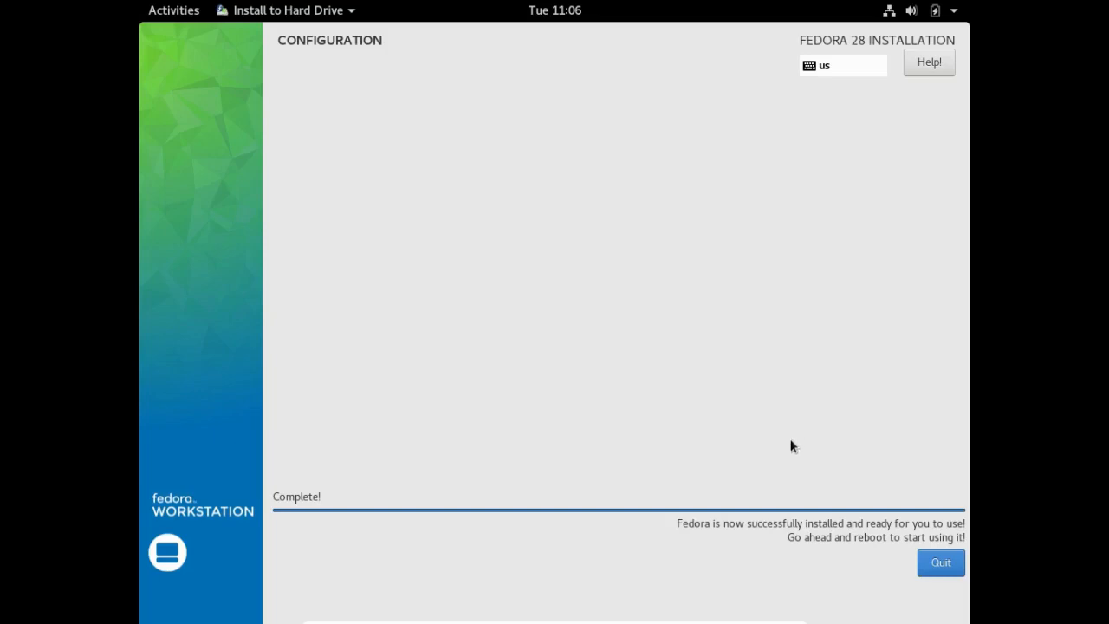
mouse_move(787, 445)
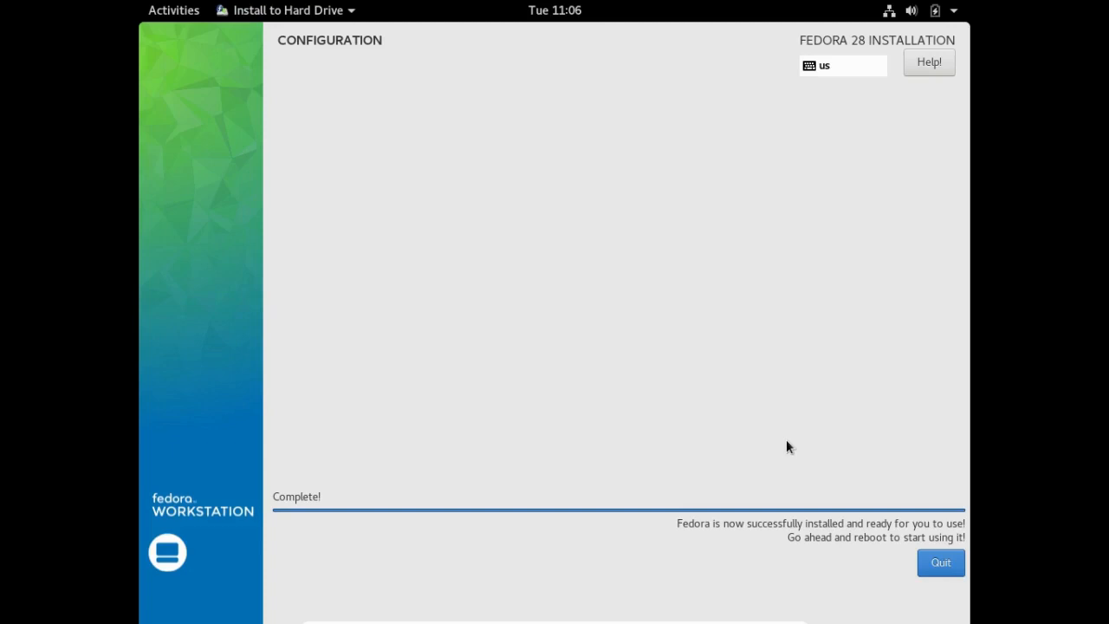
mouse_move(940, 563)
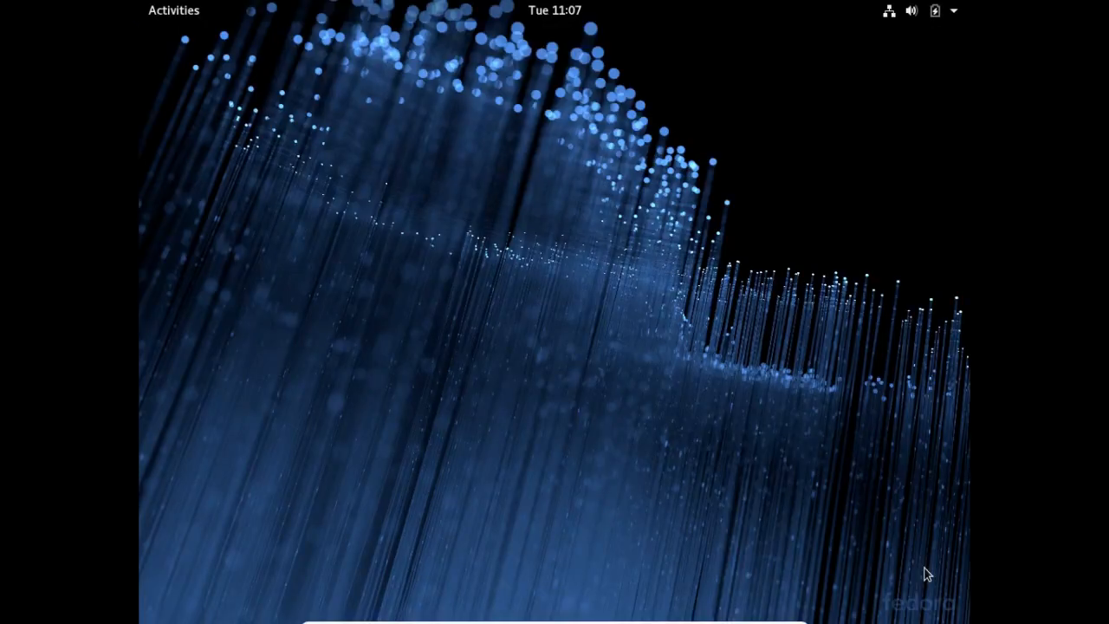
mouse_move(927, 21)
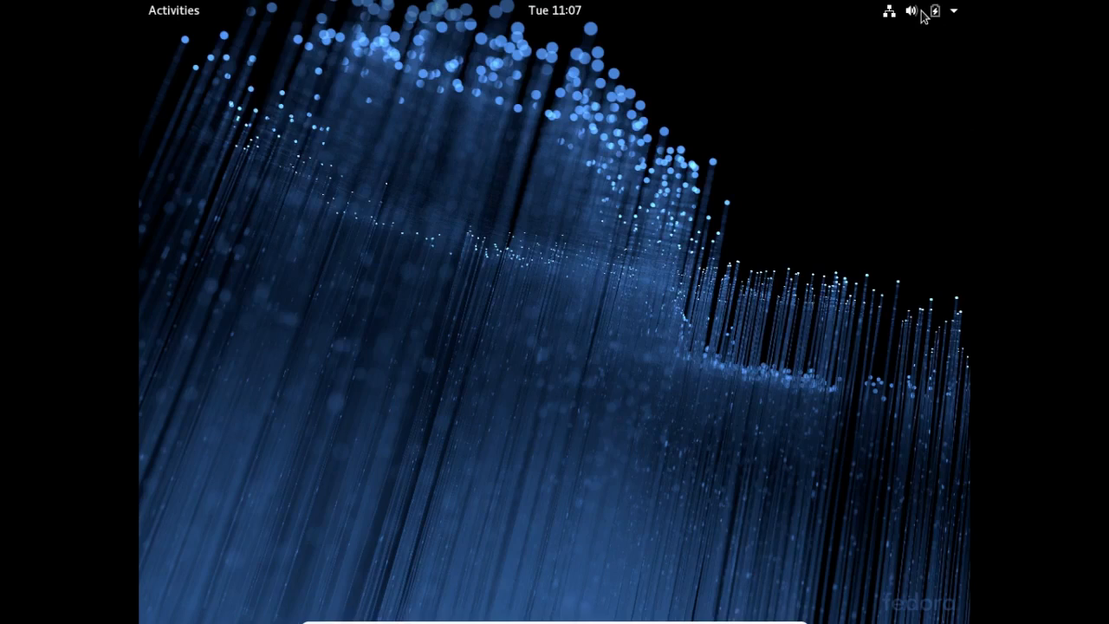
Power off the live Fedora system from the GNOME system menu
click(937, 10)
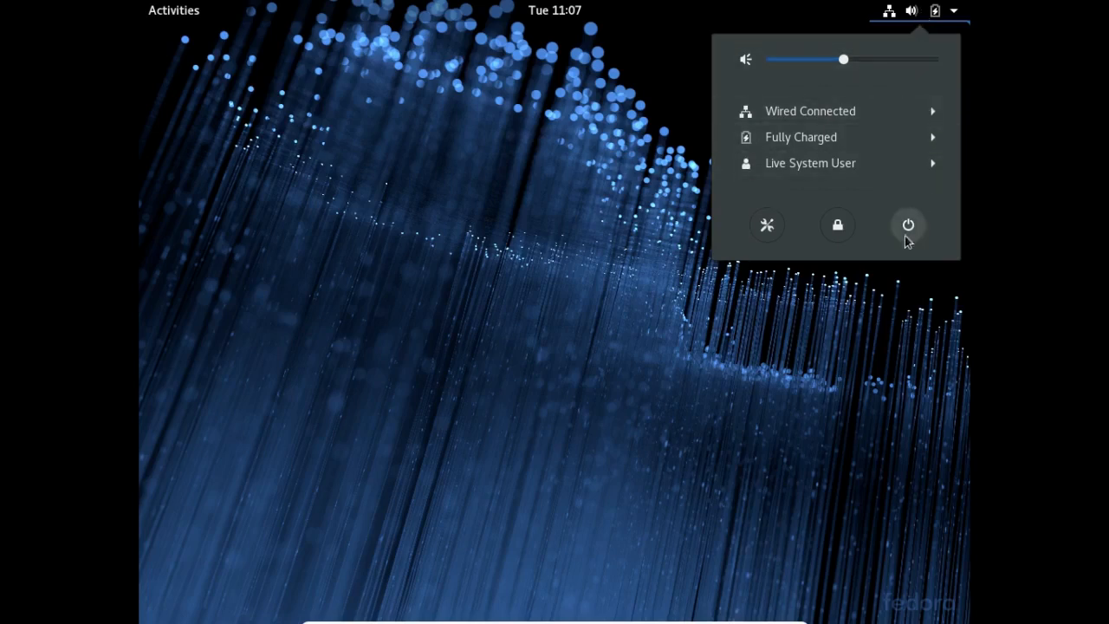
click(909, 226)
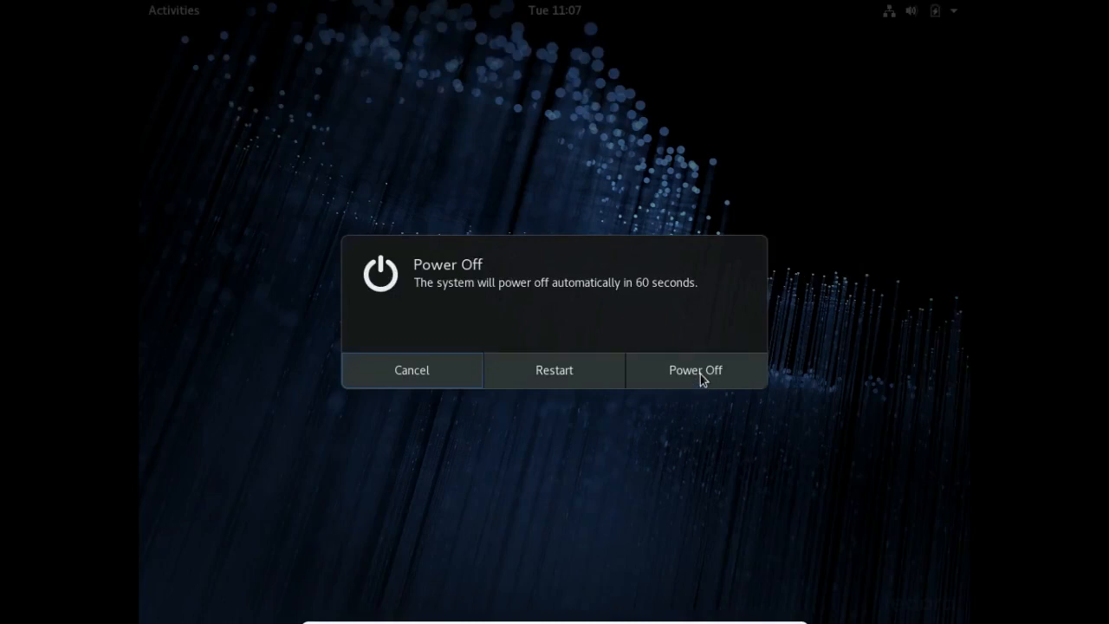
click(697, 371)
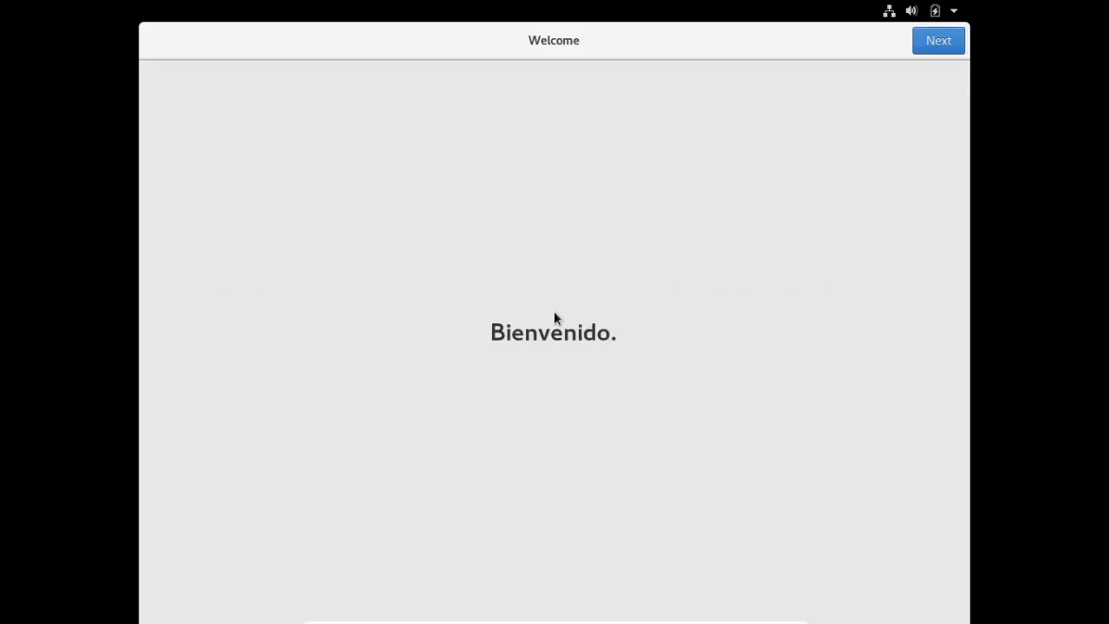
mouse_move(801, 253)
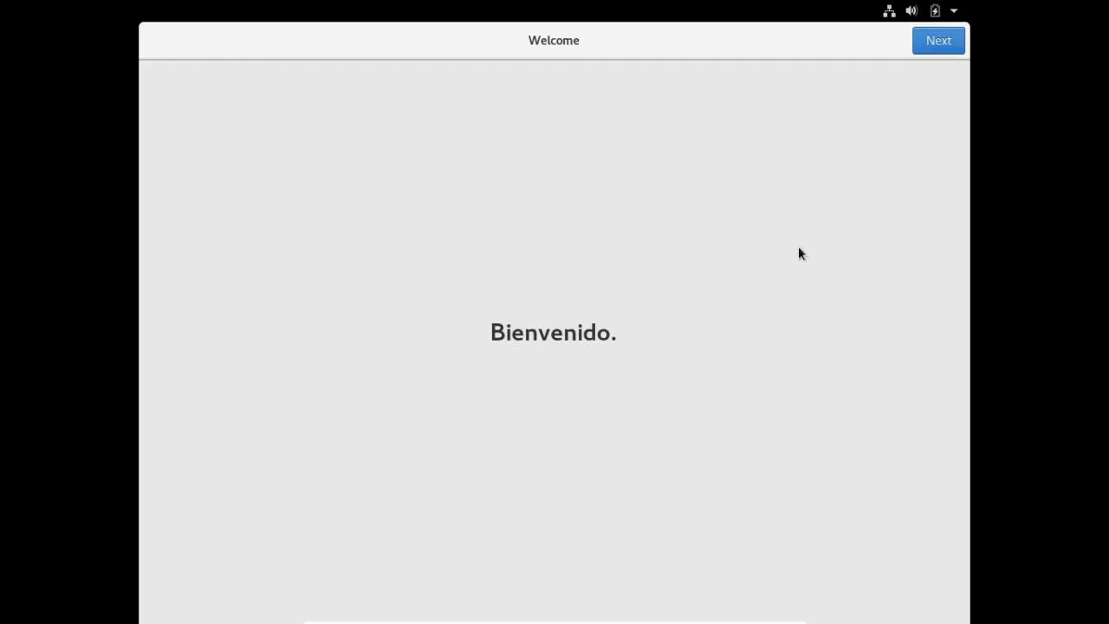
Accept the language, keep privacy defaults and skip online accounts to reach About You
click(940, 40)
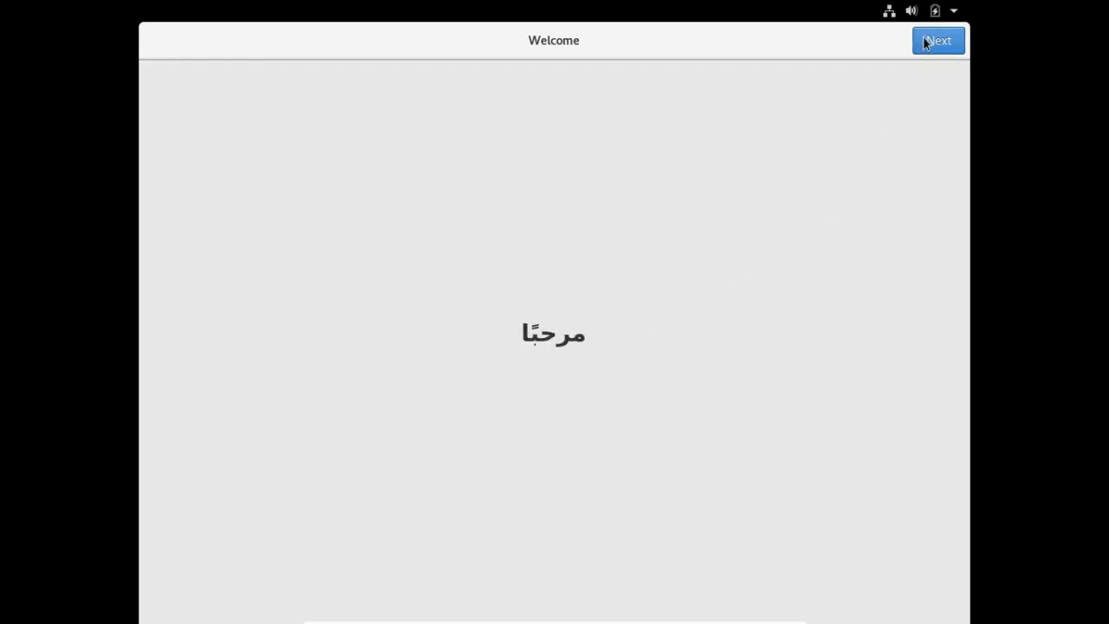
click(938, 40)
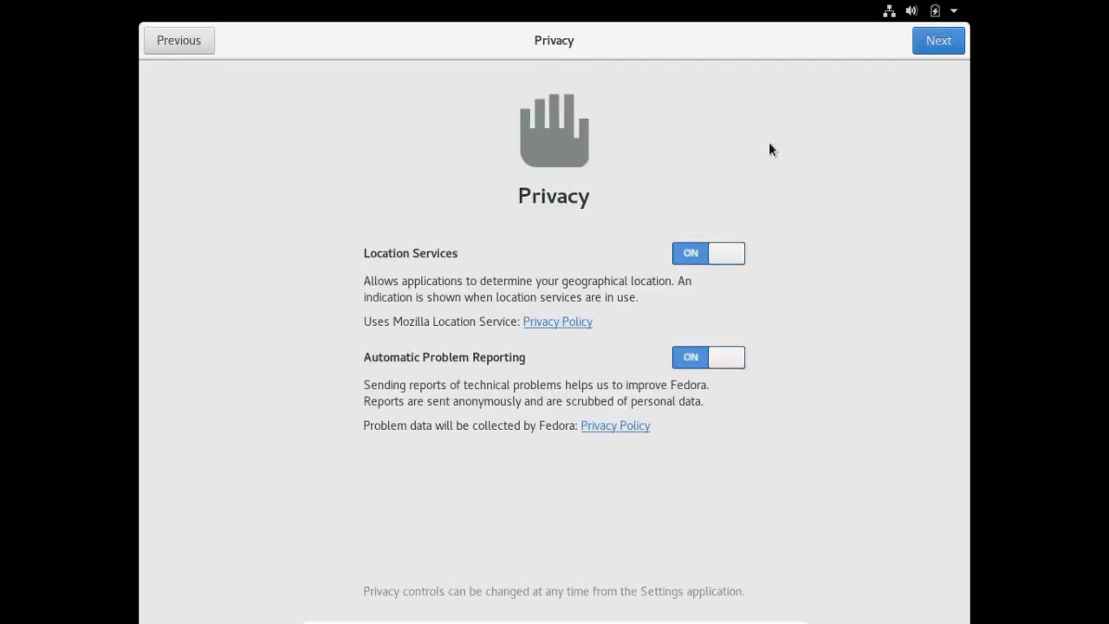
mouse_move(638, 166)
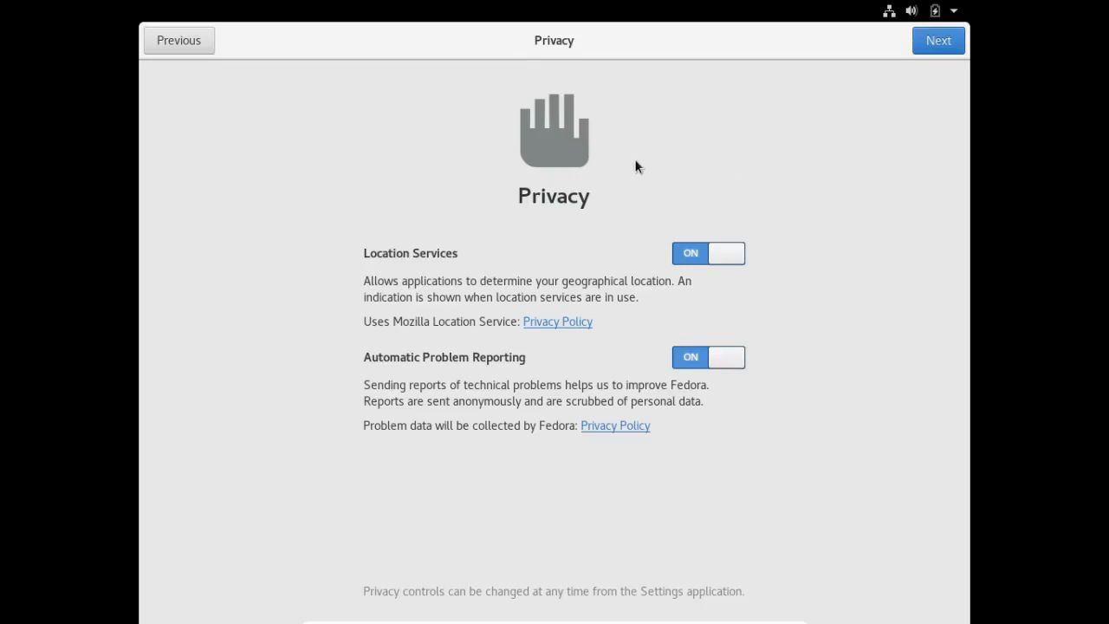
mouse_move(602, 215)
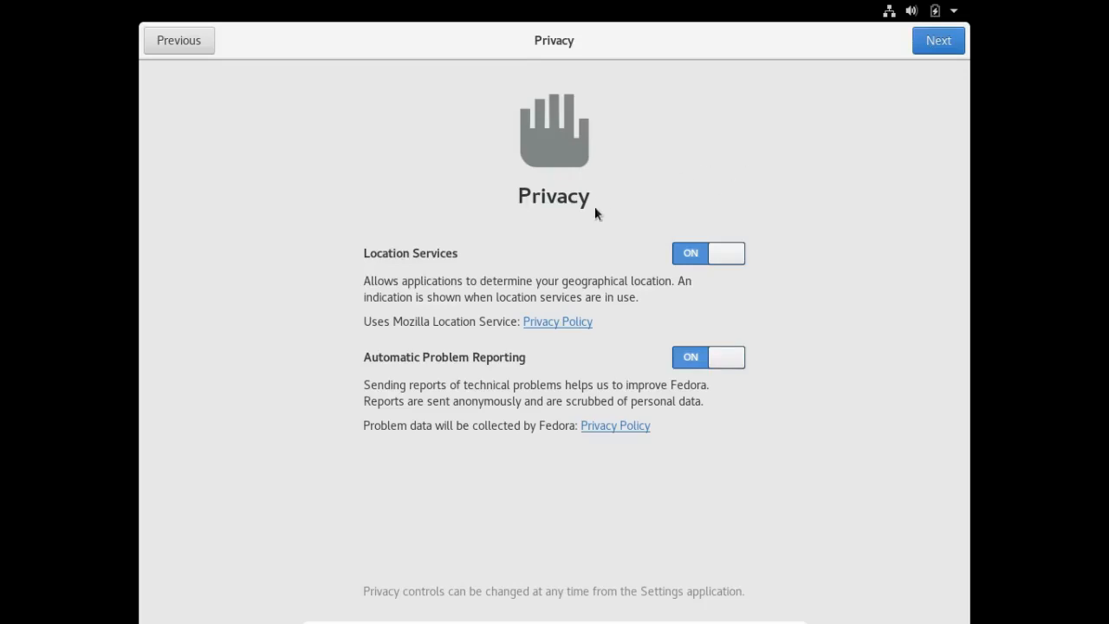
mouse_move(581, 253)
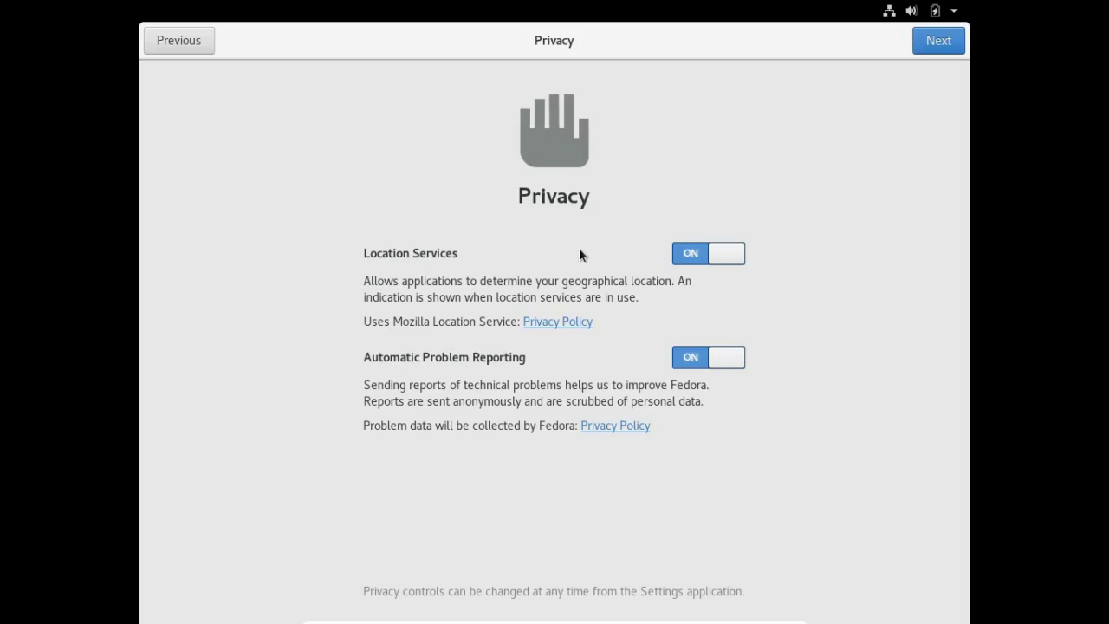
mouse_move(565, 357)
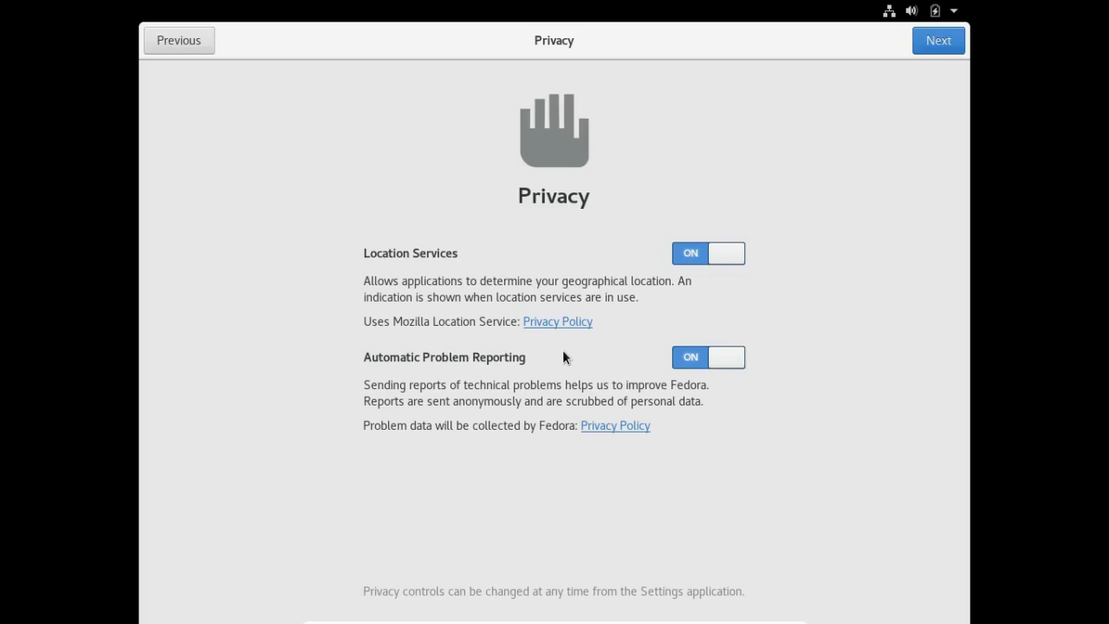
mouse_move(832, 123)
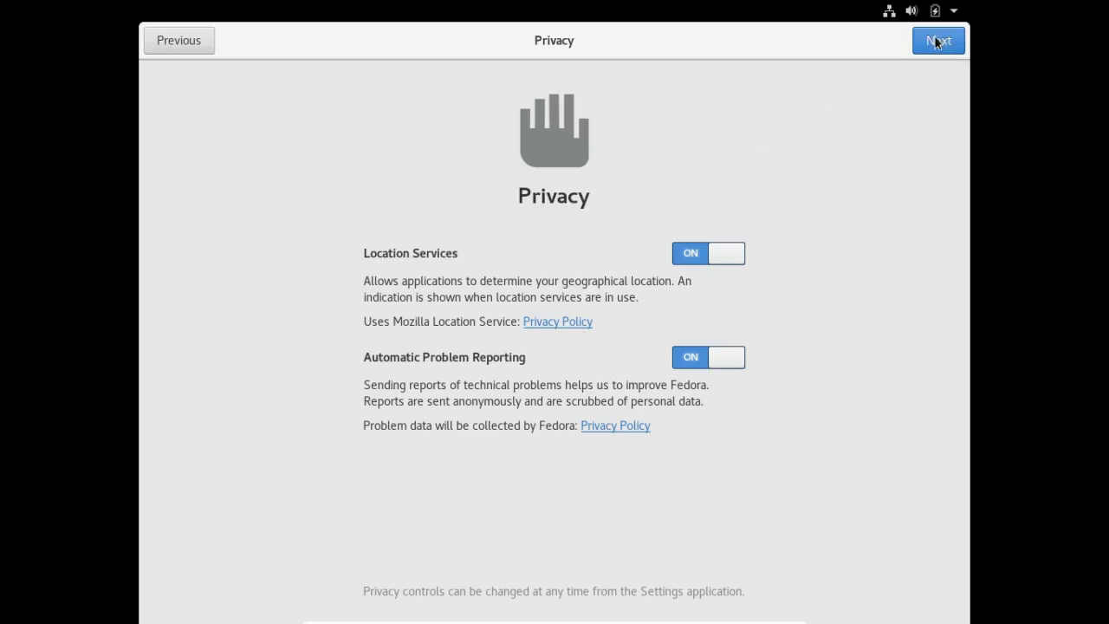
click(940, 40)
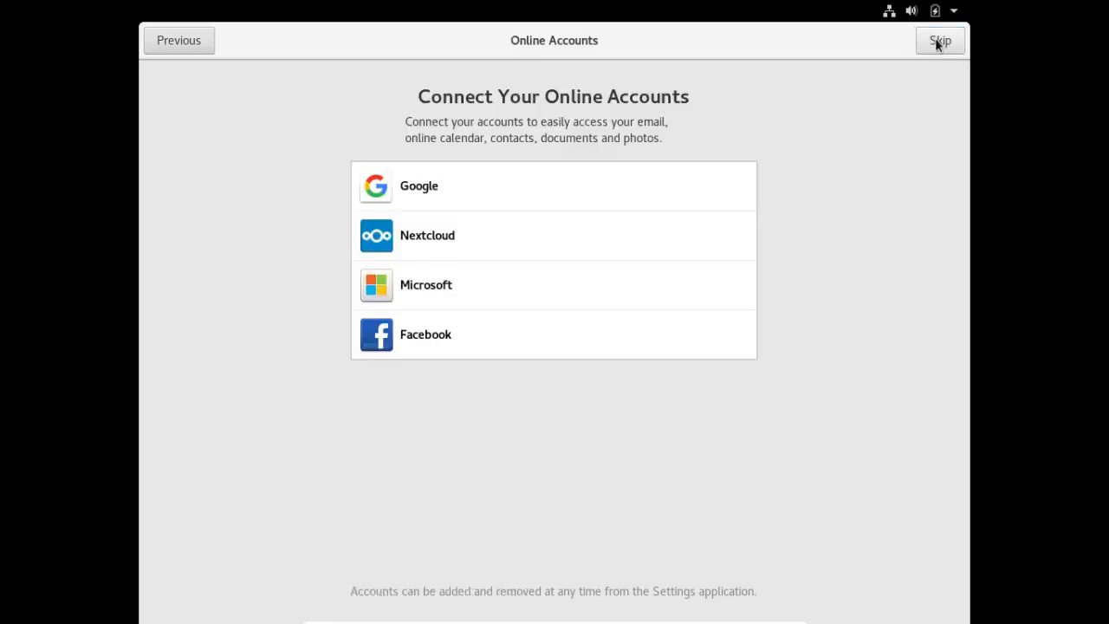
mouse_move(943, 51)
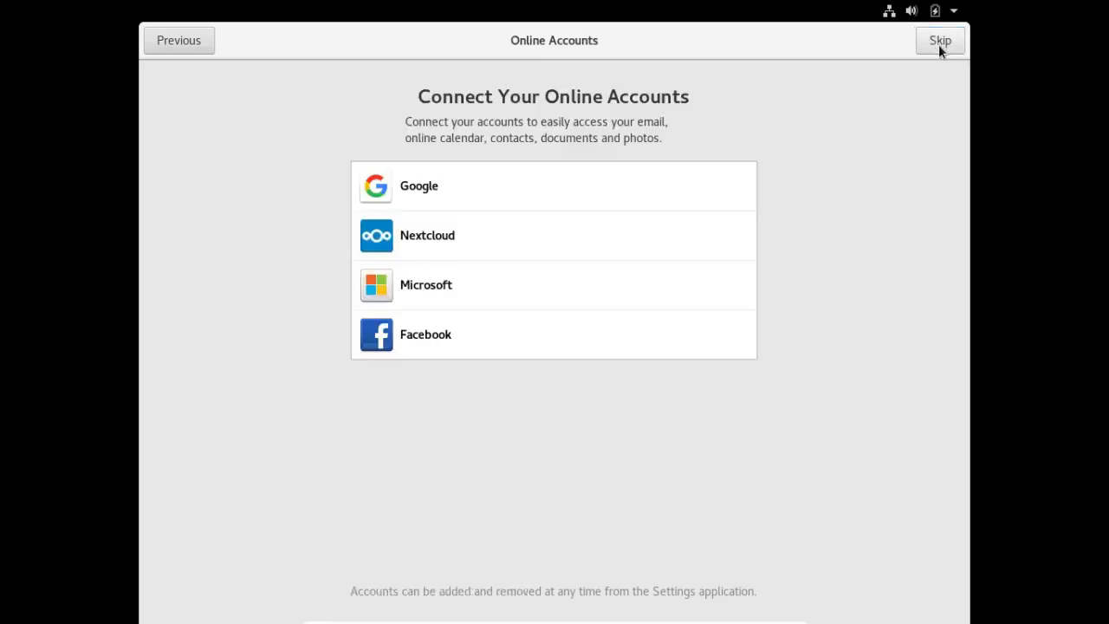
mouse_move(943, 50)
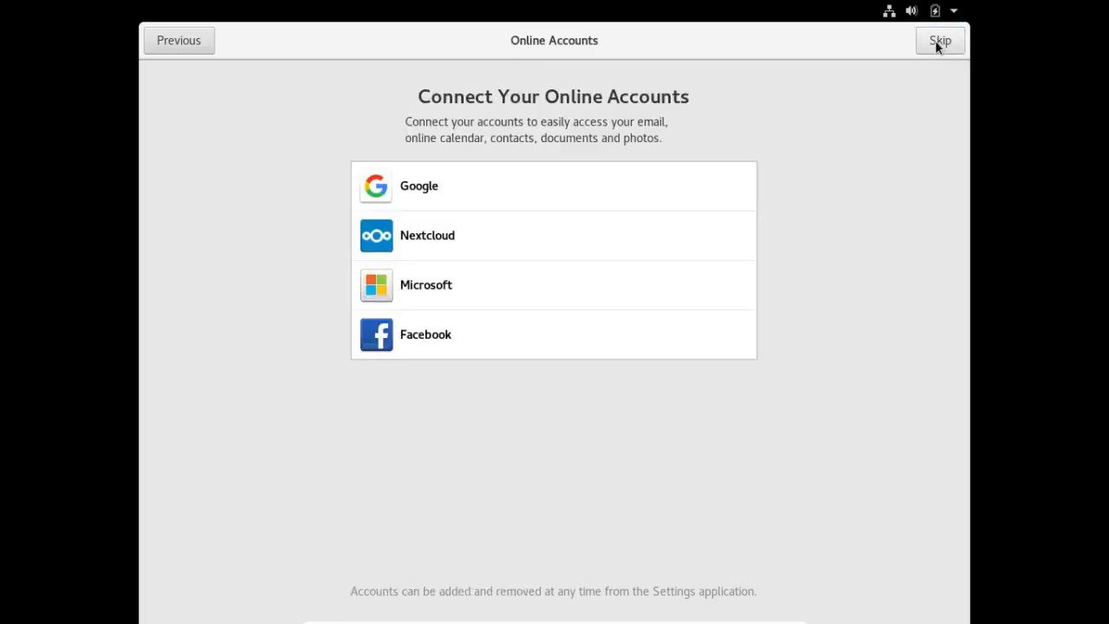
click(946, 40)
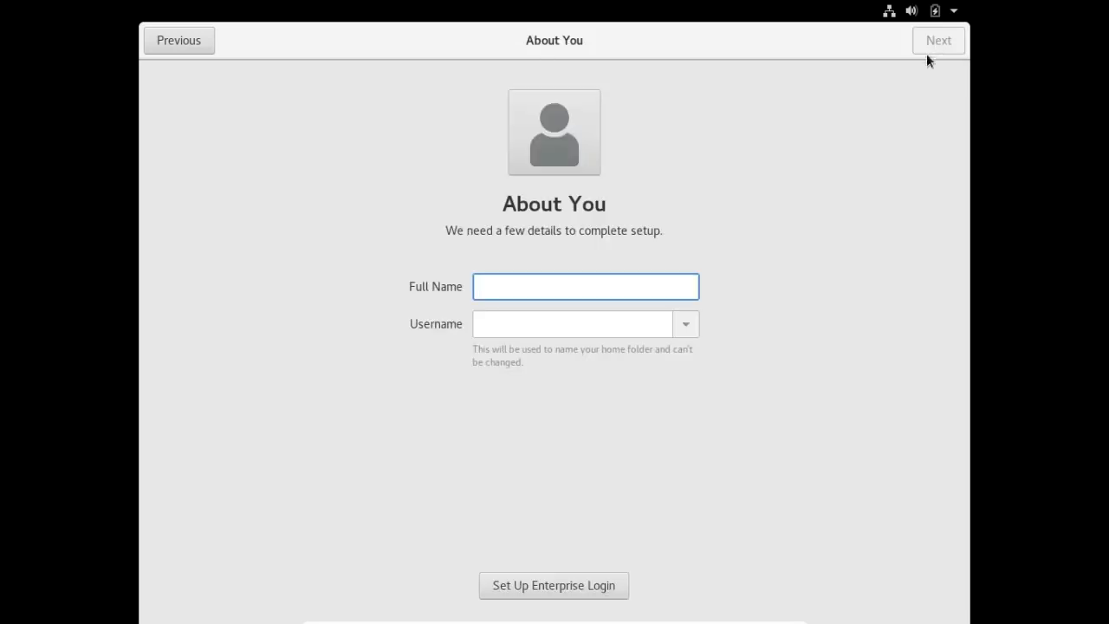
Enter the full name XramTech (username xramtech autofills) and continue to the password page
click(586, 287)
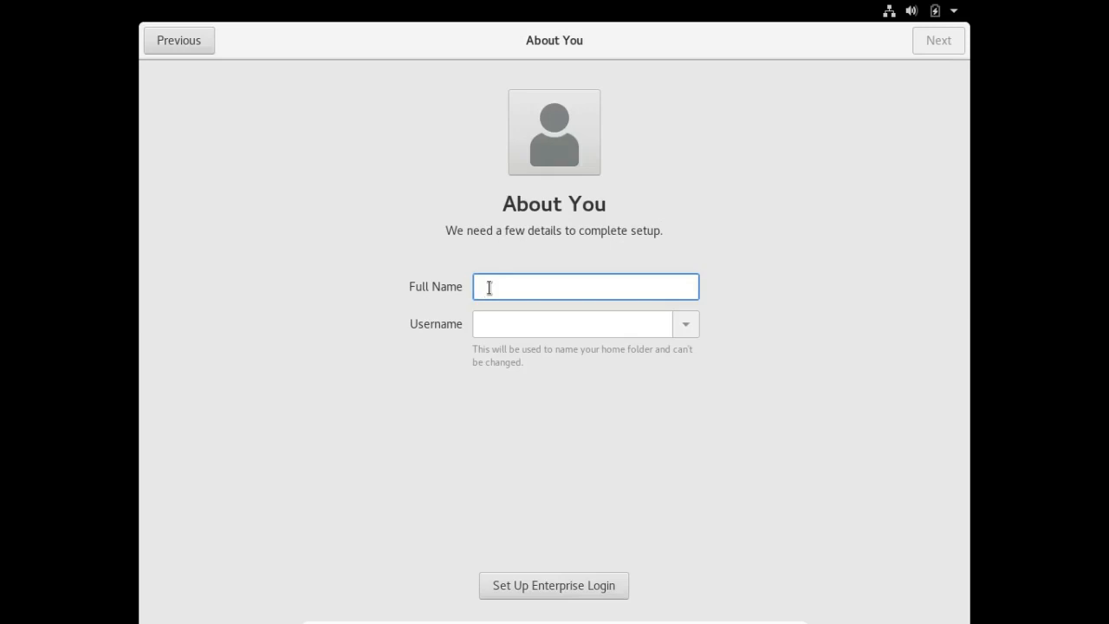
click(586, 288)
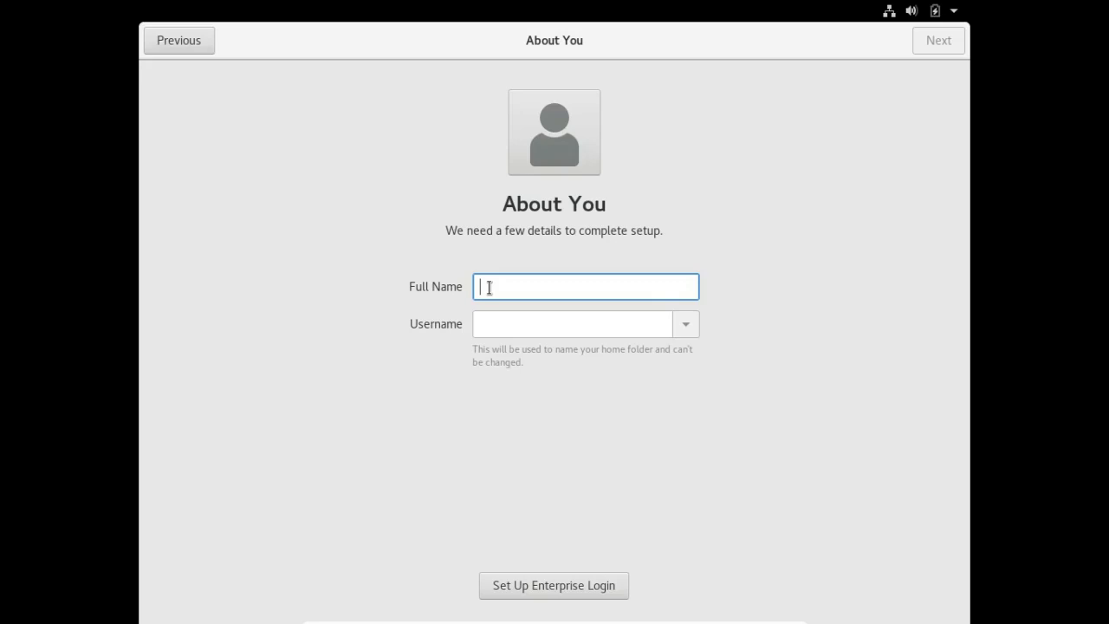
text(Xr)
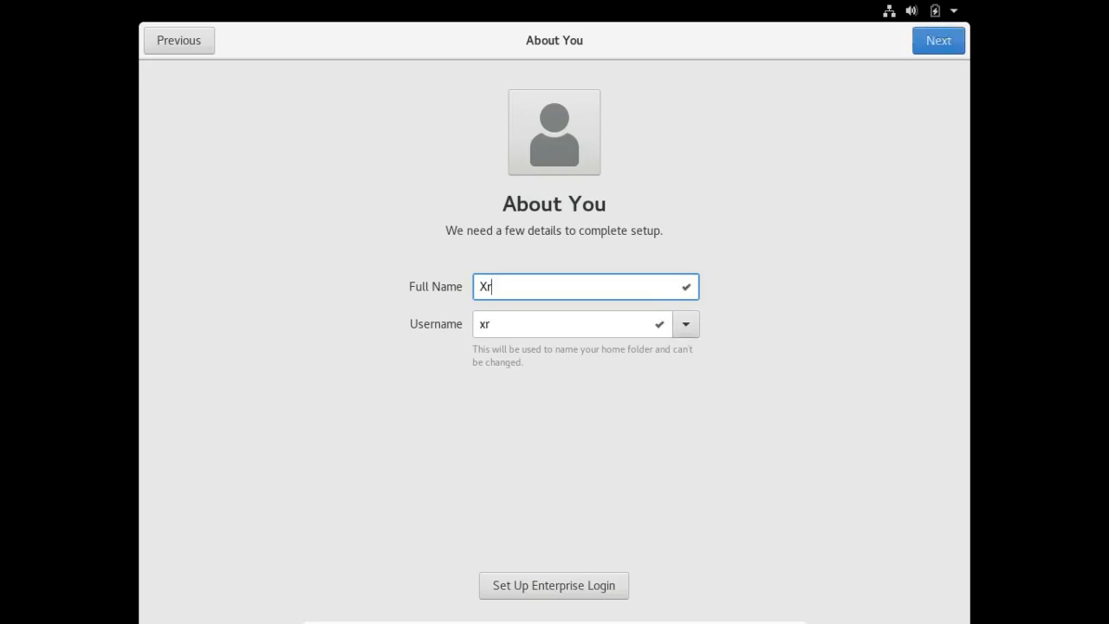
text(amT)
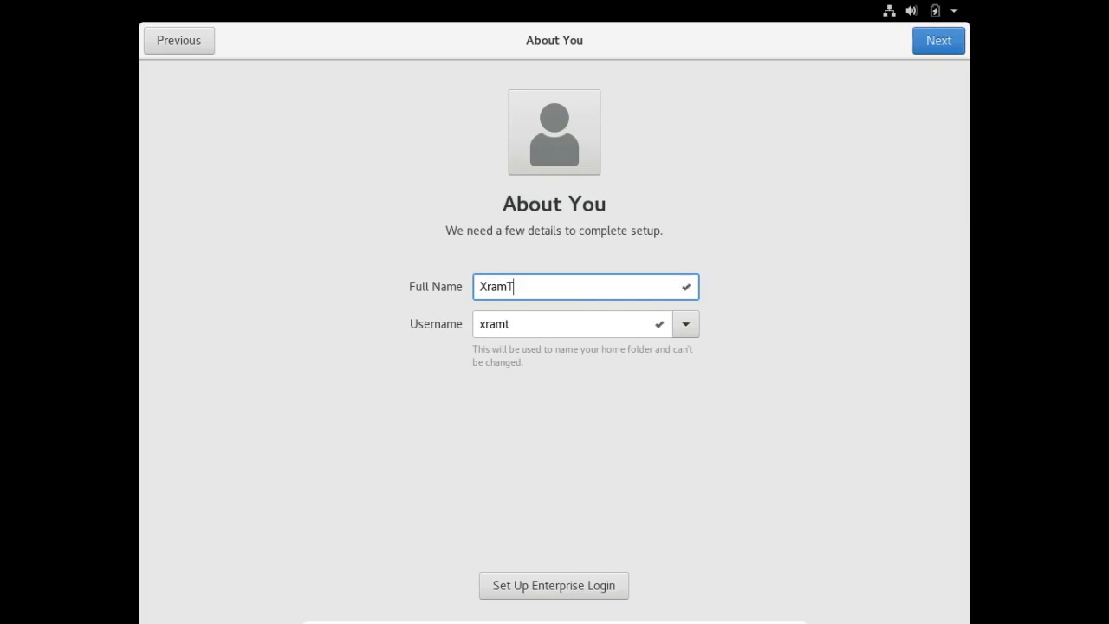
text(ech)
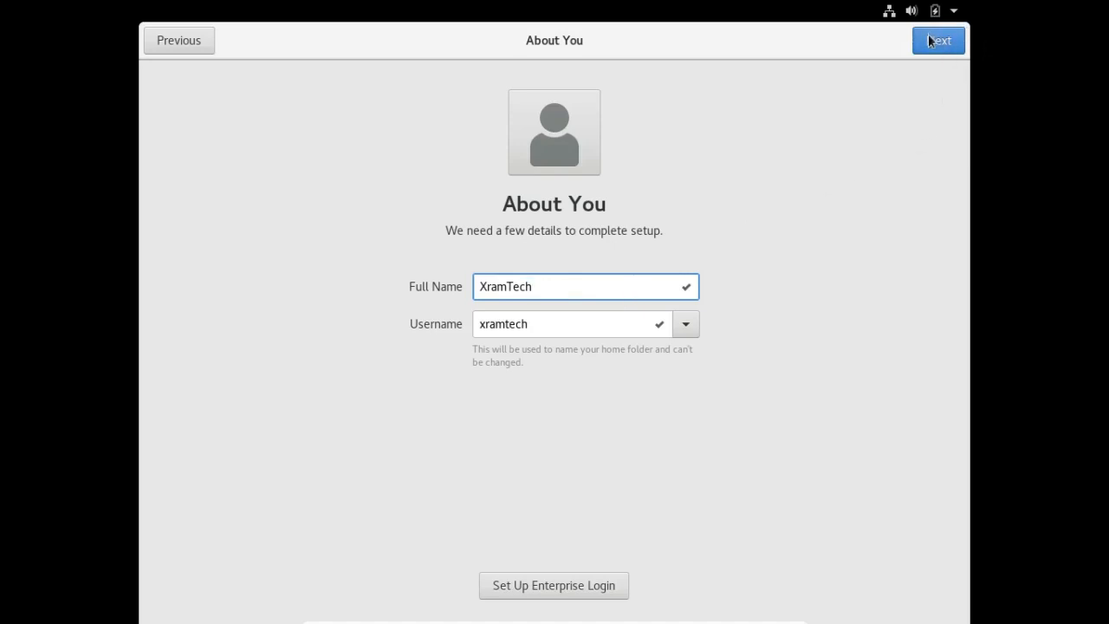
click(939, 40)
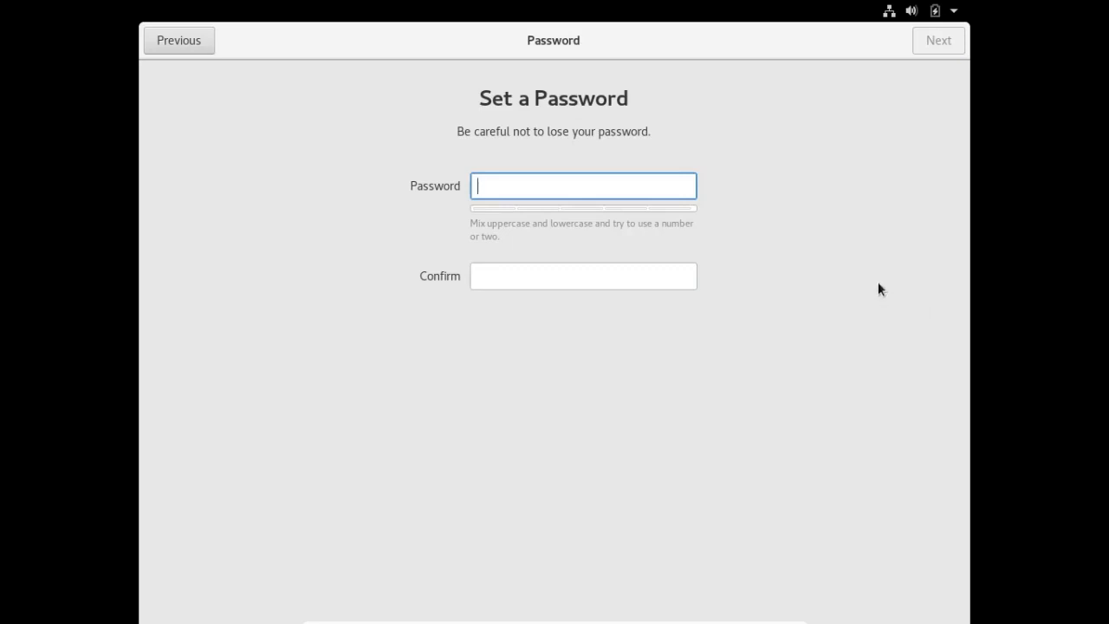
mouse_move(690, 243)
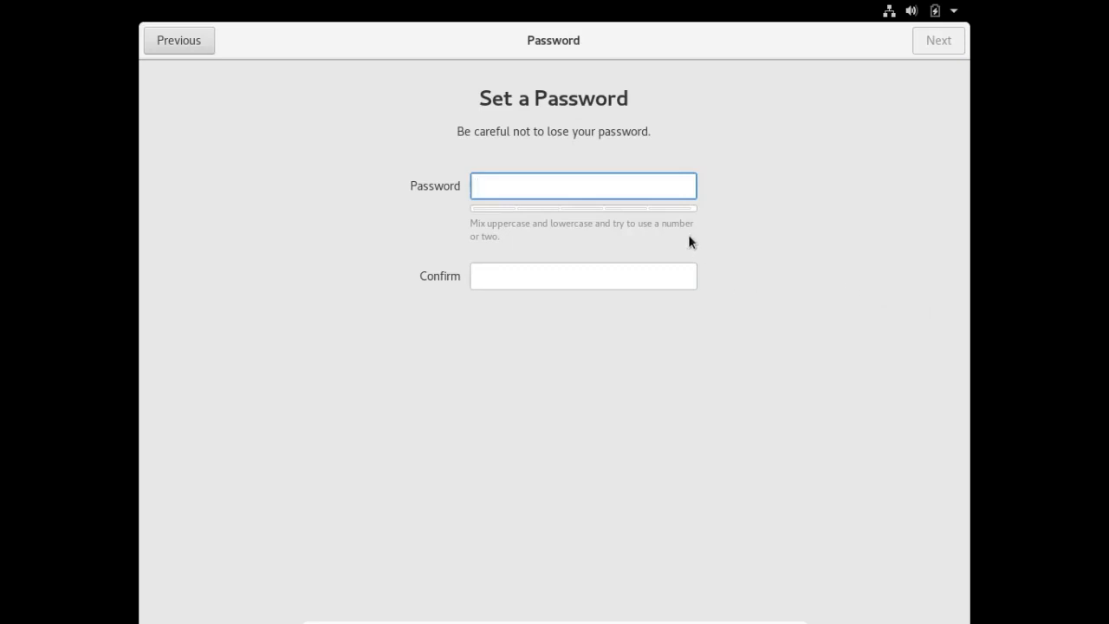
Enter and confirm the account password so setup reports You're ready to go
click(582, 186)
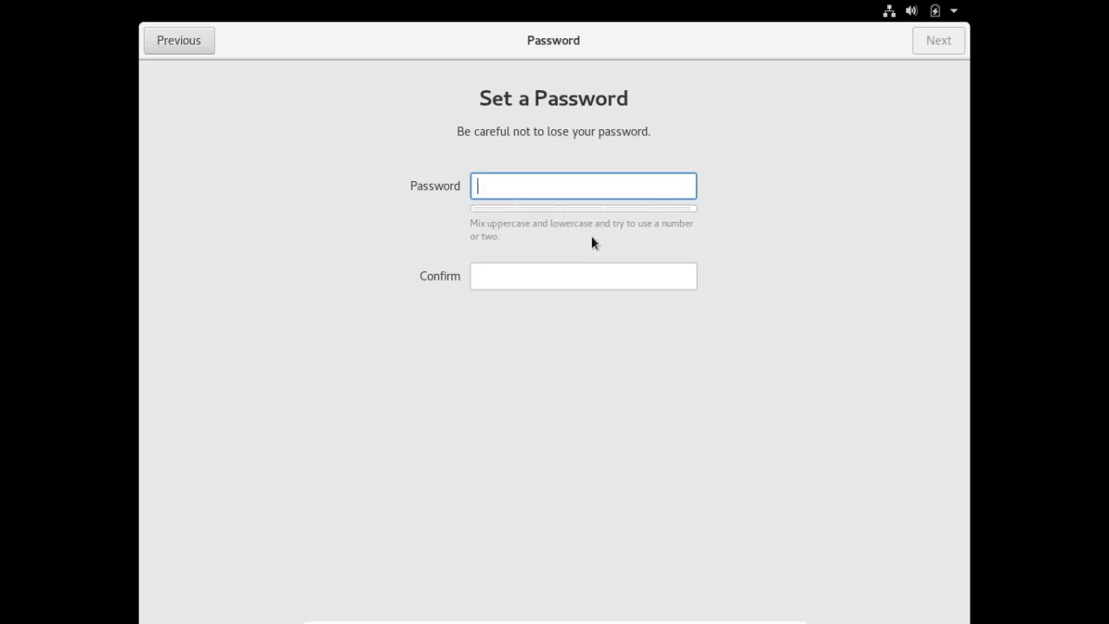
mouse_move(491, 149)
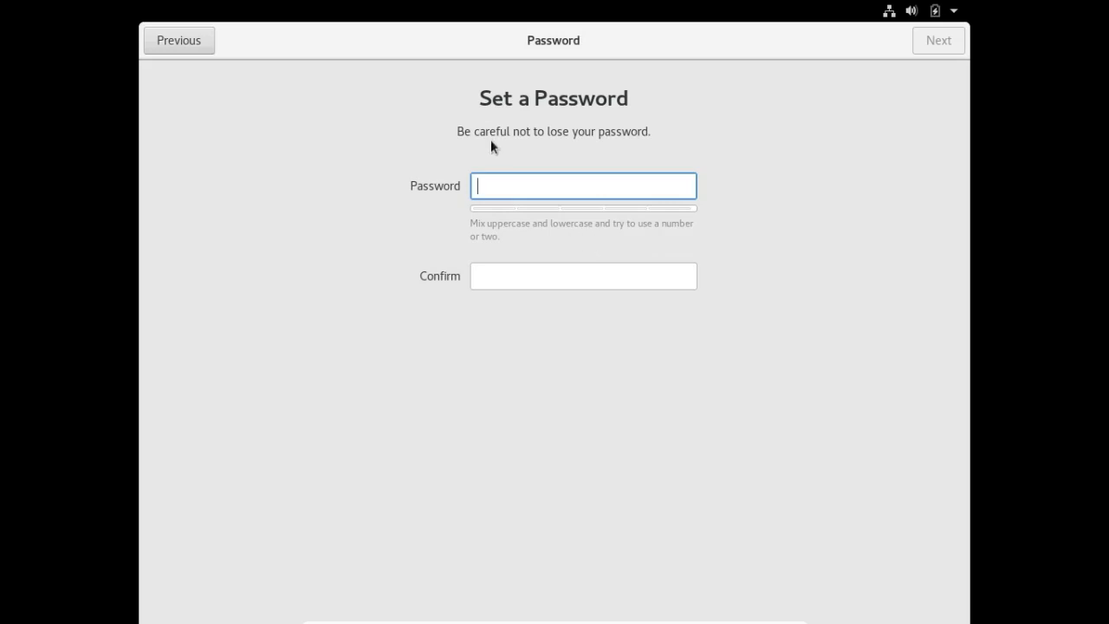
mouse_move(494, 149)
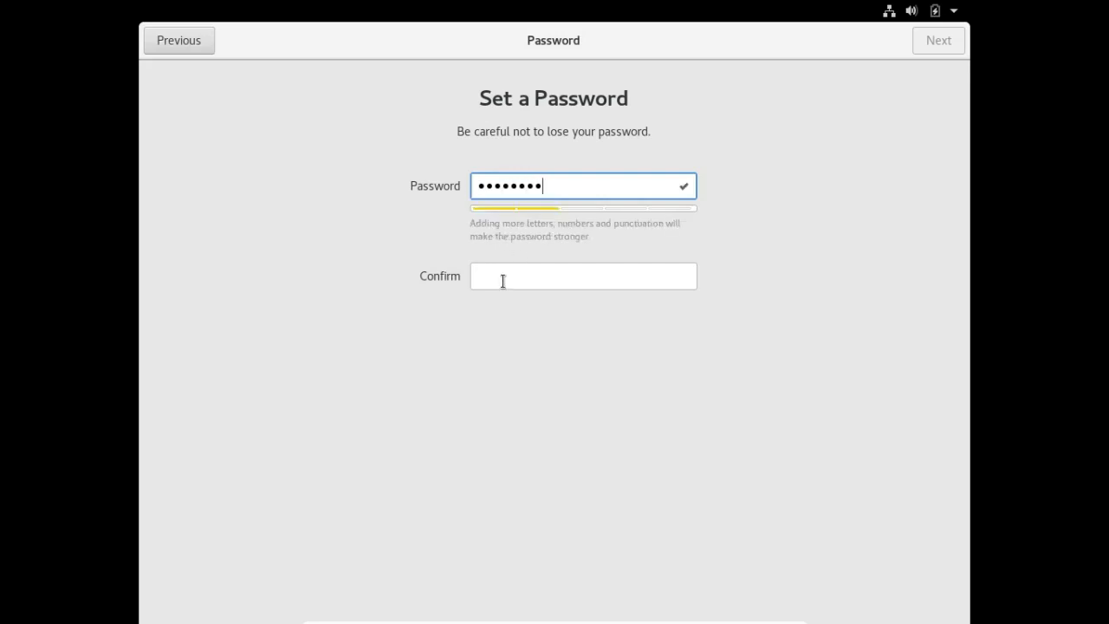
text(•)
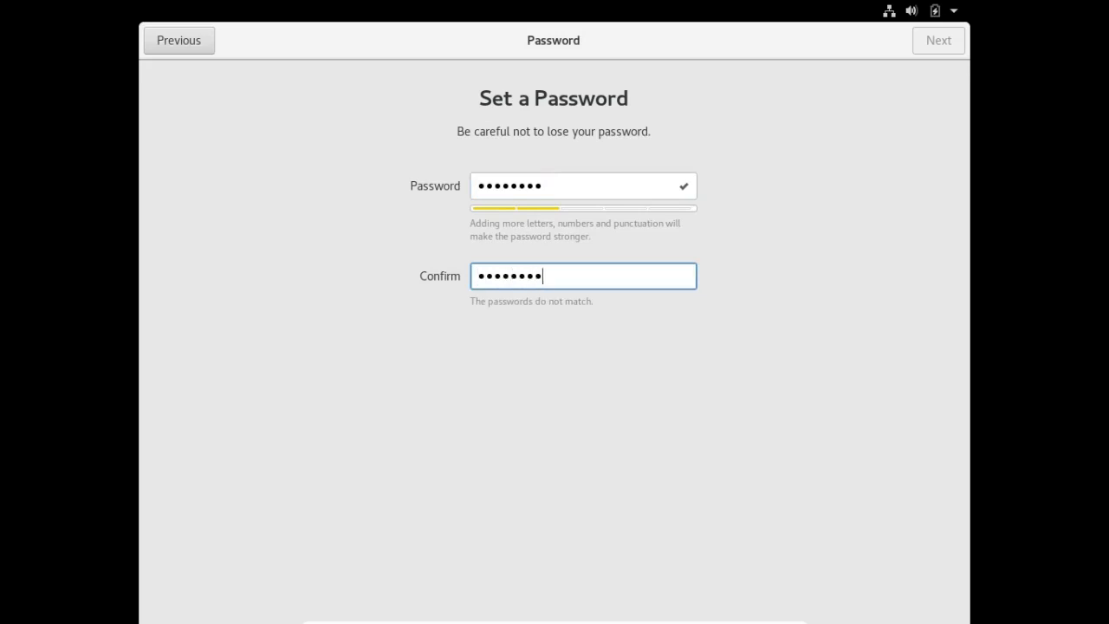
click(940, 42)
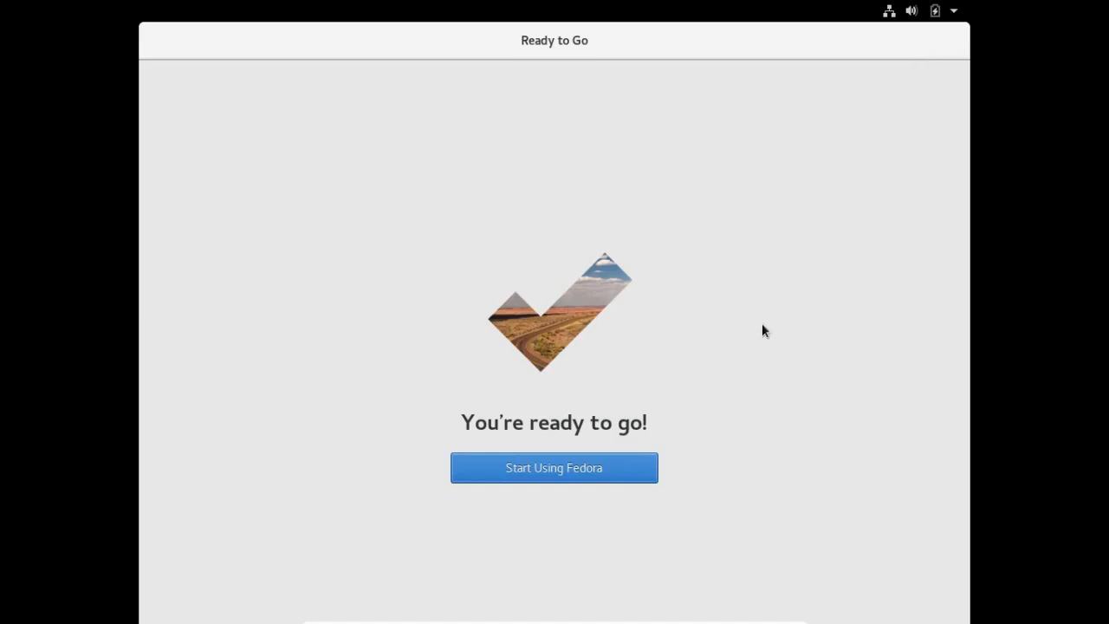
mouse_move(577, 475)
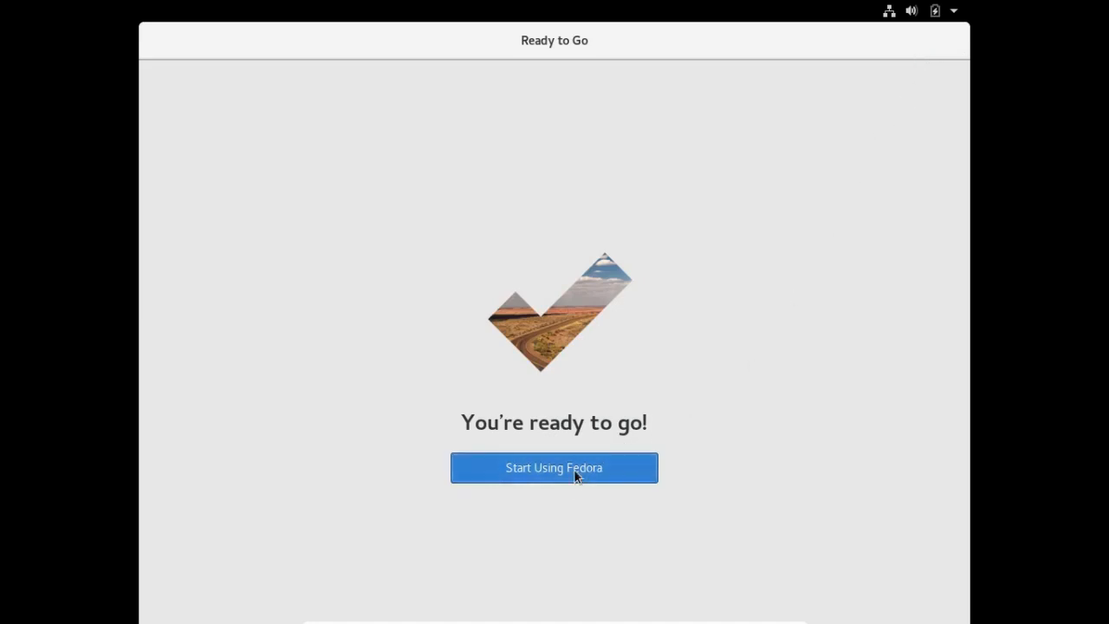
Start using Fedora and close the GNOME Help Getting Started window
click(555, 468)
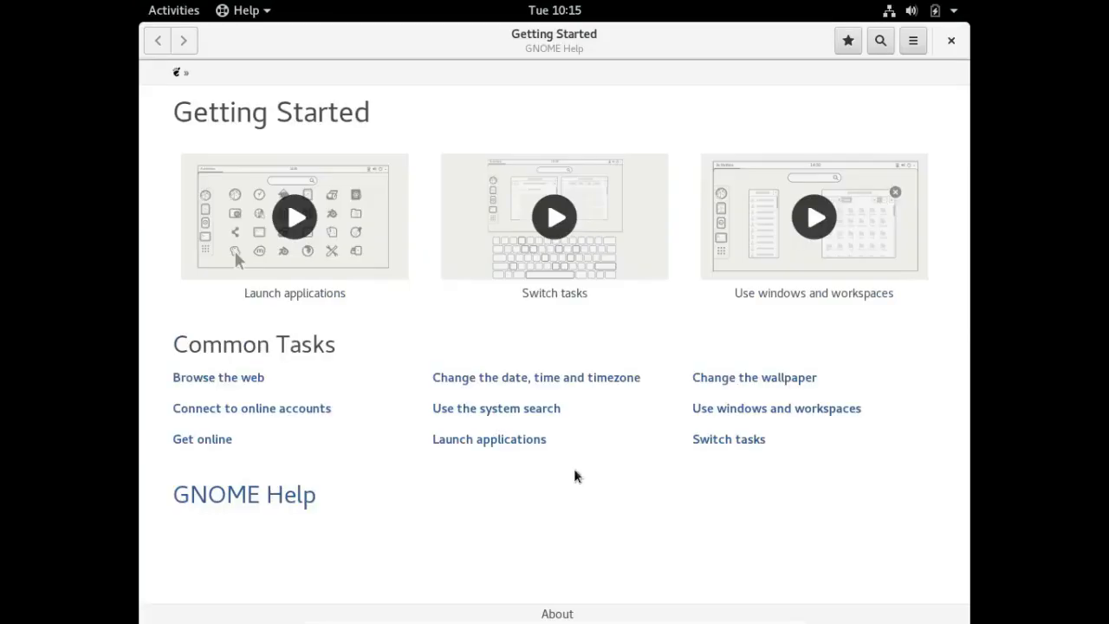
mouse_move(374, 331)
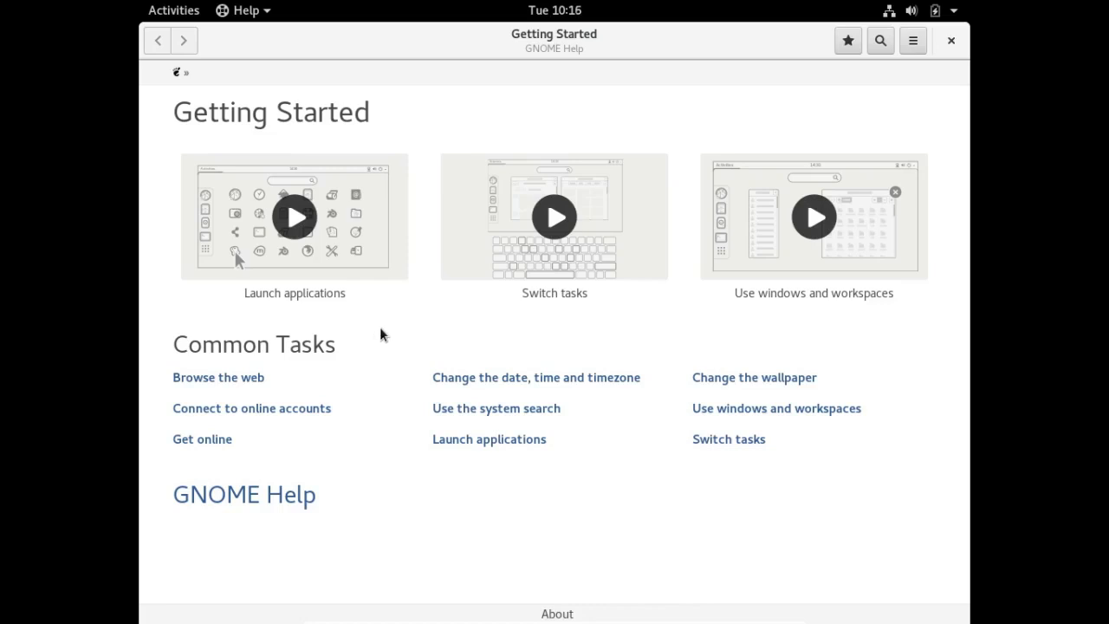
mouse_move(686, 286)
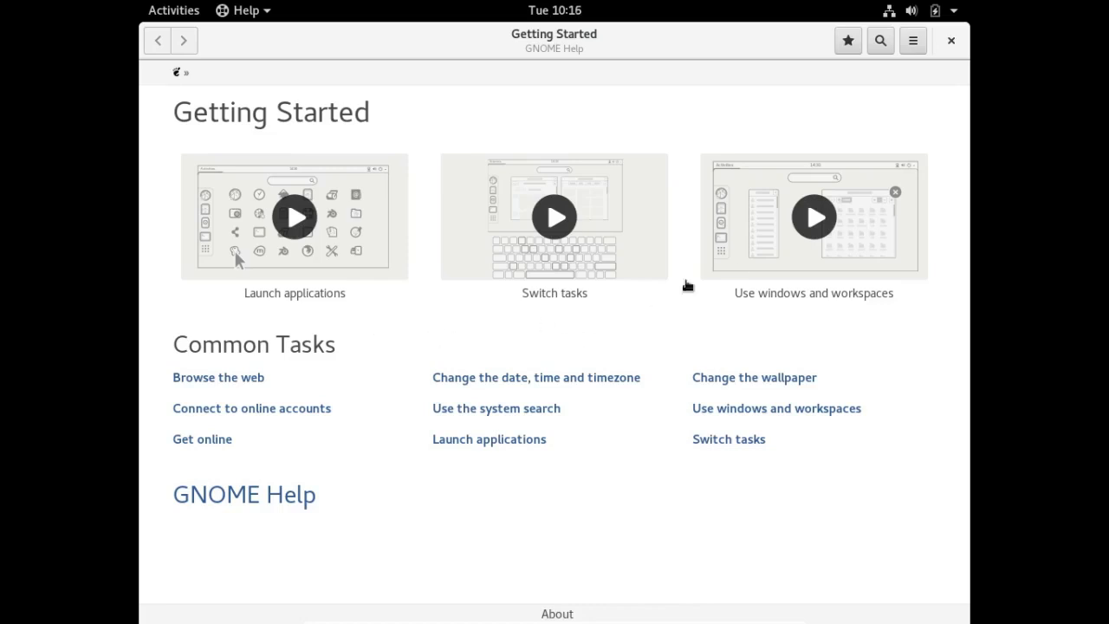
mouse_move(960, 72)
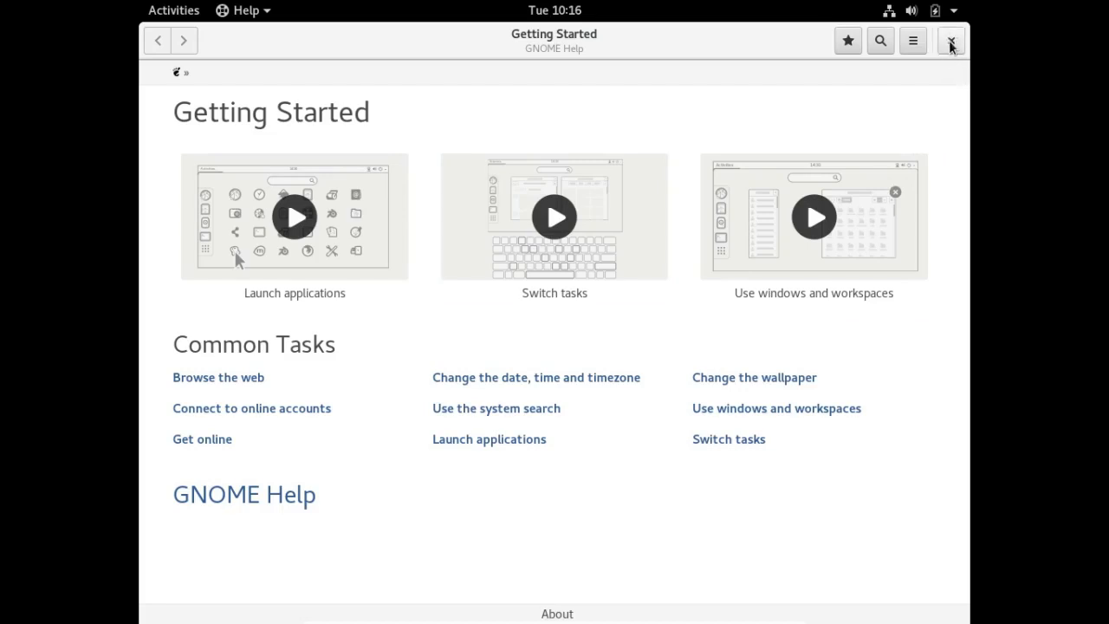
click(947, 42)
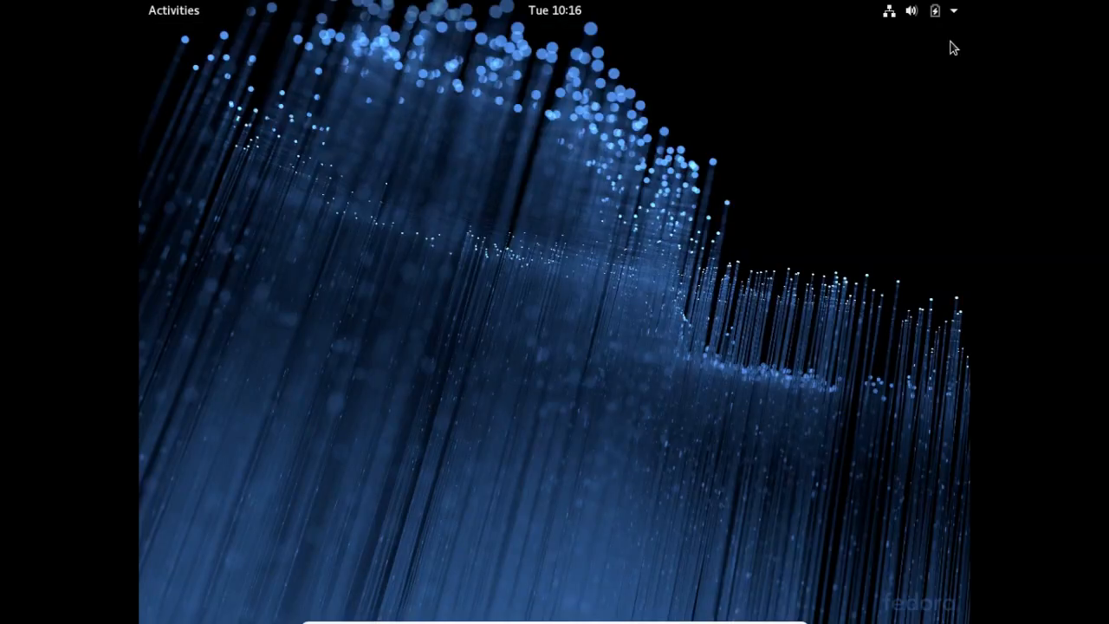
mouse_move(385, 149)
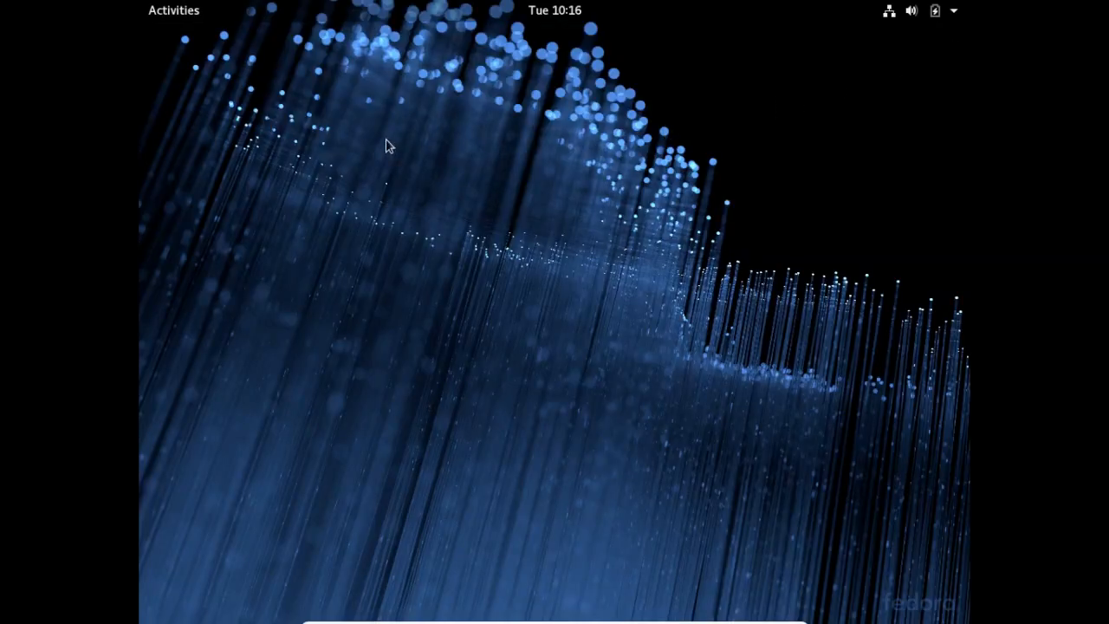
mouse_move(557, 19)
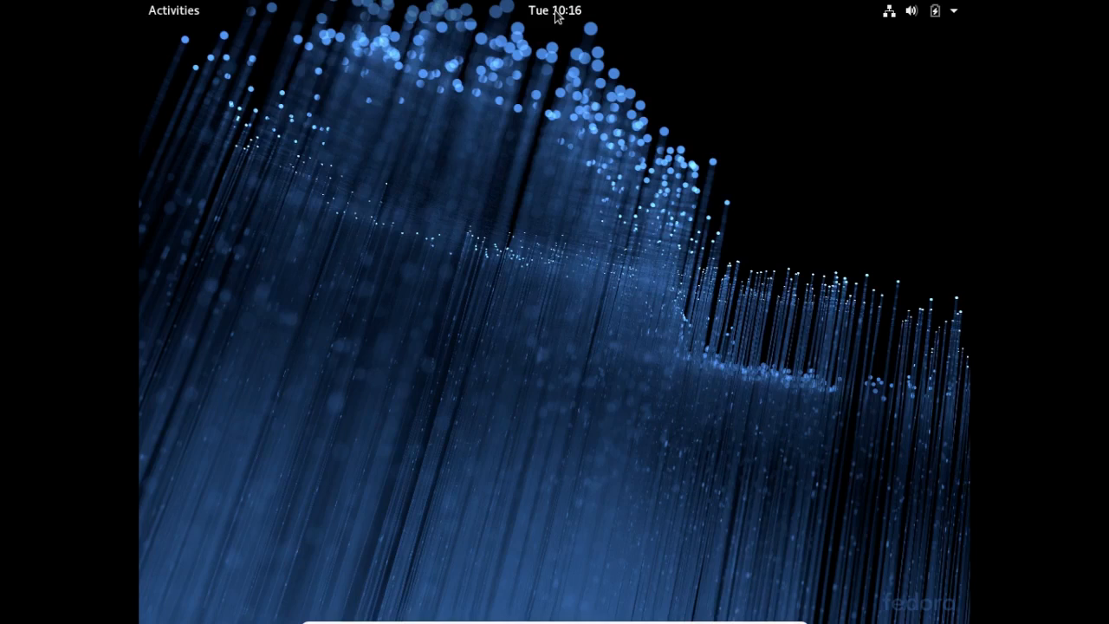
View the calendar and notifications panel, then bring up the Activities overview
click(555, 10)
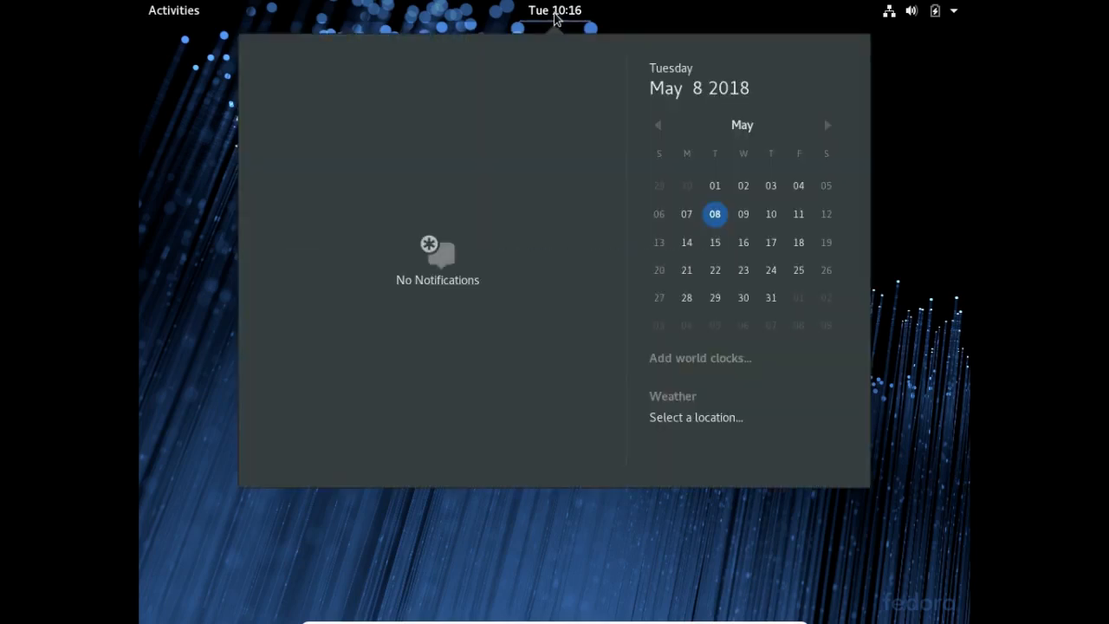
mouse_move(499, 97)
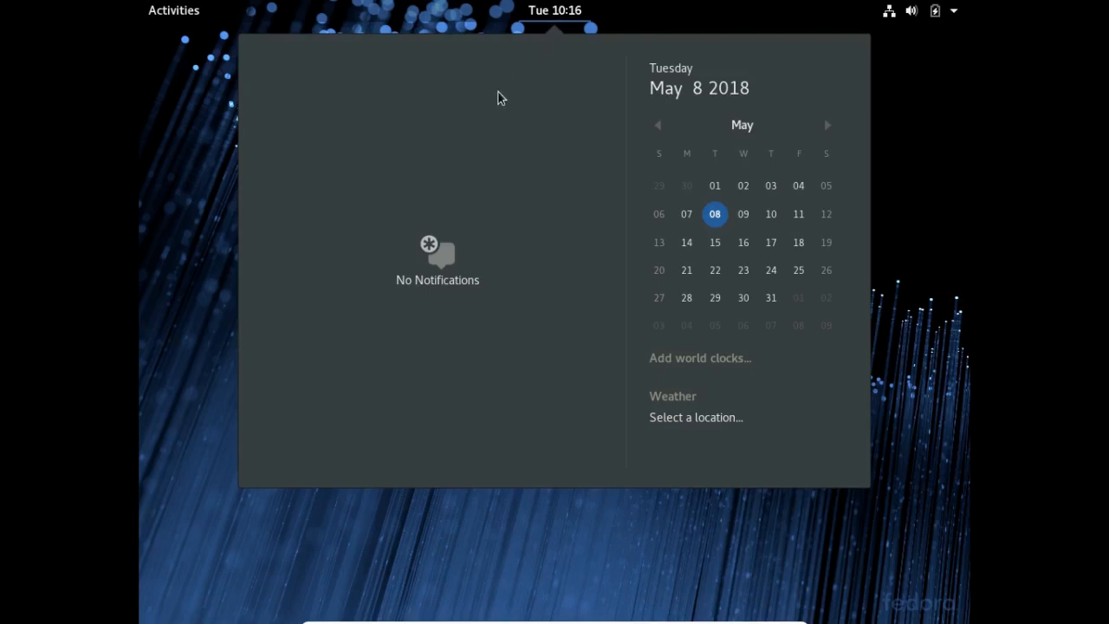
mouse_move(222, 97)
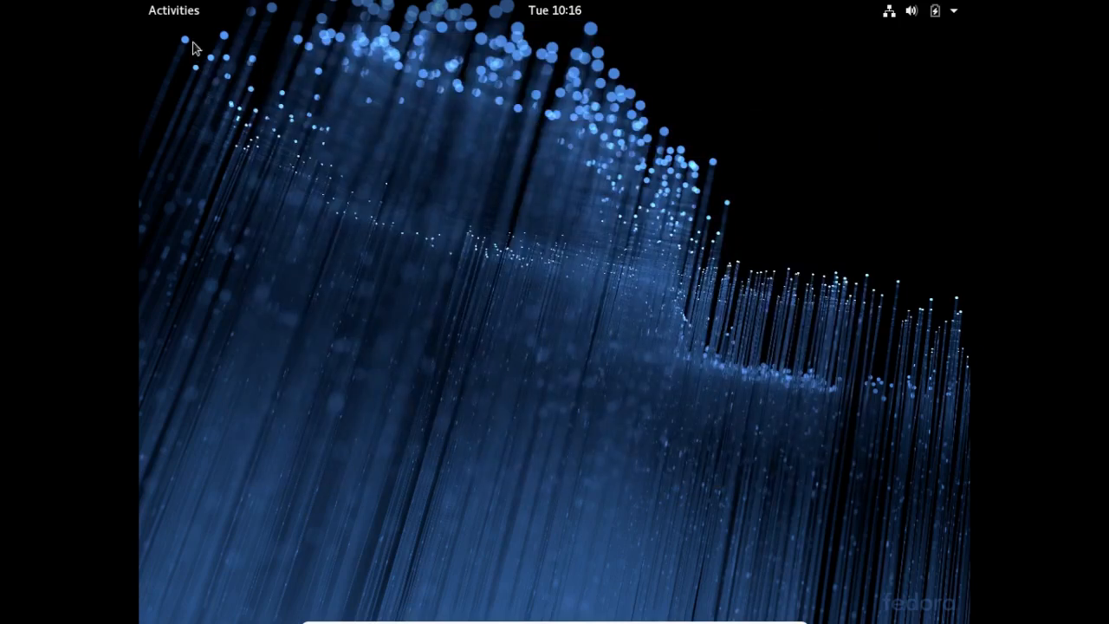
mouse_move(187, 17)
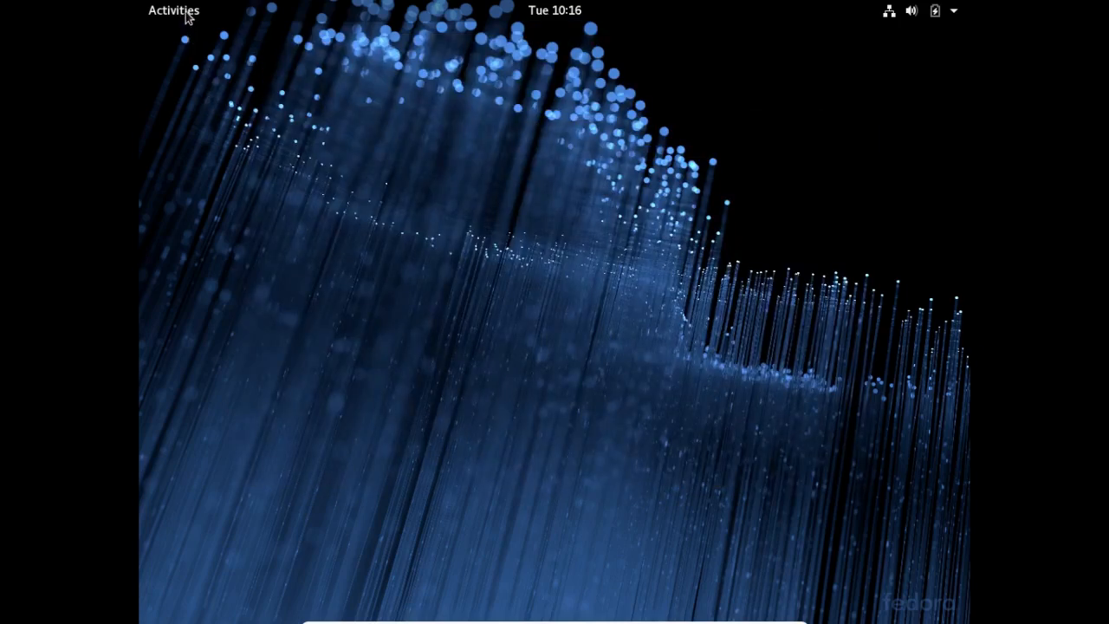
click(174, 11)
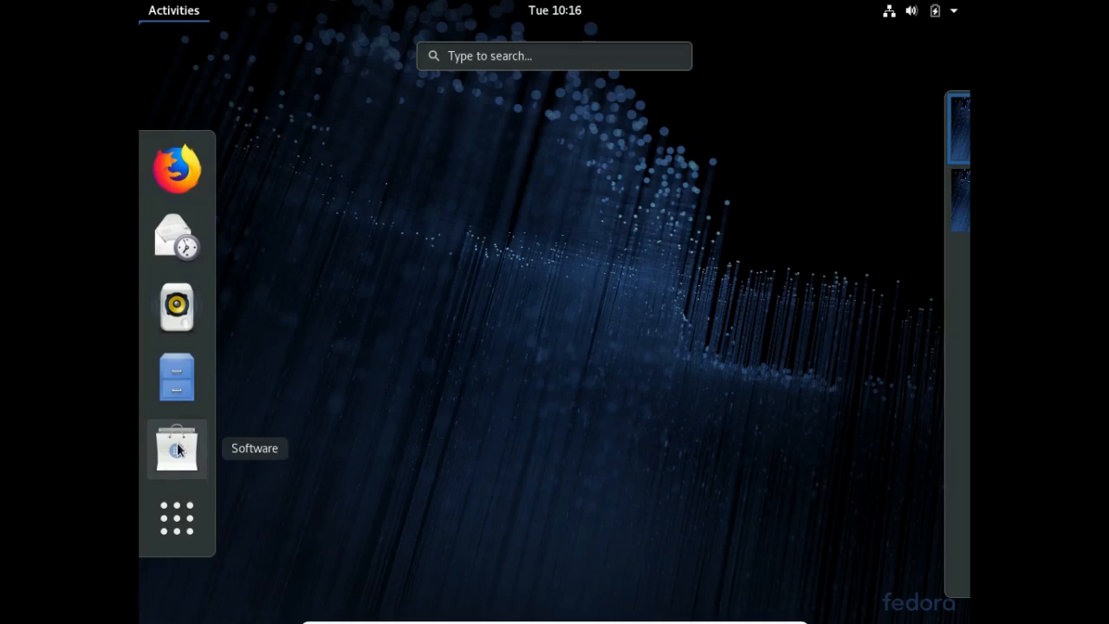
Launch GNOME Software, confirm the Updates page shows Fedora up to date, and close it
click(177, 447)
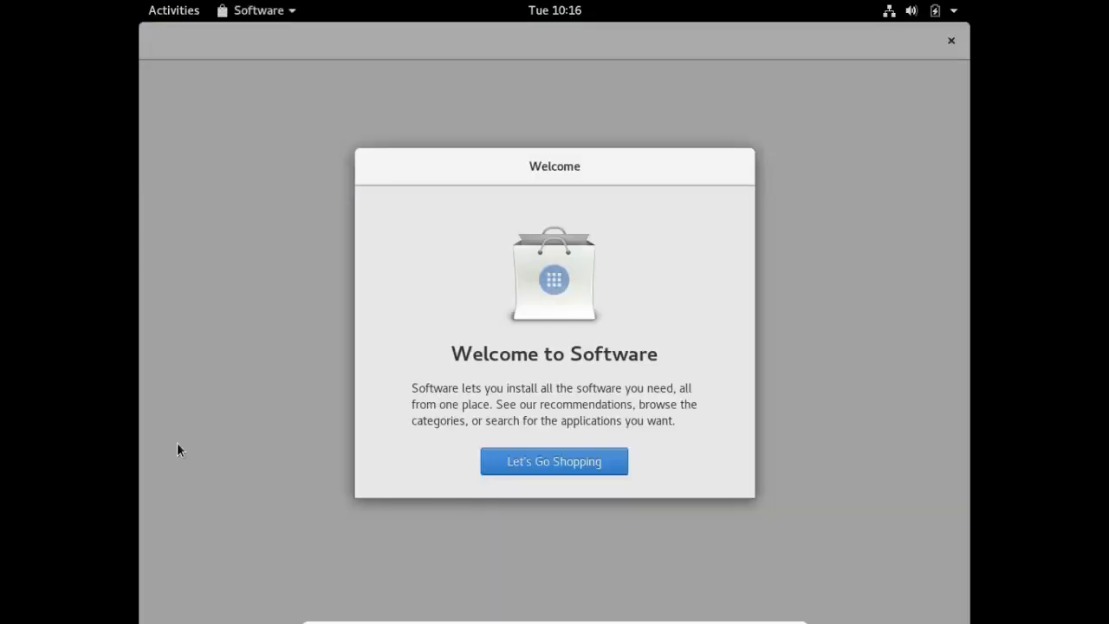
mouse_move(523, 463)
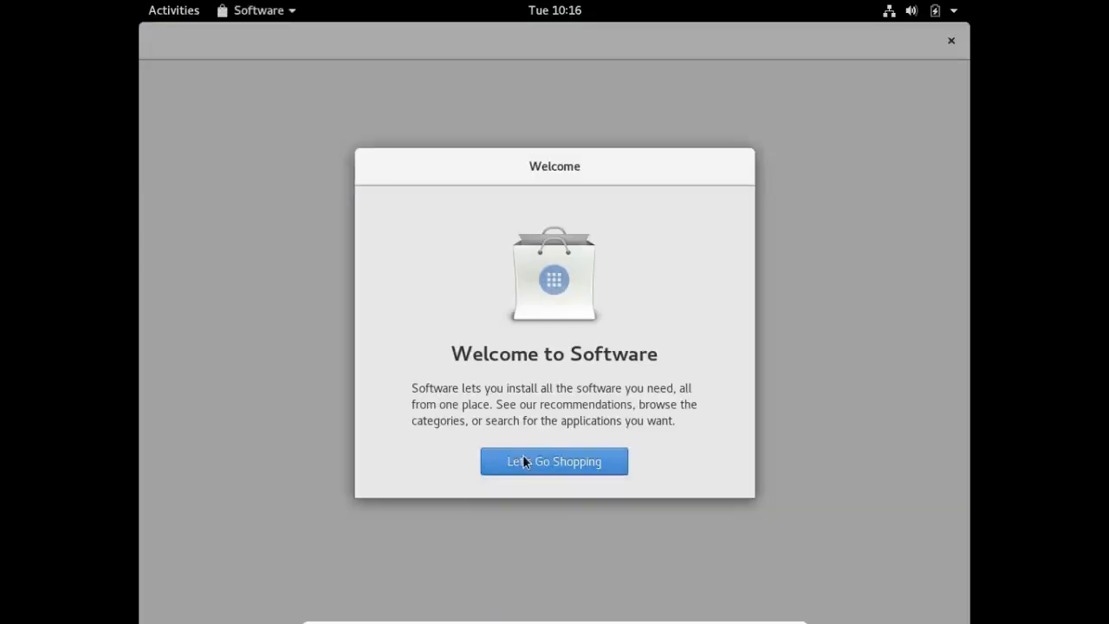
click(555, 461)
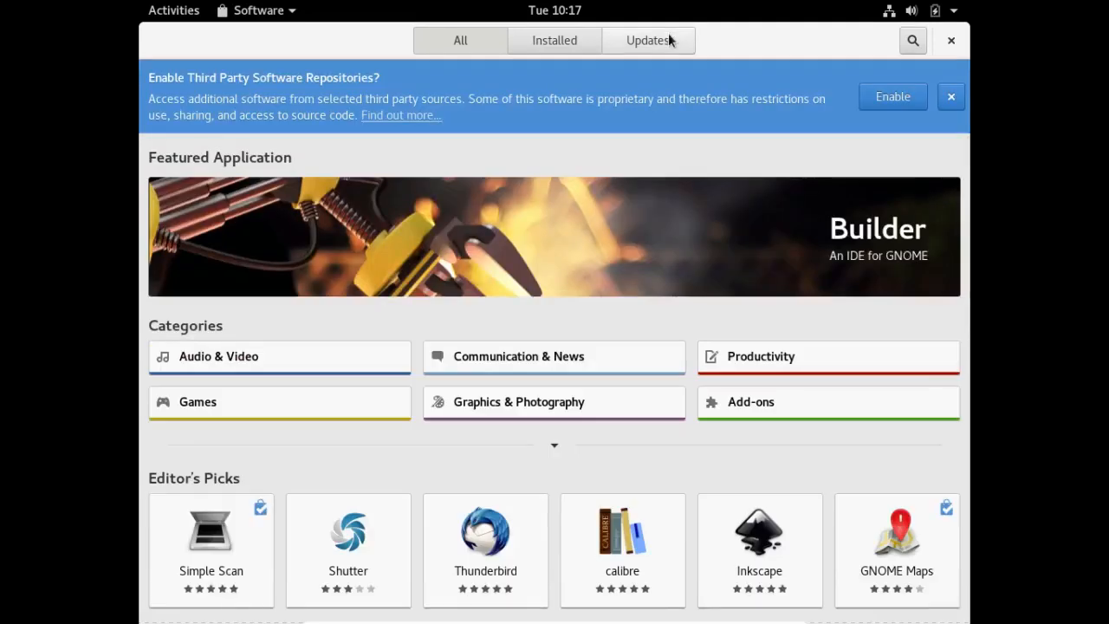
click(649, 40)
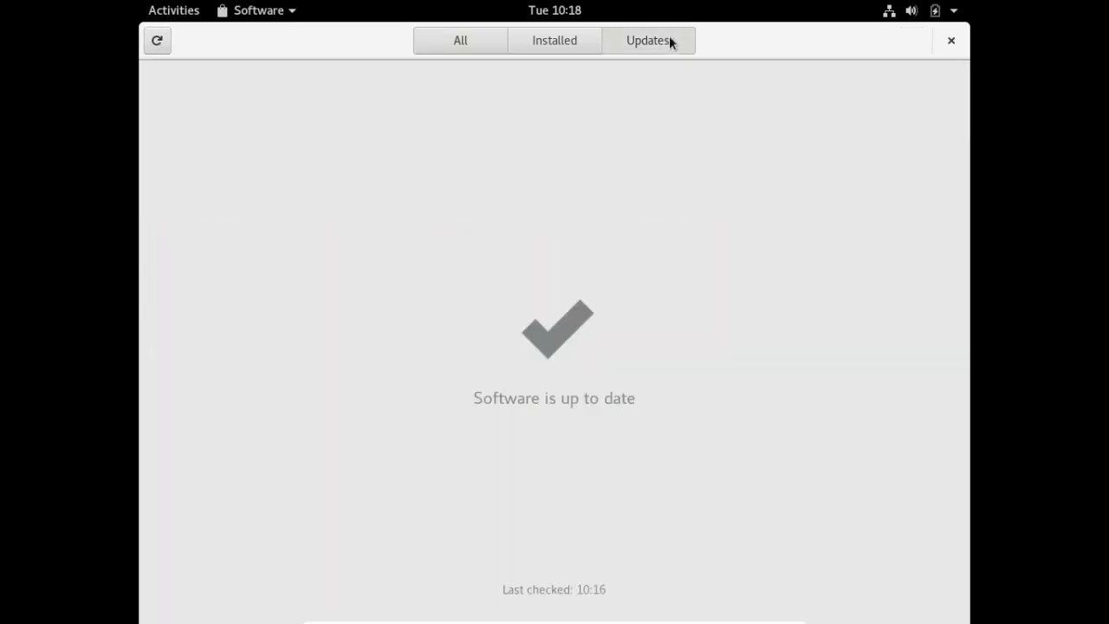
mouse_move(796, 52)
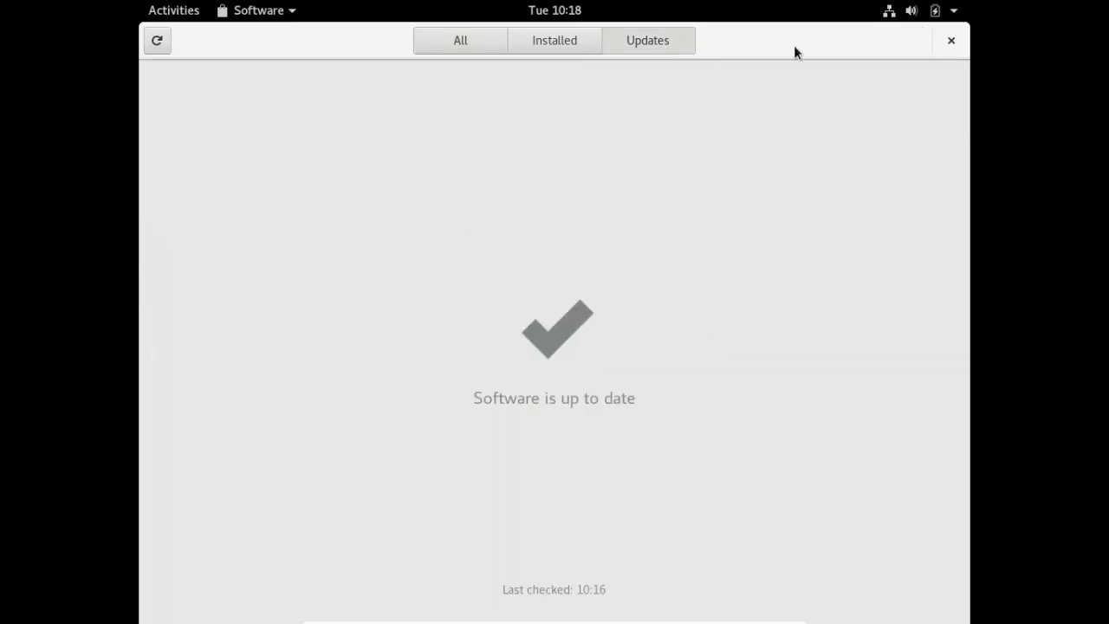
click(951, 39)
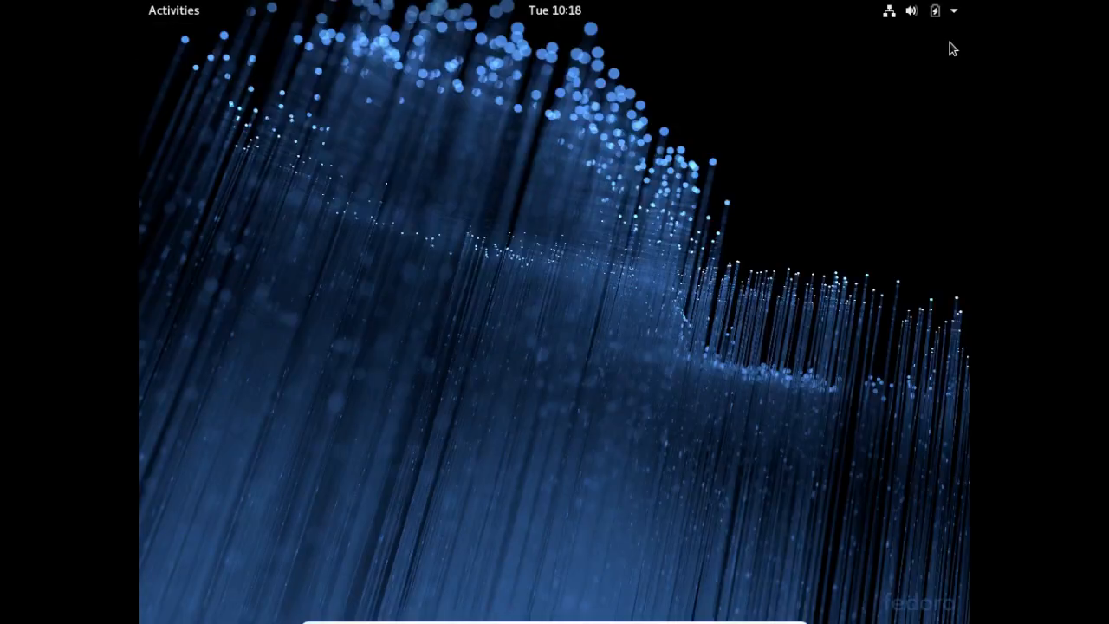
mouse_move(527, 73)
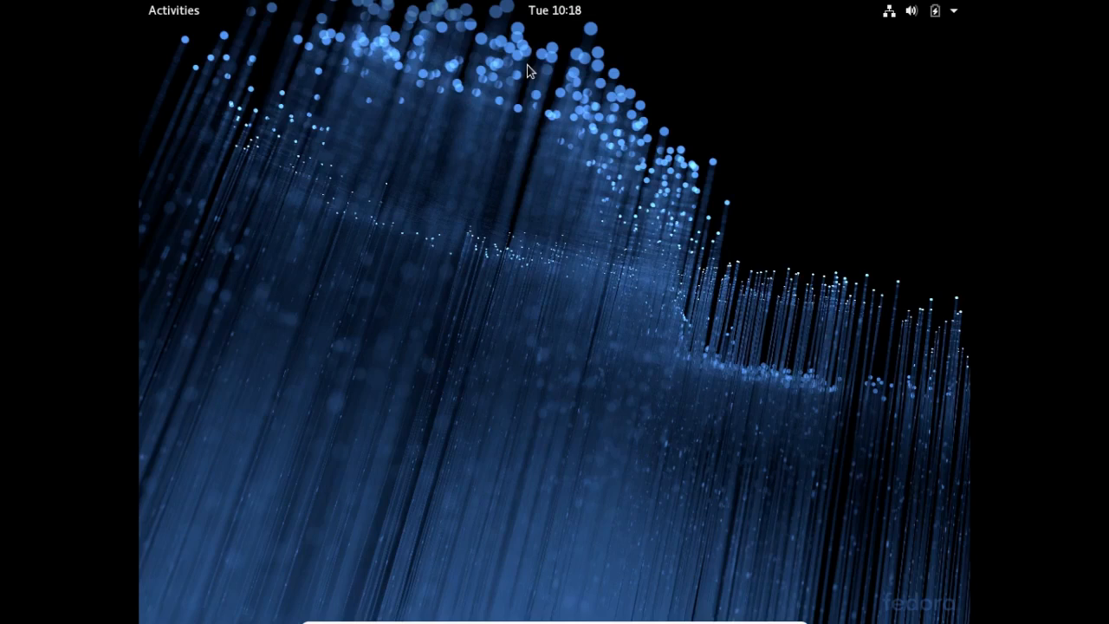
mouse_move(533, 52)
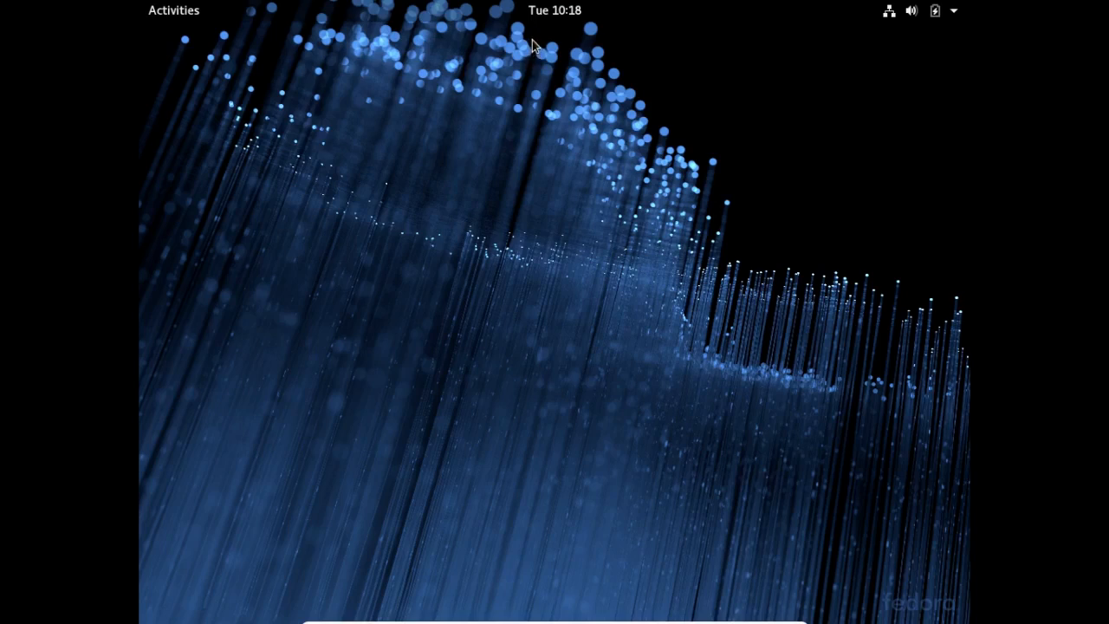
Search Activities for 'term' and launch Terminal at the xramtech@localhost prompt
click(170, 10)
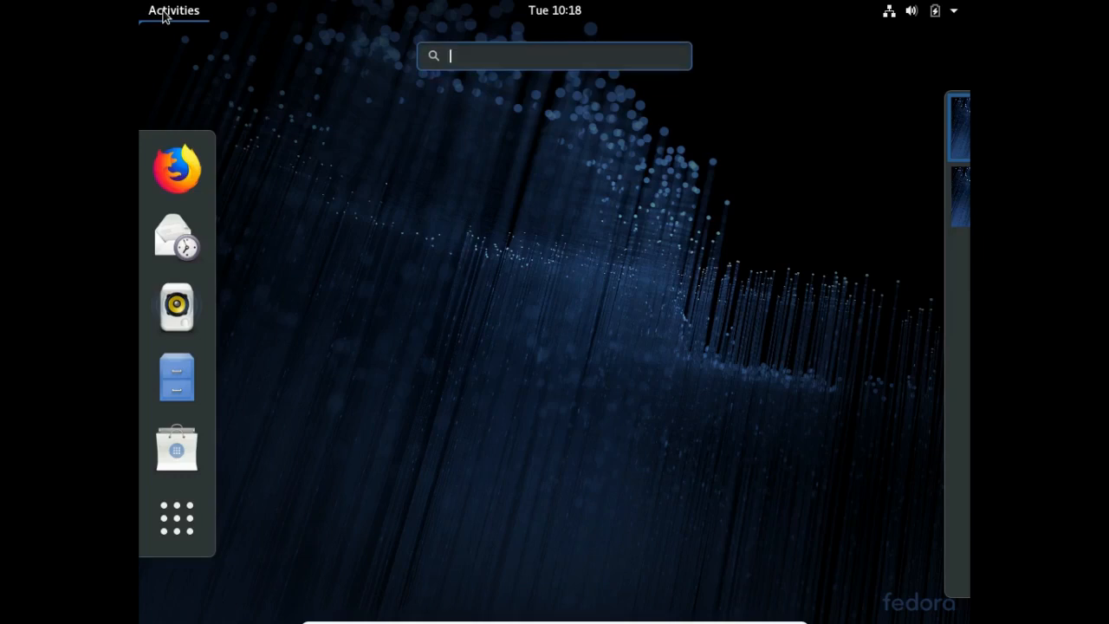
text(t)
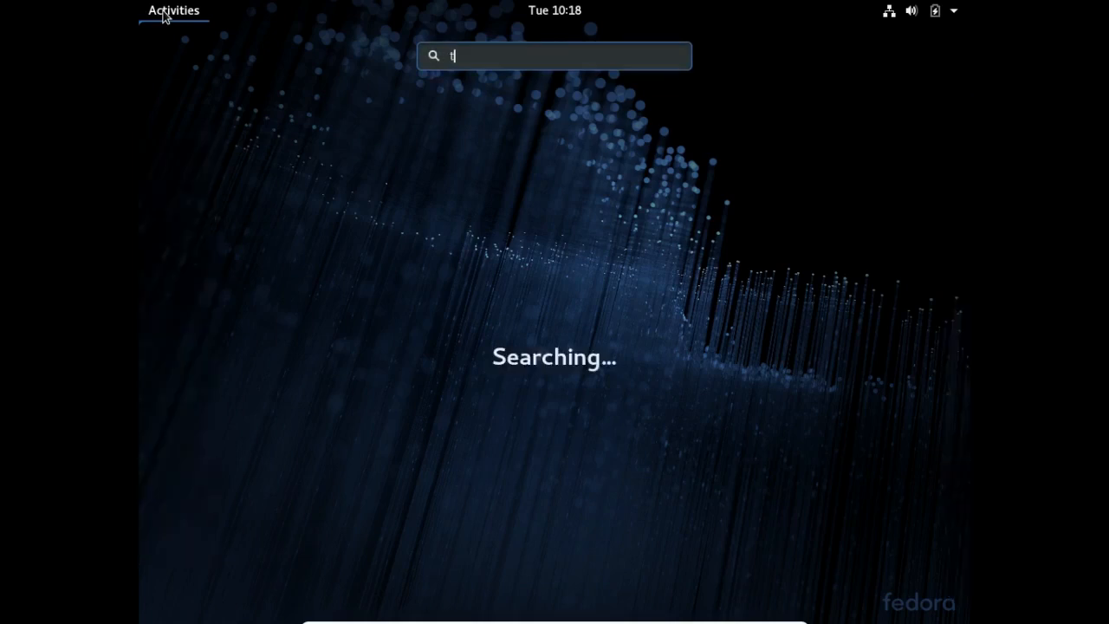
text(erm)
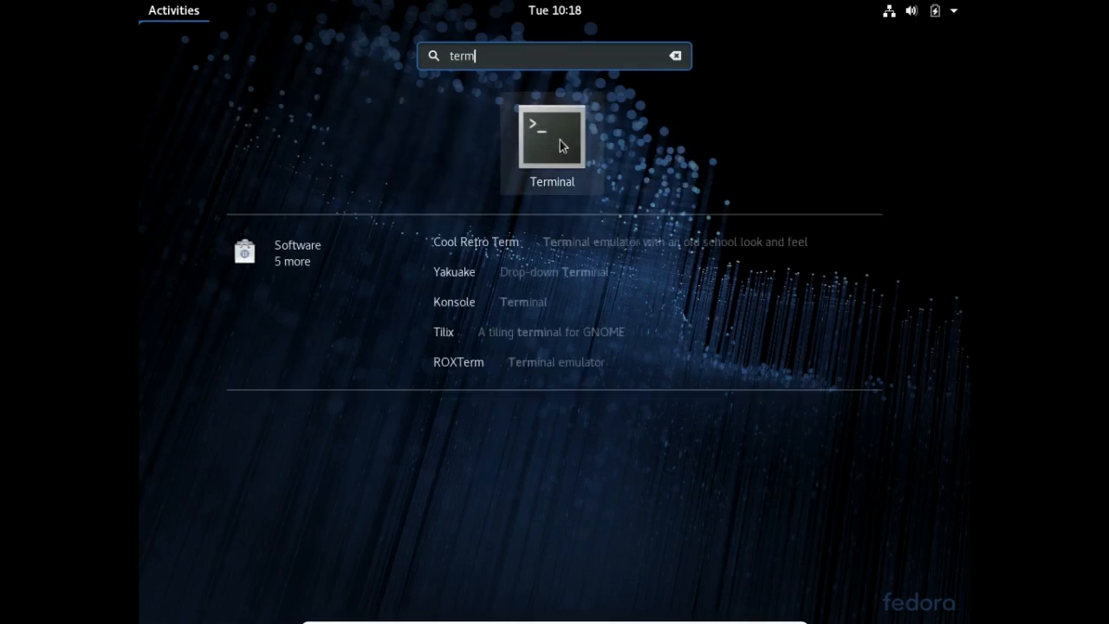
click(551, 136)
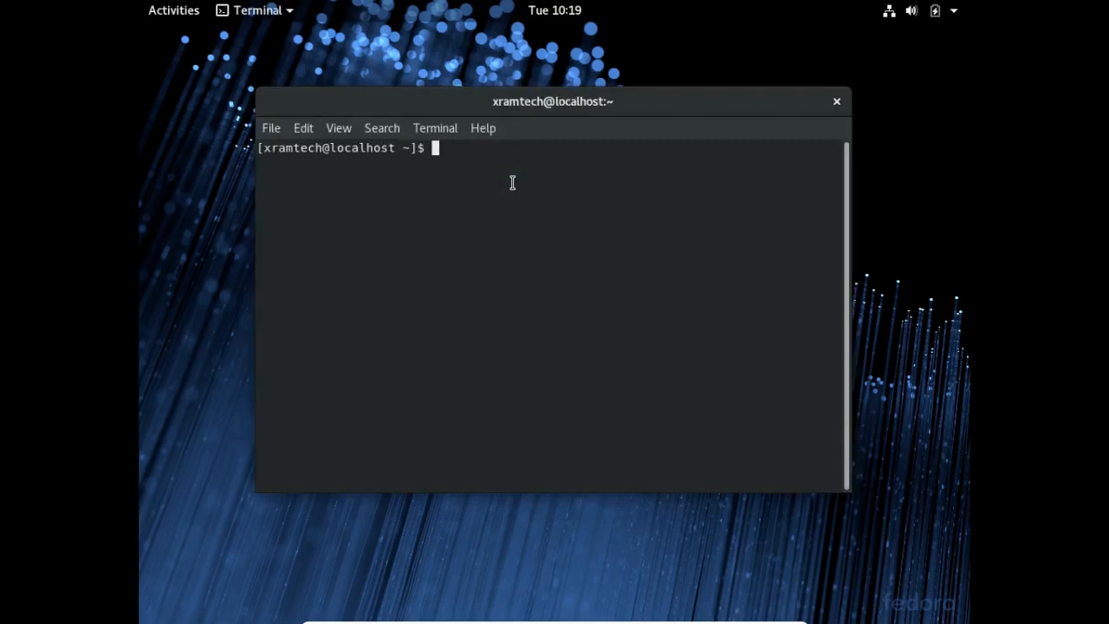
Run sudo dnf update in the Terminal to start downloading Fedora 28 repository data
text(sudo)
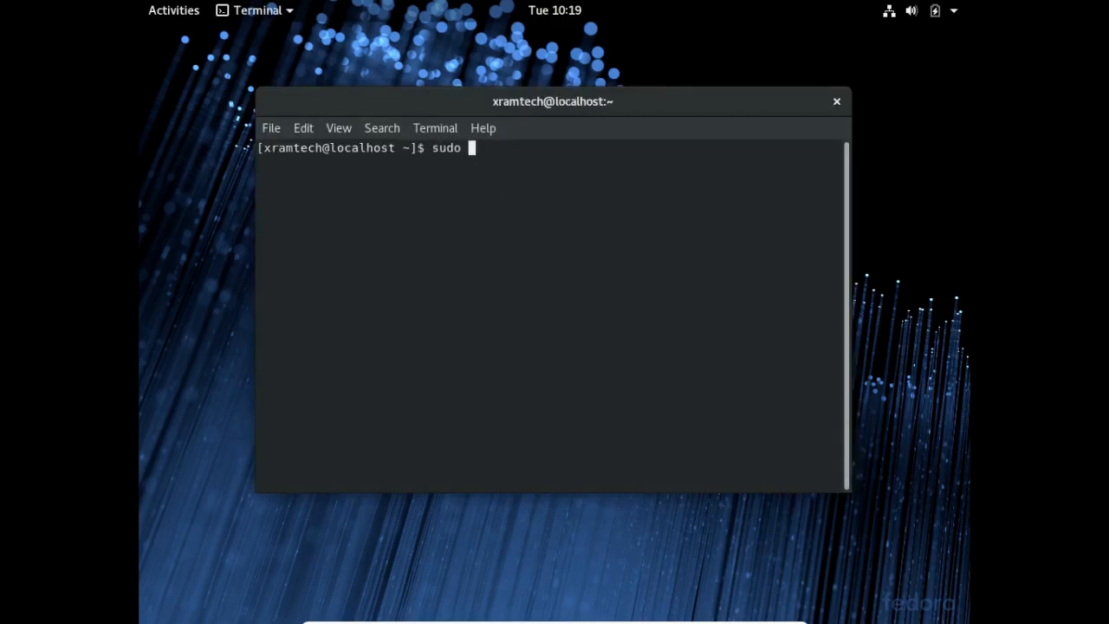
text(dnf)
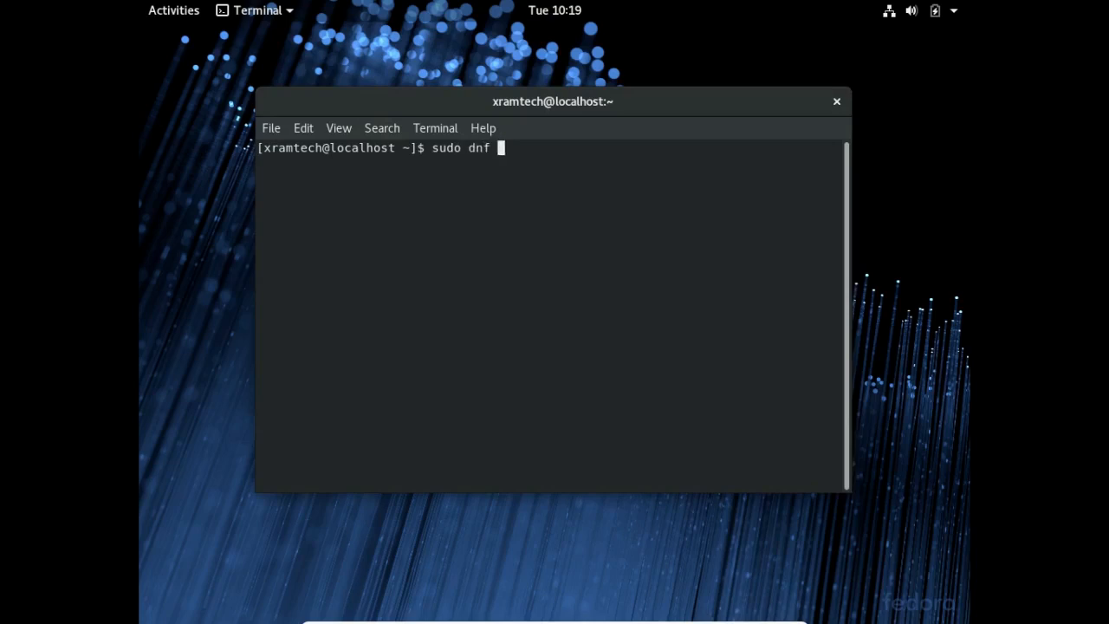
text(upd)
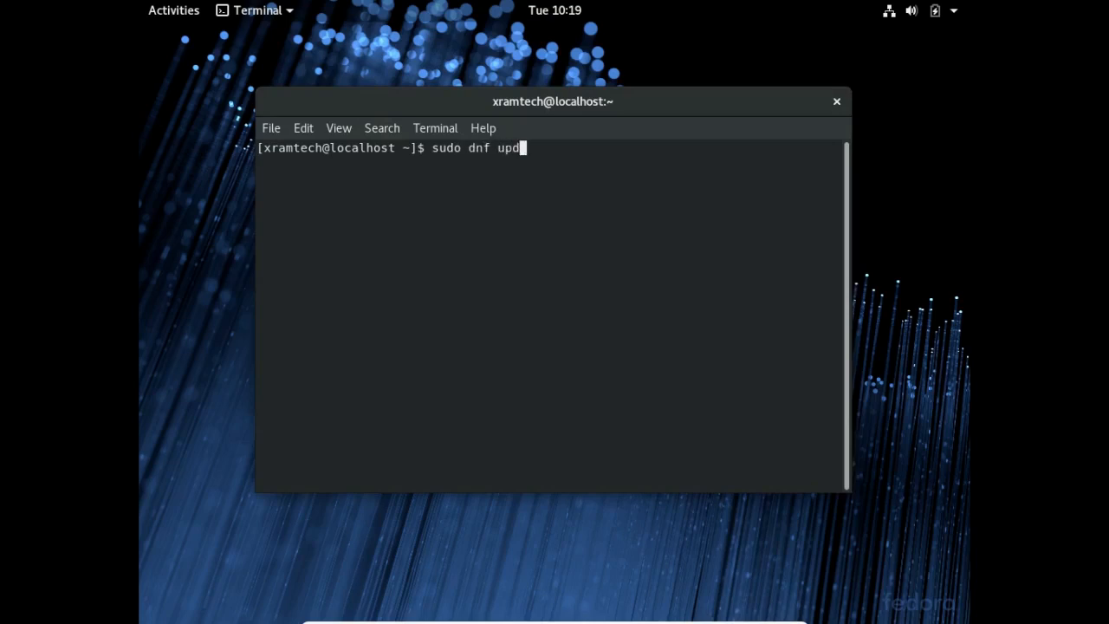
text(ate)
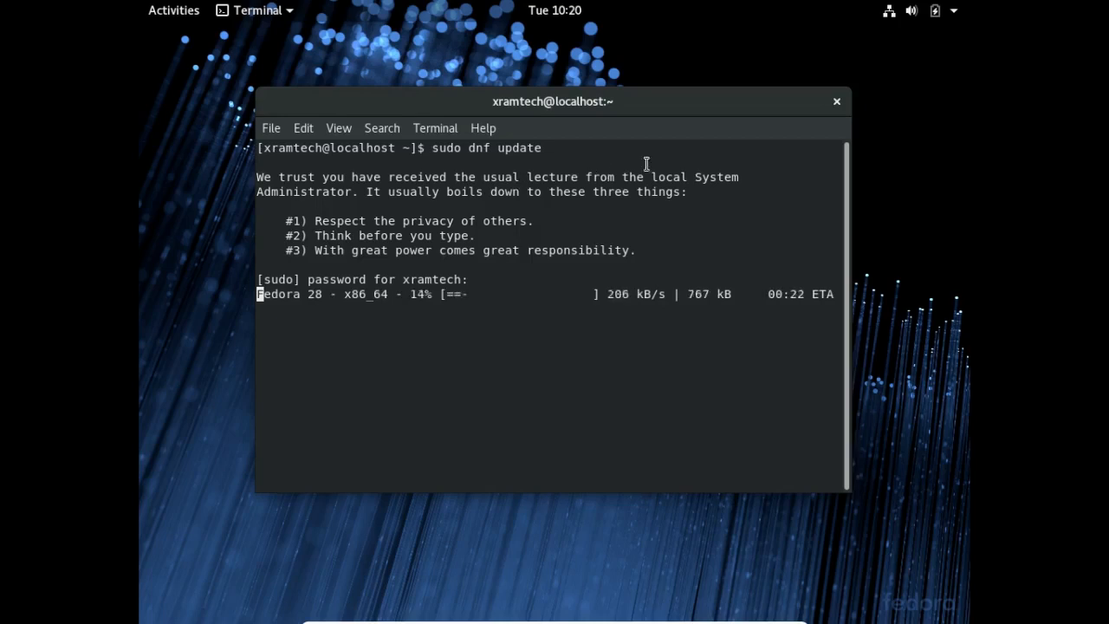
mouse_move(756, 106)
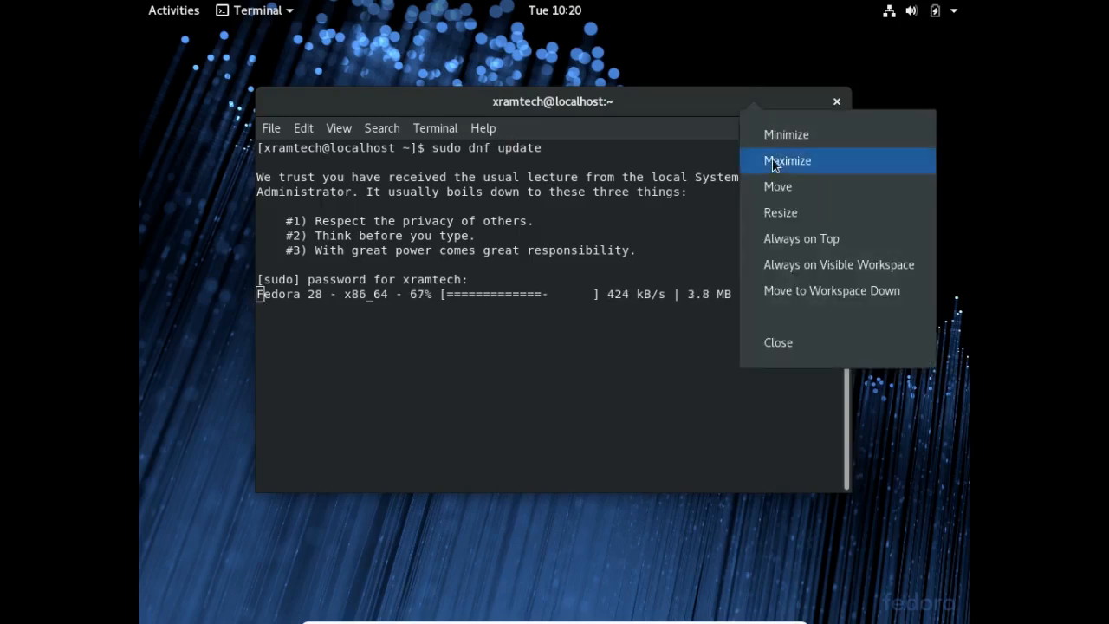
Maximize the updating Terminal and review the Software Updates Available notification
click(787, 159)
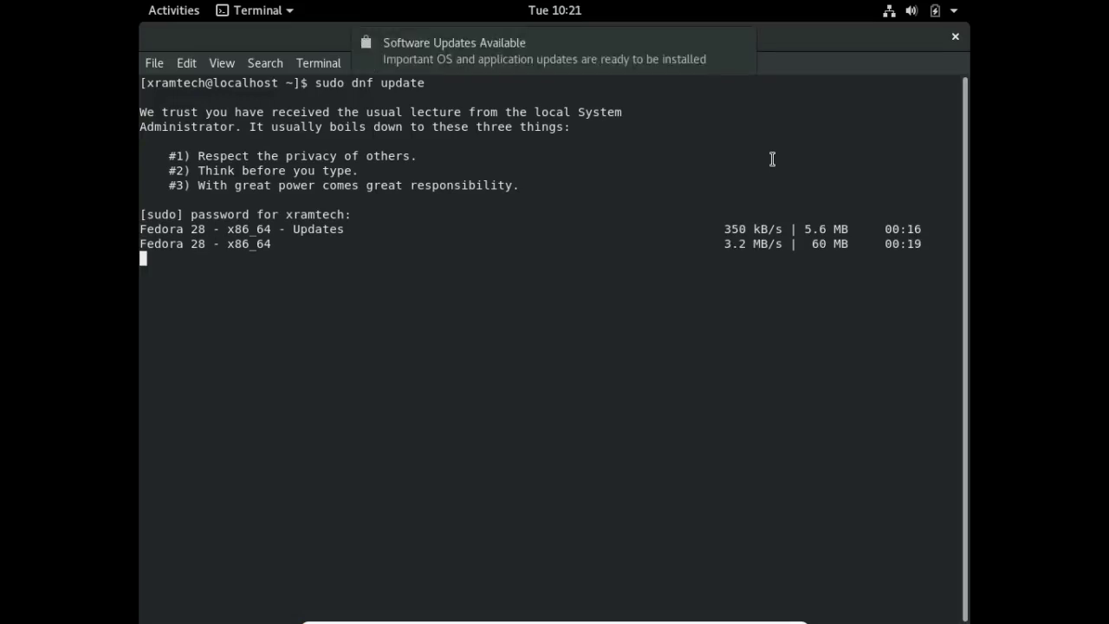
mouse_move(798, 139)
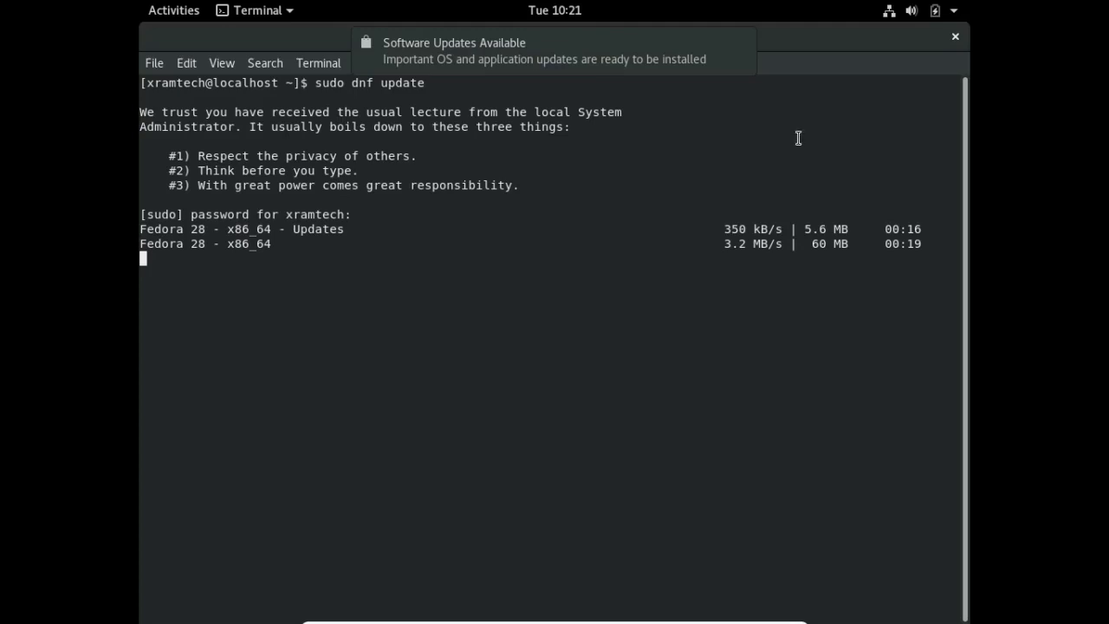
mouse_move(648, 111)
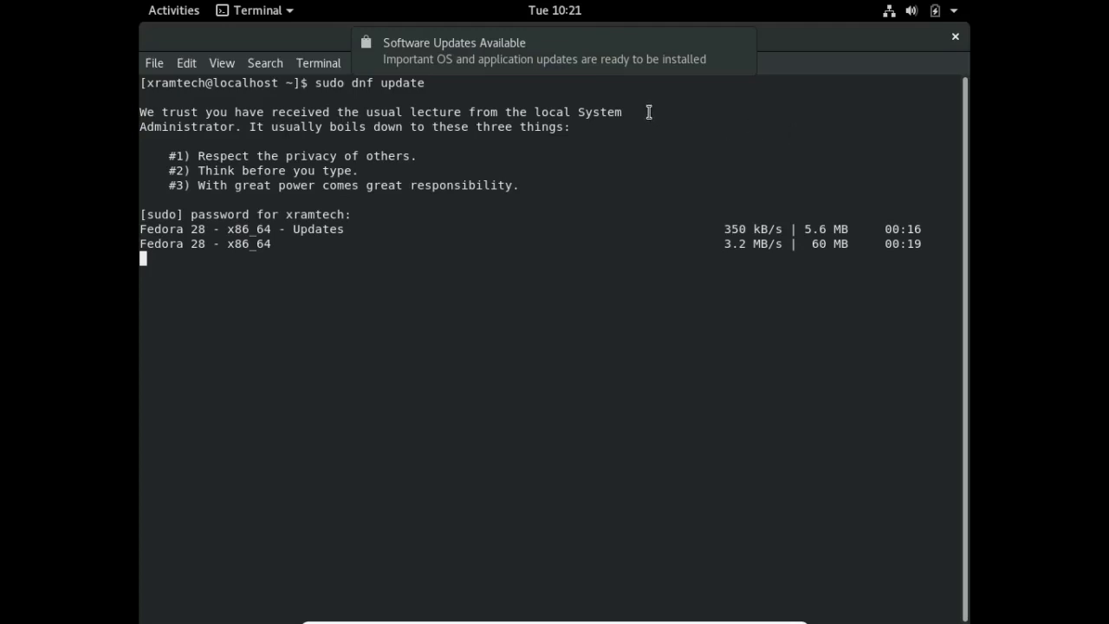
click(955, 38)
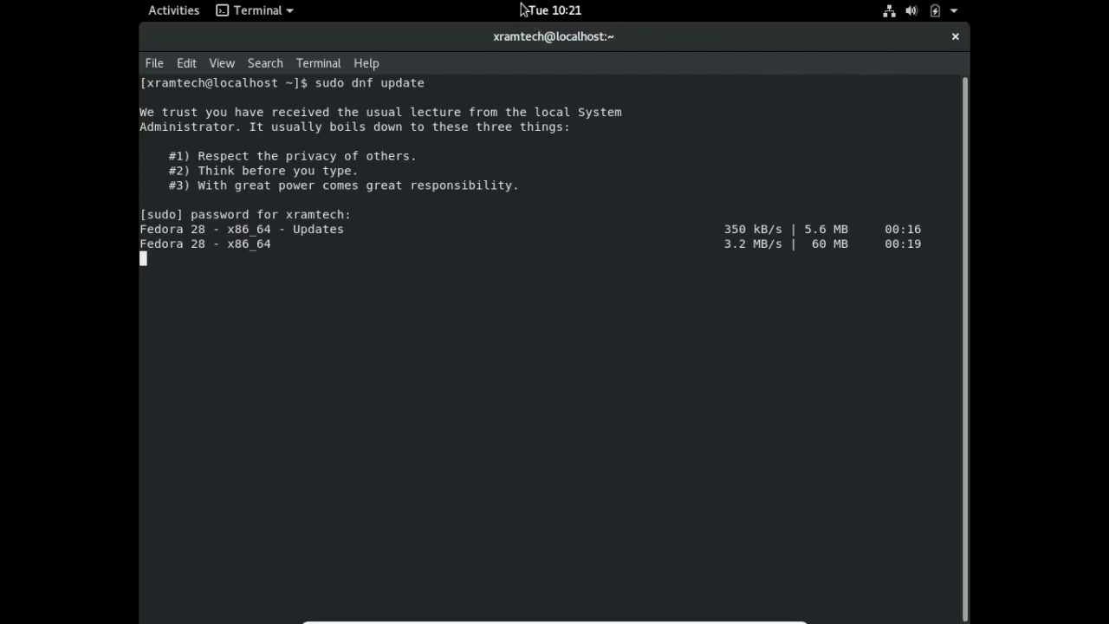
click(544, 10)
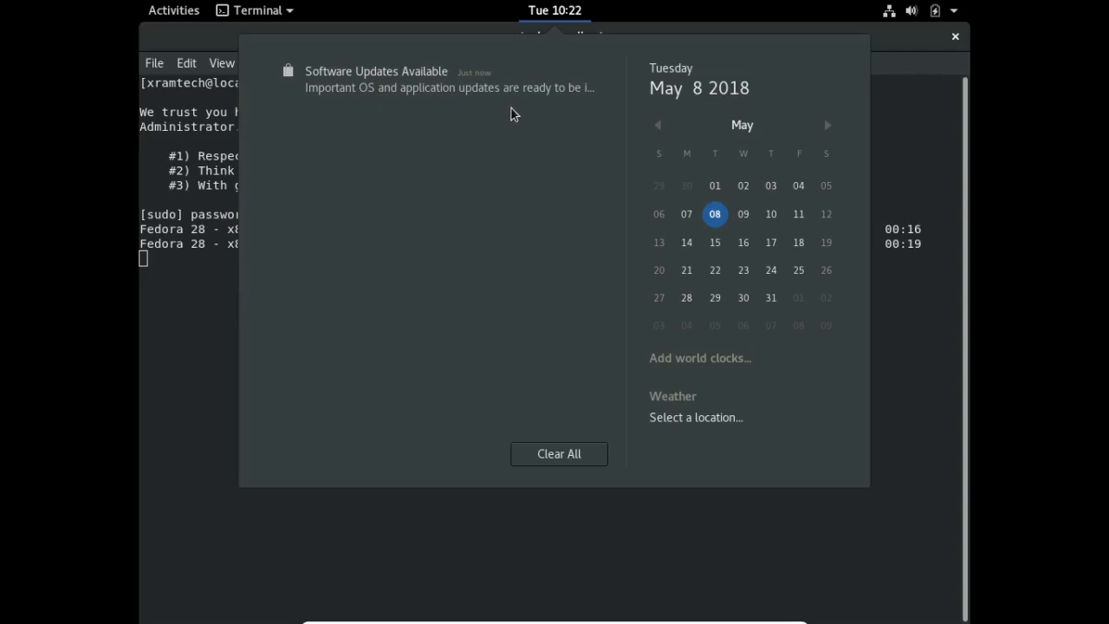
mouse_move(551, 122)
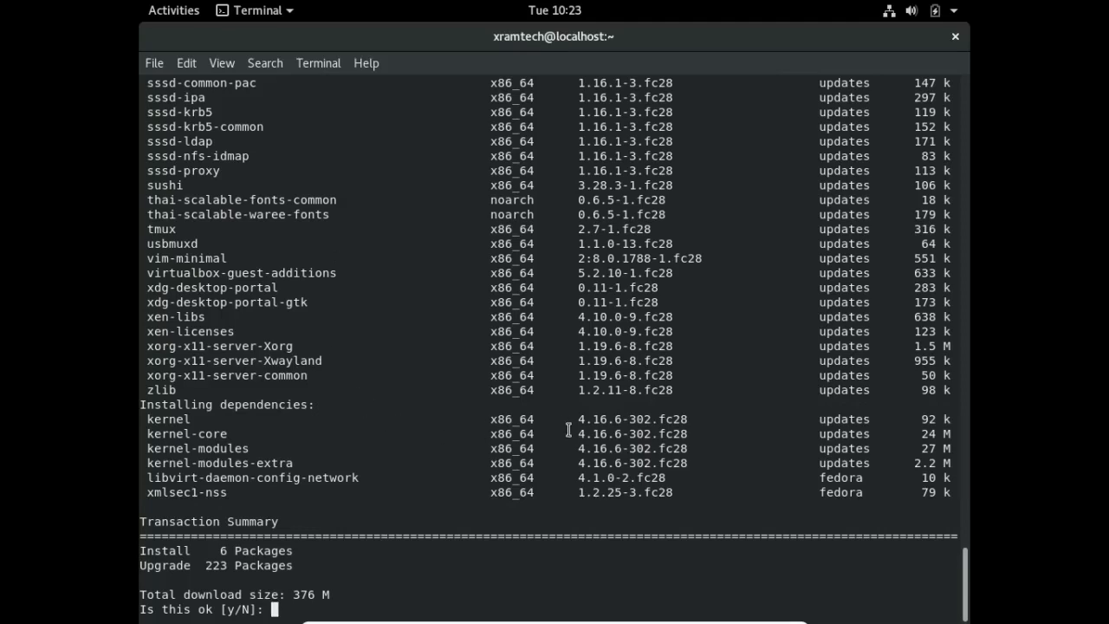
mouse_move(562, 428)
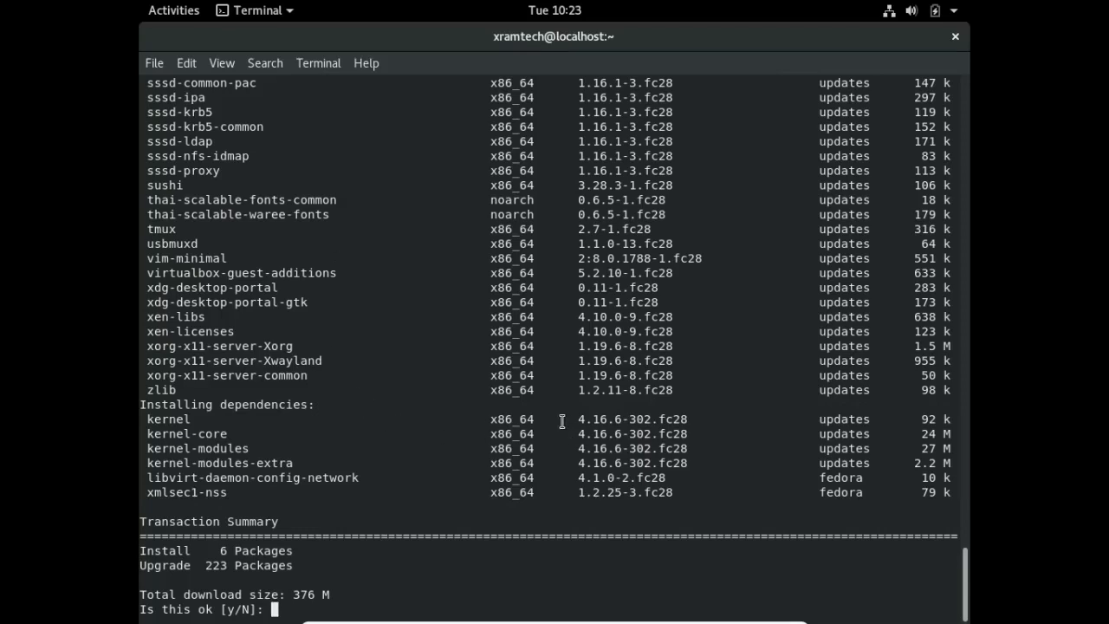
mouse_move(395, 491)
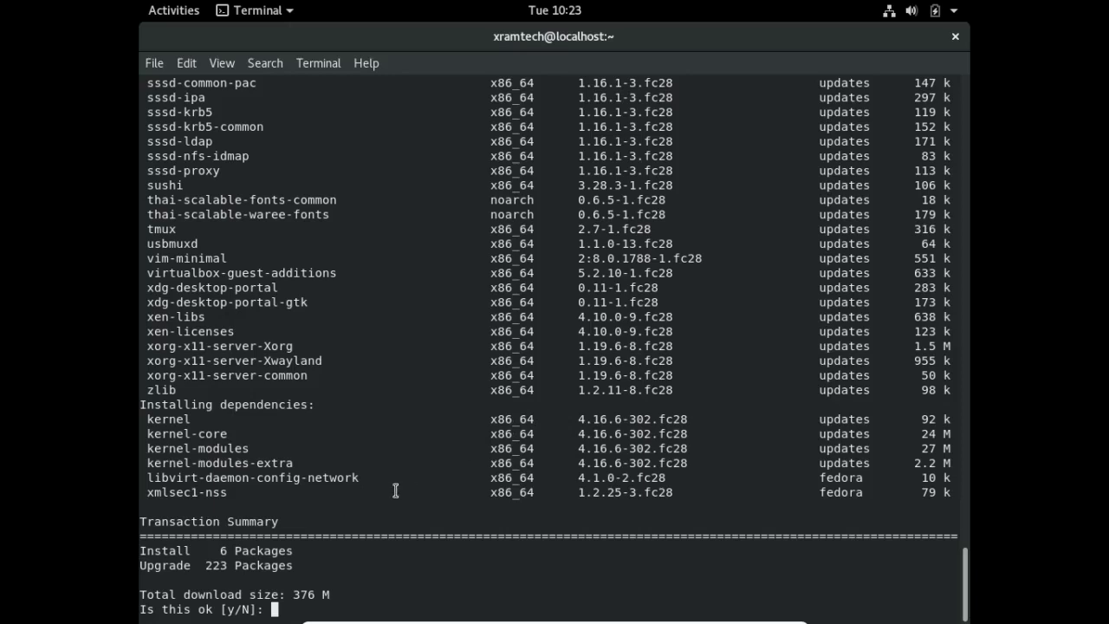
mouse_move(322, 558)
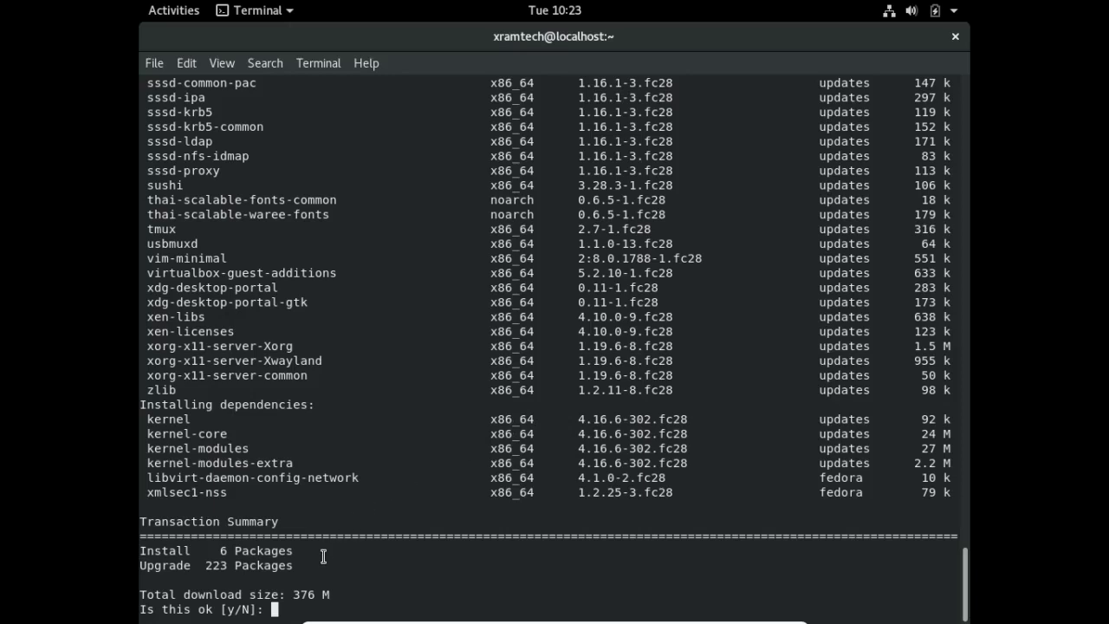
mouse_move(286, 614)
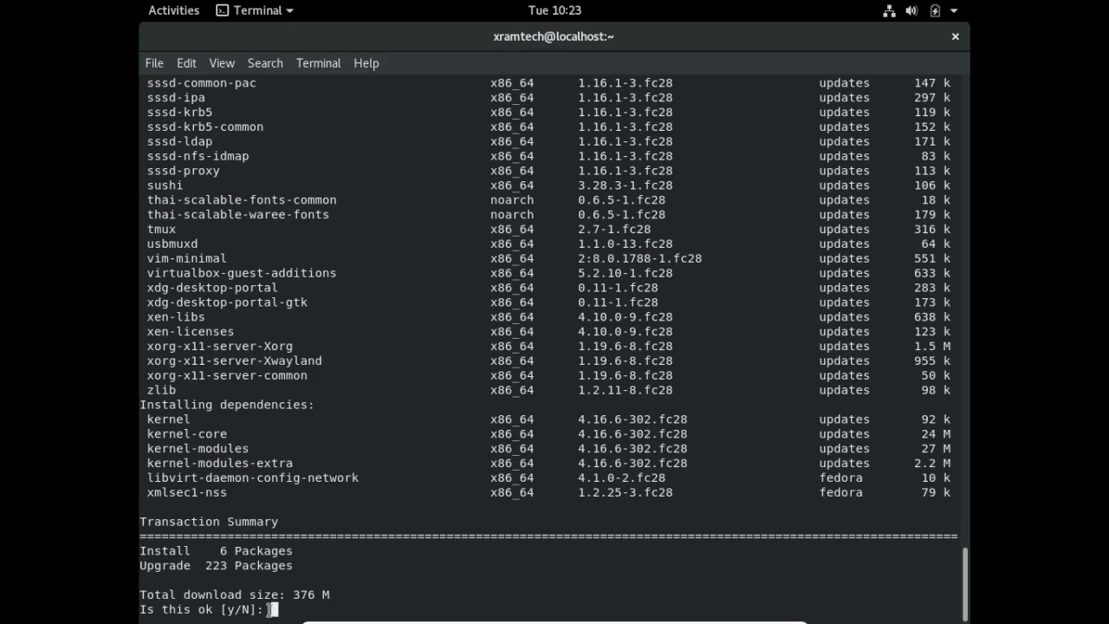
Answer y at the dnf prompt so the 223-package upgrade begins installing
text(y)
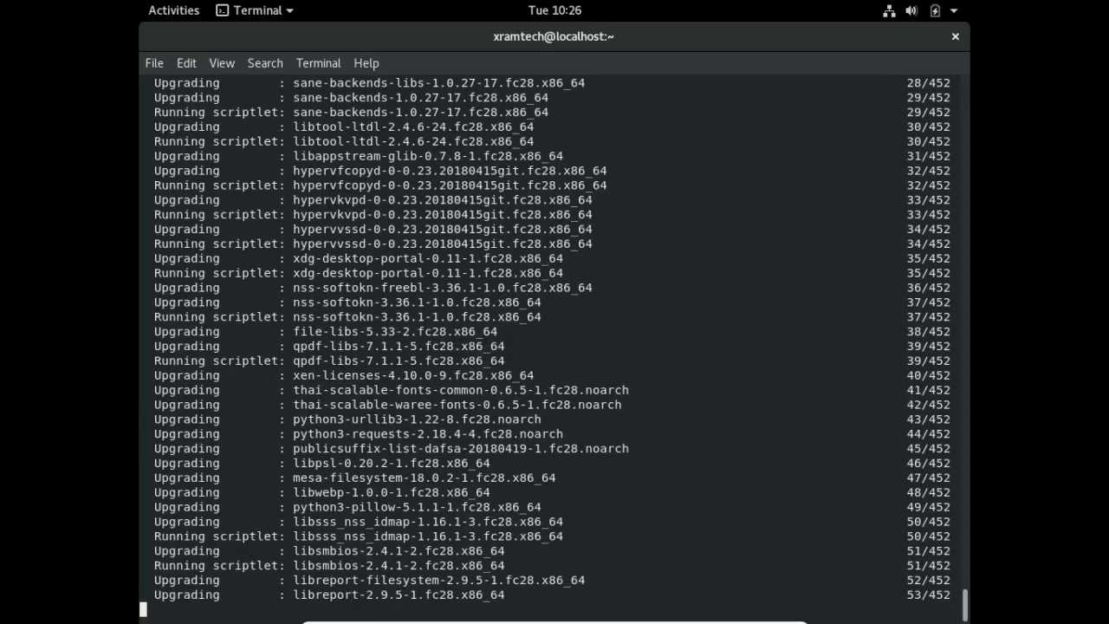
After dnf reports Complete!, end the shell session with exit to close the Terminal
scroll(down, 3)
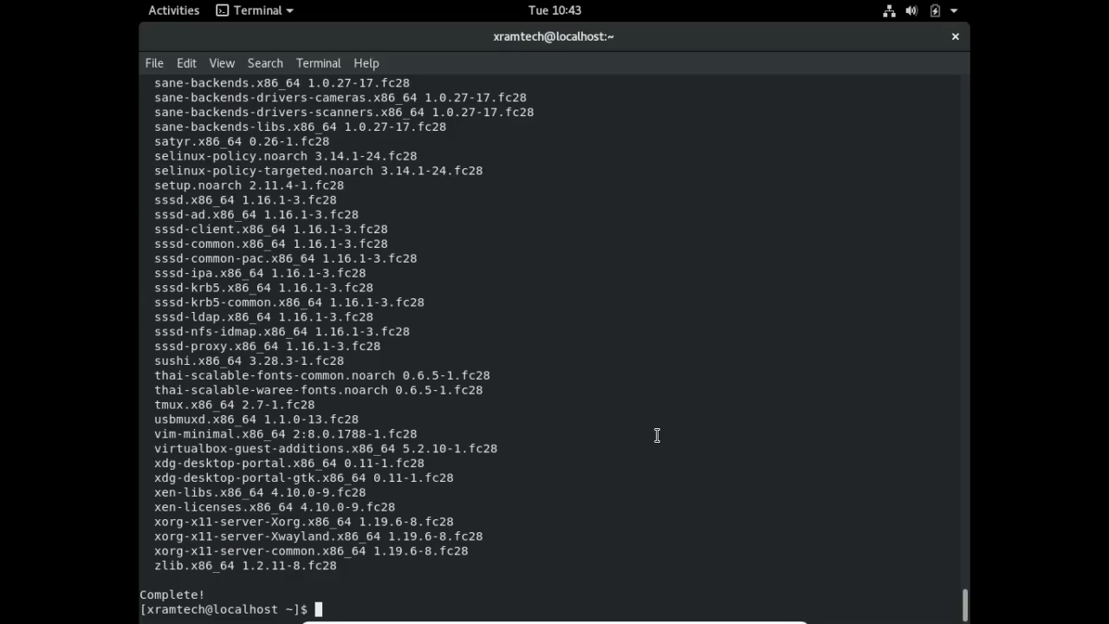
mouse_move(953, 38)
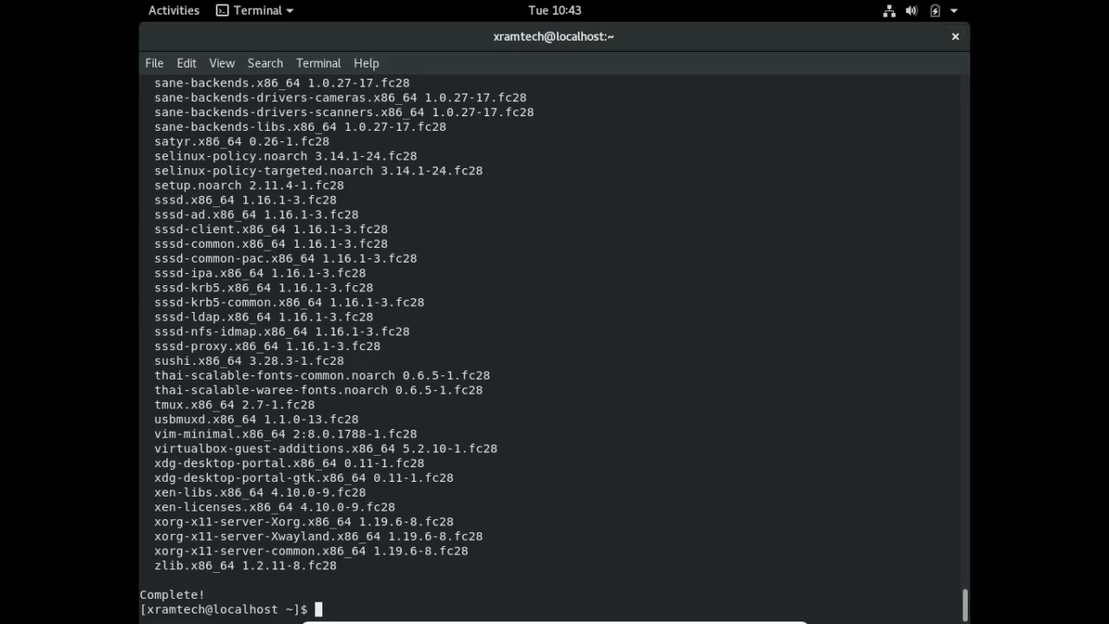
text(exit)
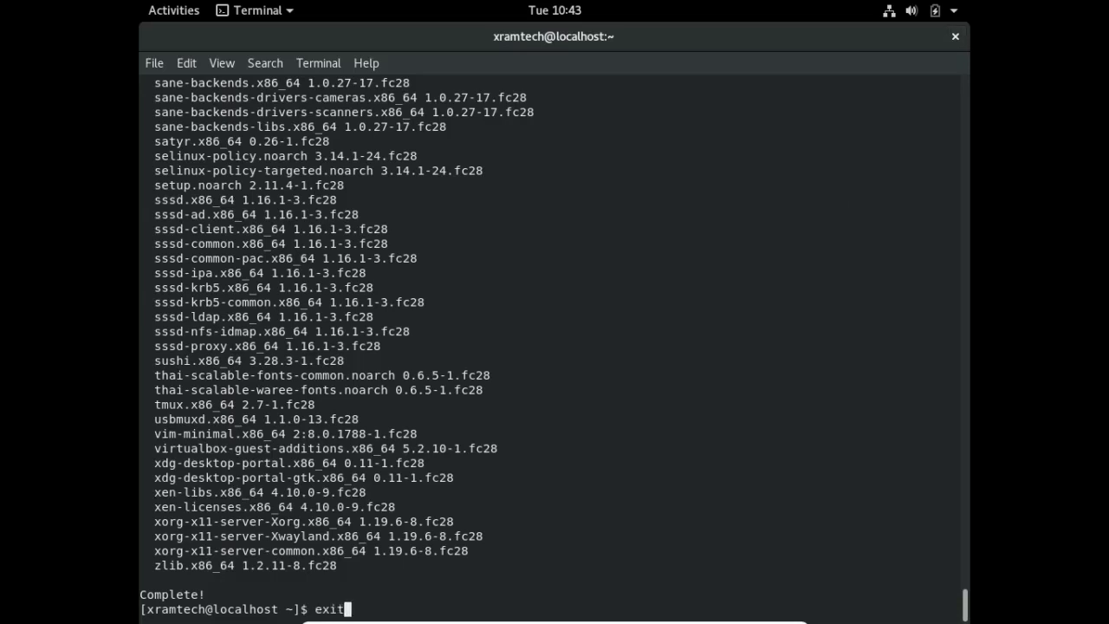
mouse_move(844, 278)
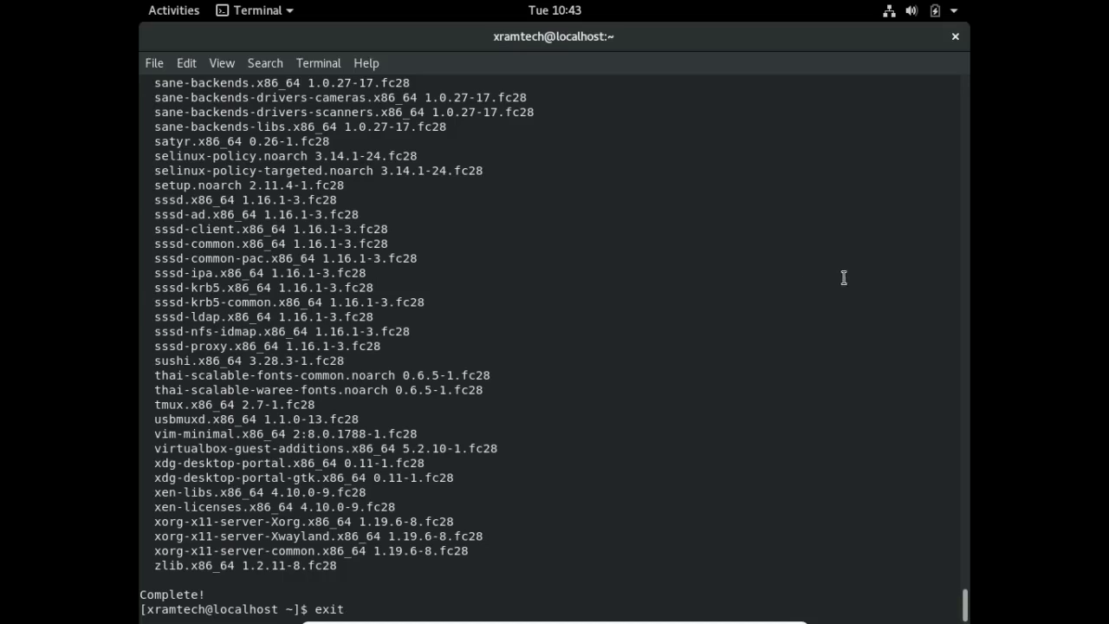
key(Return)
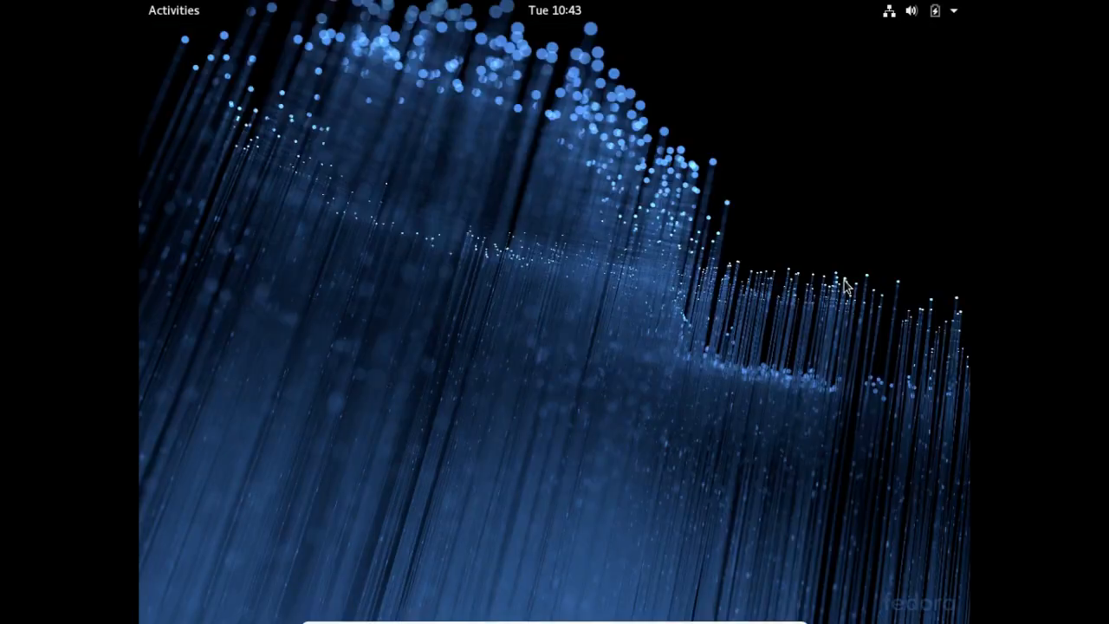
Restart Fedora from the GNOME system menu's Power Off dialog
click(932, 11)
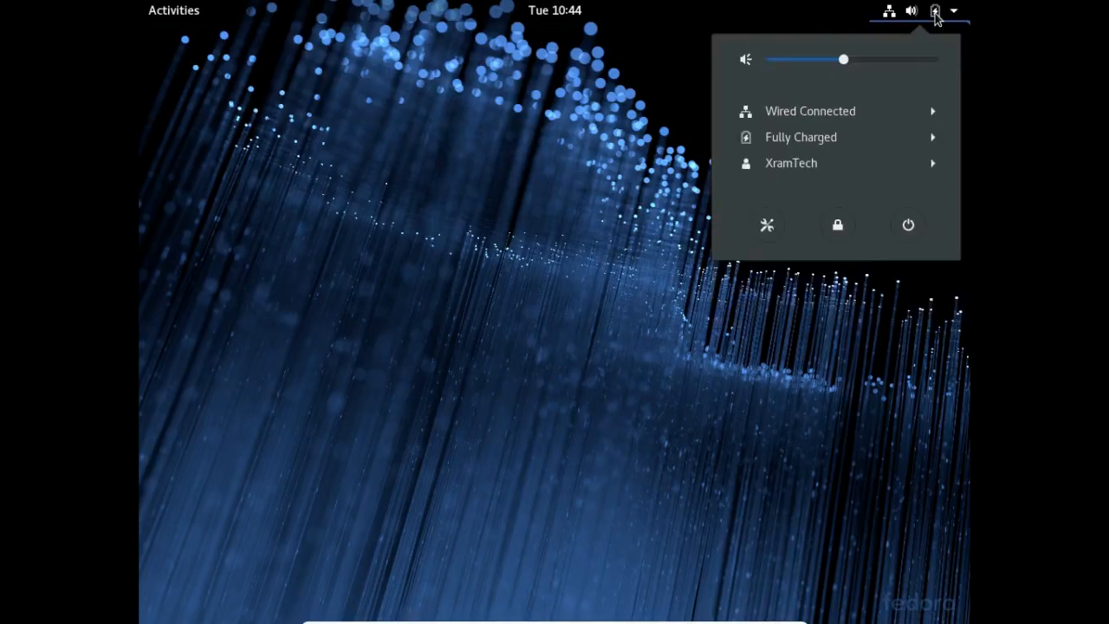
mouse_move(936, 236)
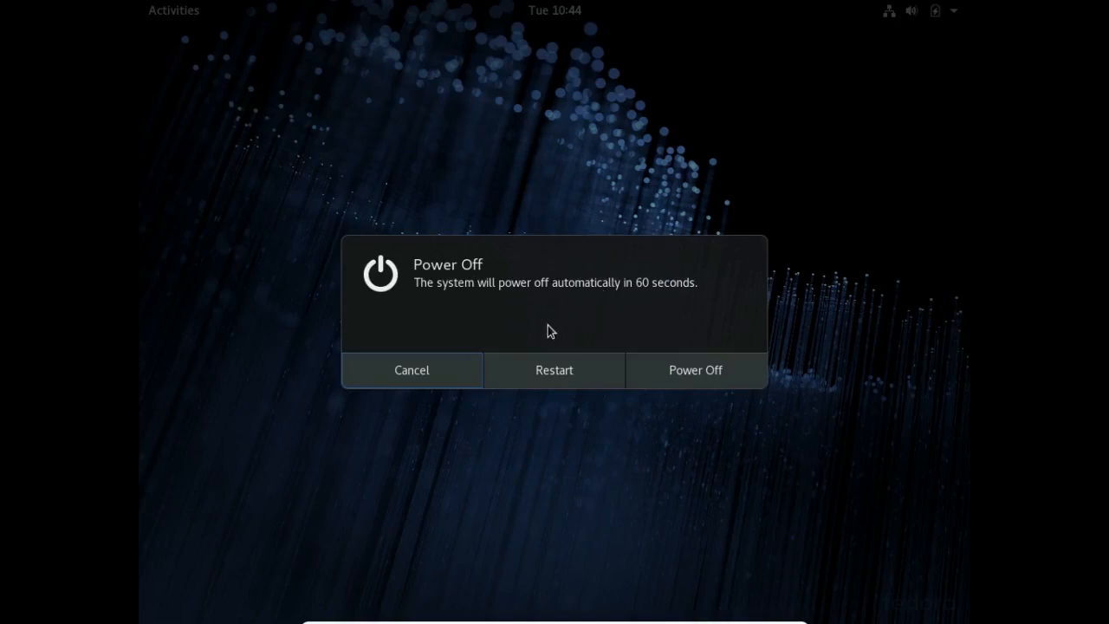
mouse_move(541, 383)
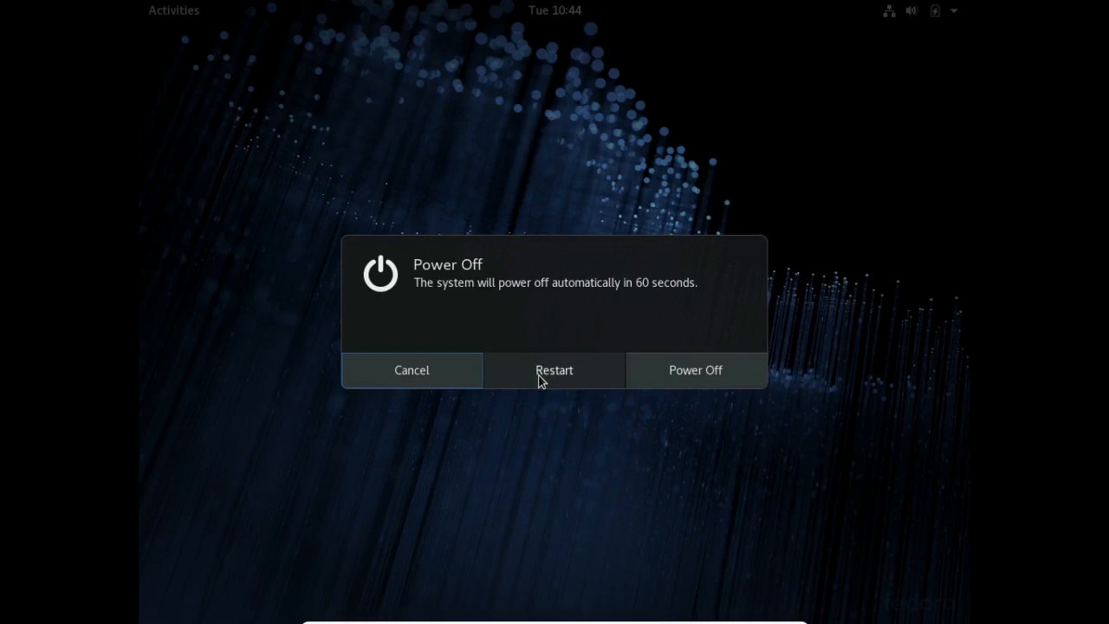
click(412, 371)
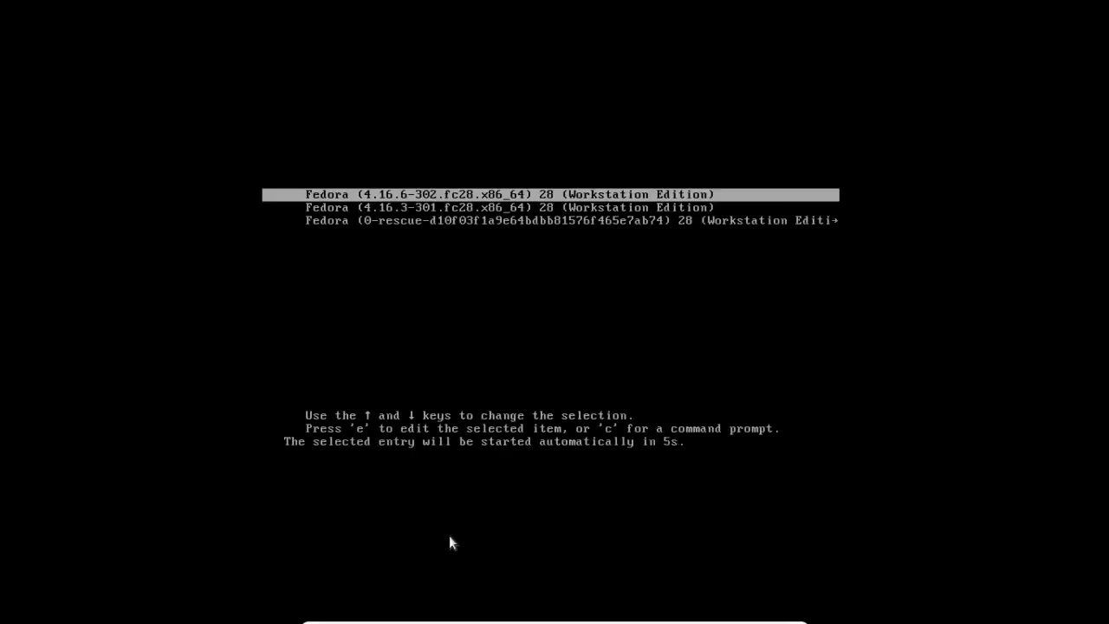
mouse_move(524, 291)
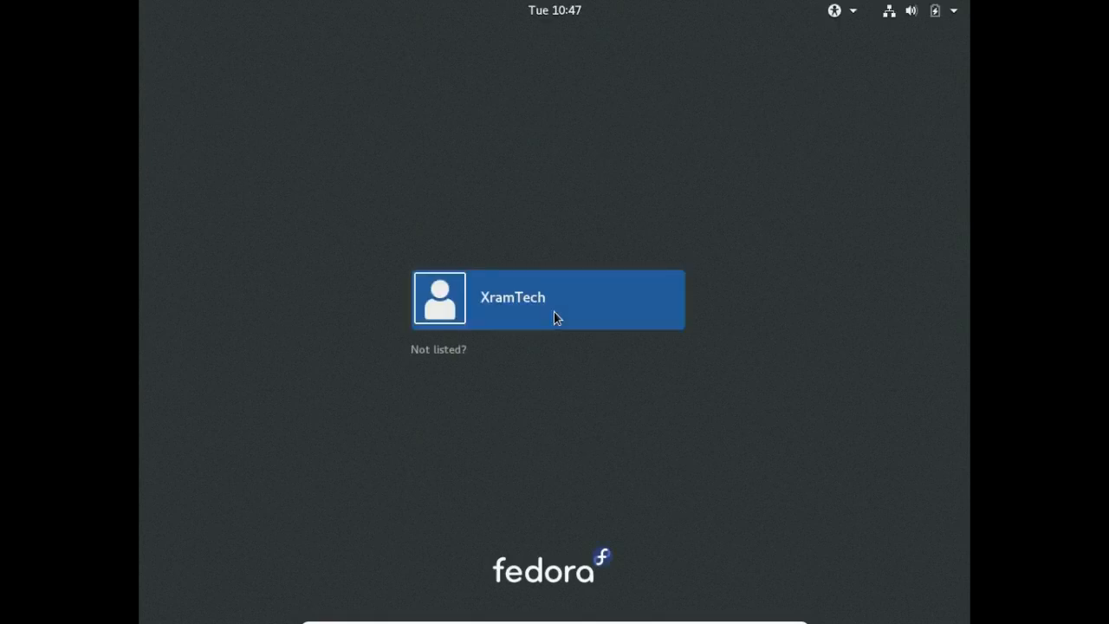
mouse_move(600, 305)
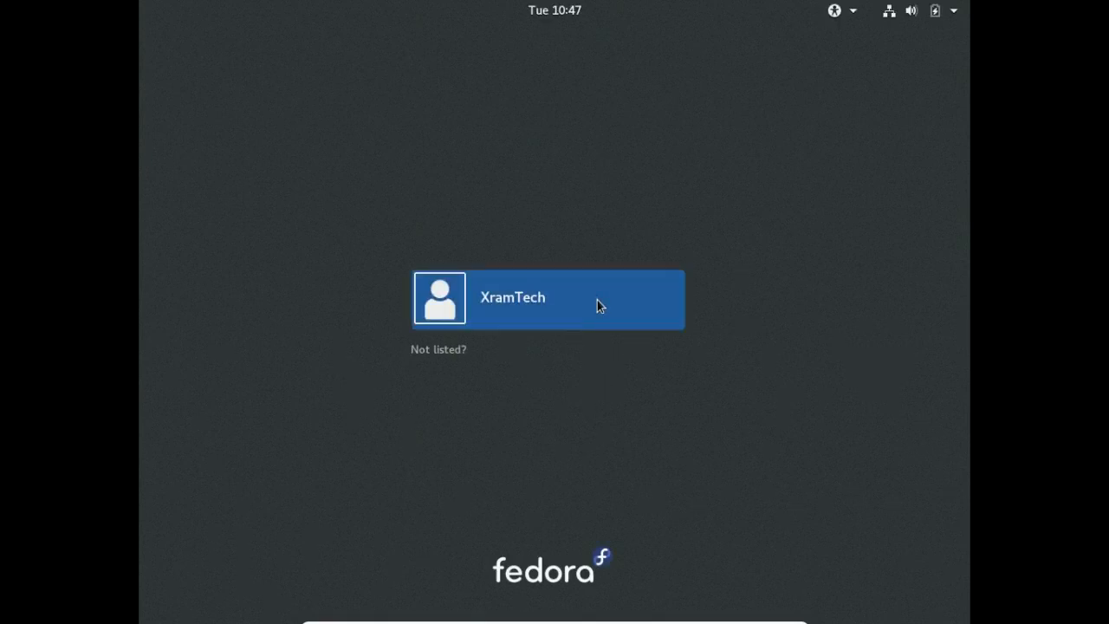
Select the XramTech account on the login screen and confirm GNOME as the session type
click(548, 298)
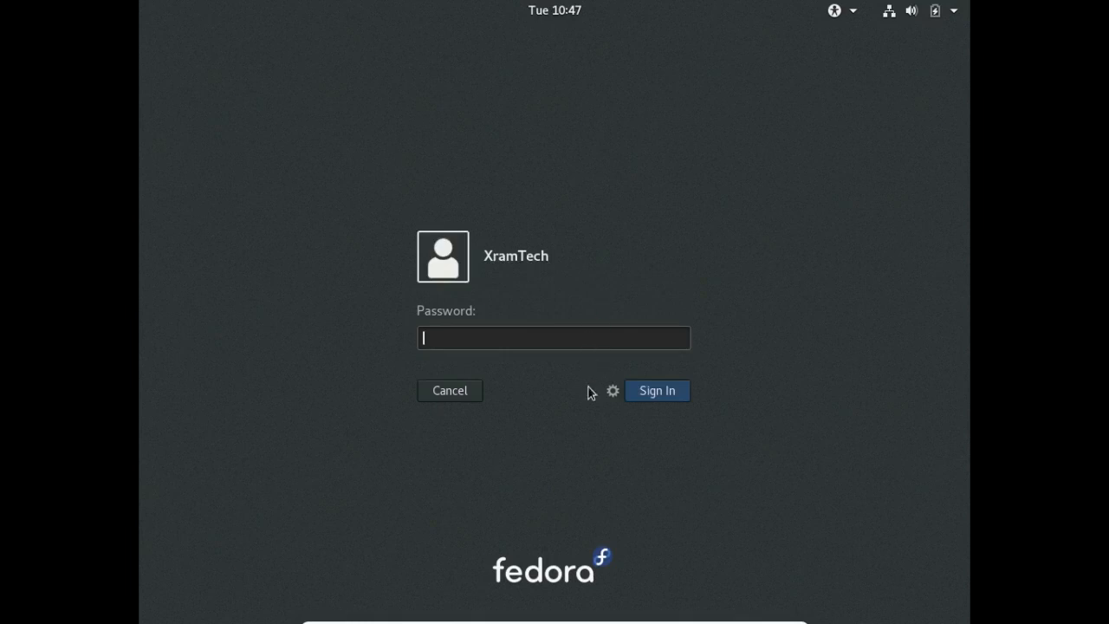
mouse_move(612, 399)
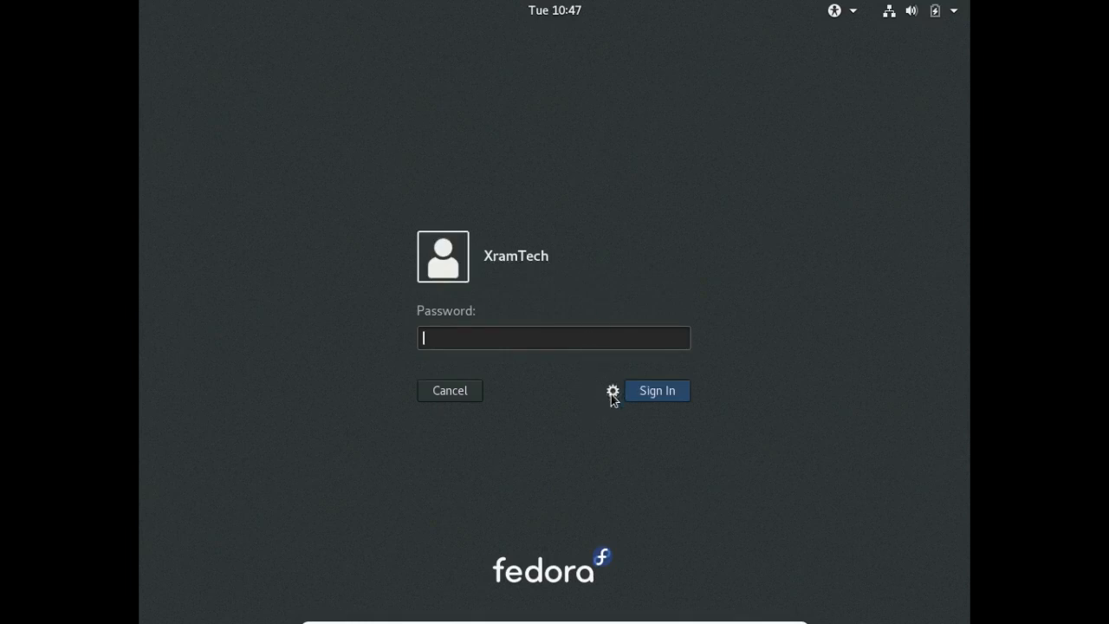
click(612, 392)
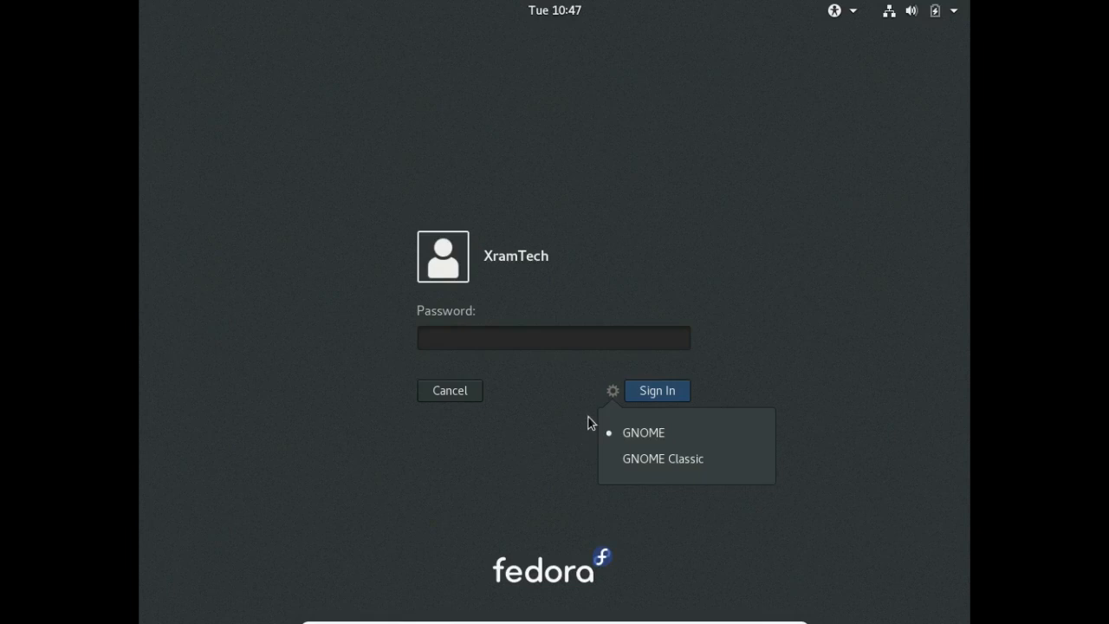
mouse_move(613, 395)
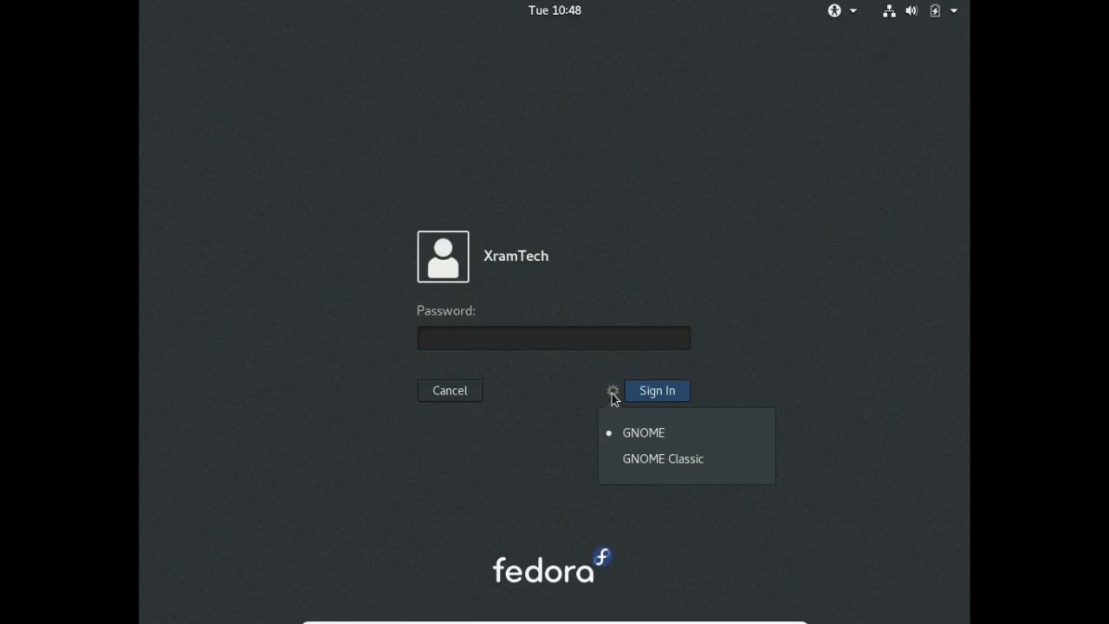
click(555, 338)
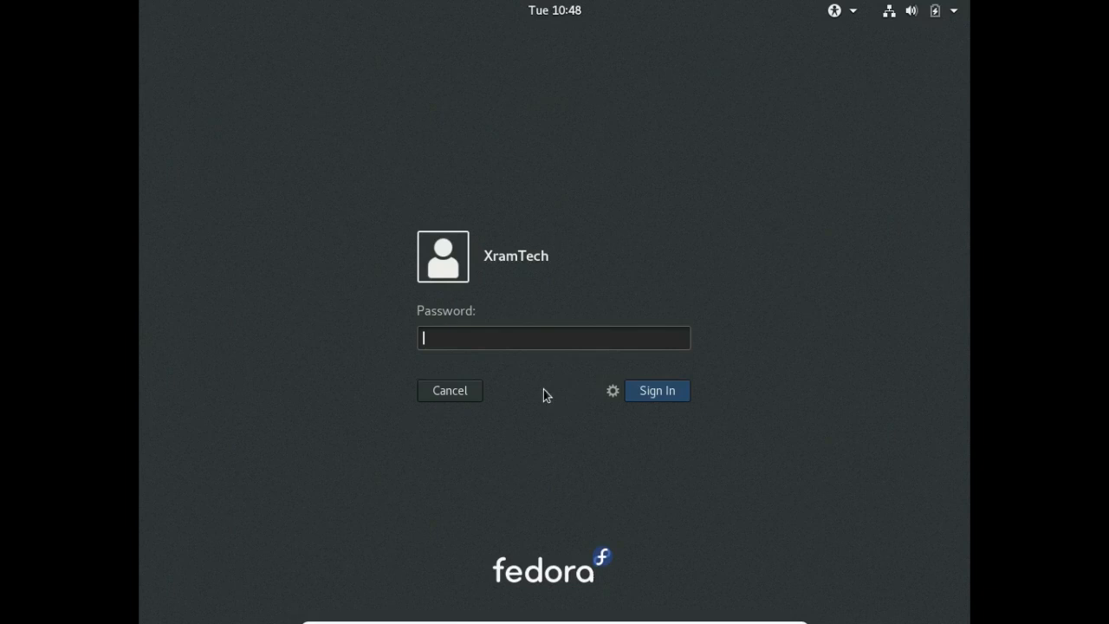
mouse_move(546, 395)
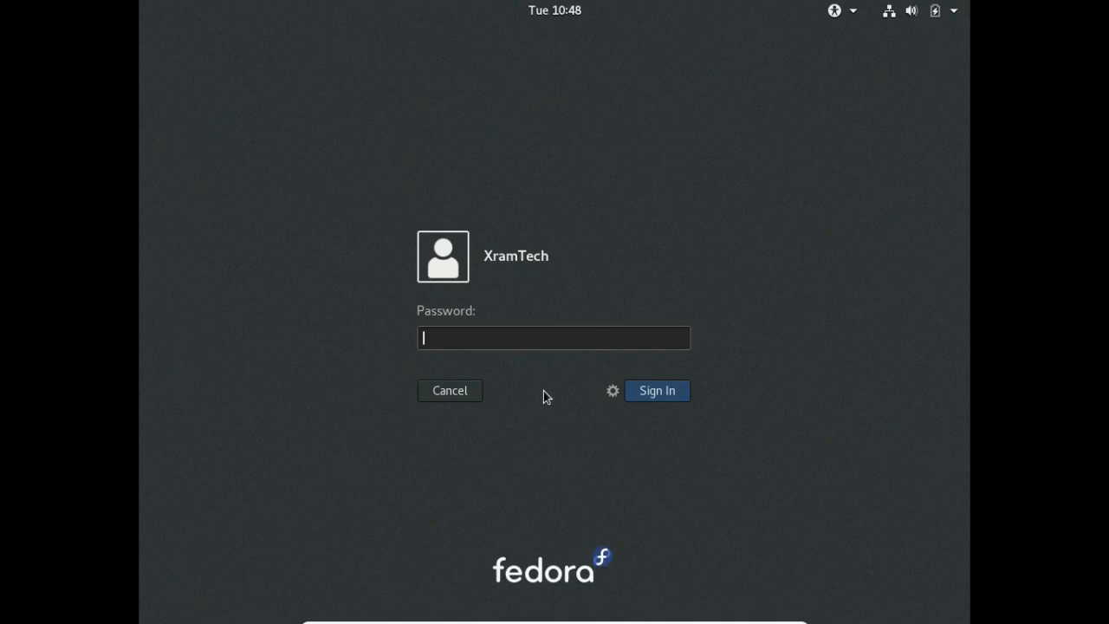
mouse_move(440, 336)
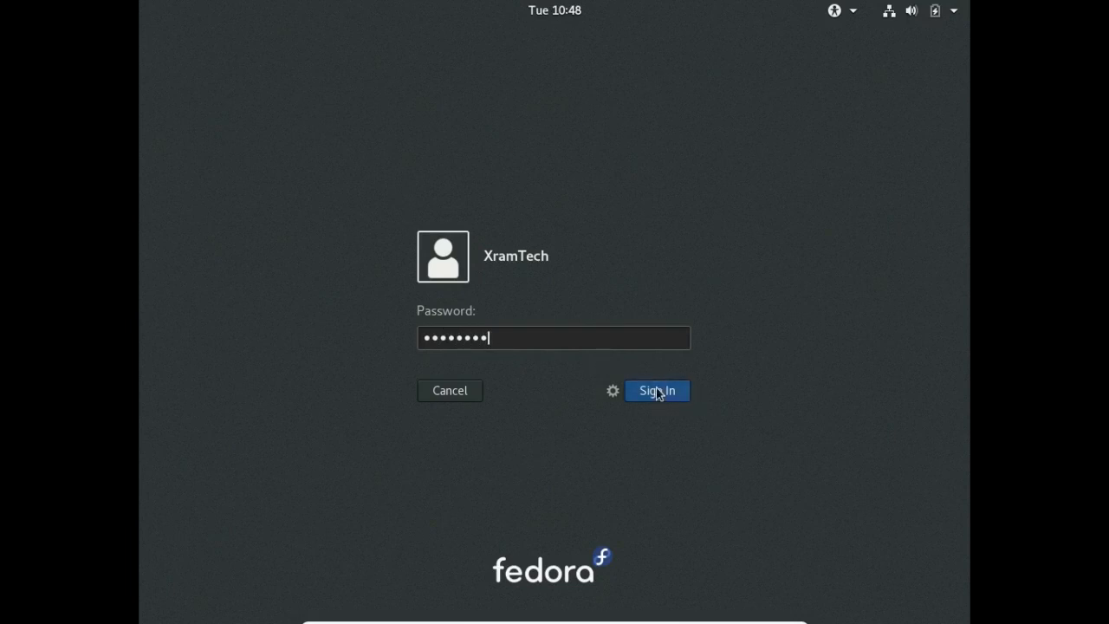
Sign in as XramTech with the entered password to reach the GNOME desktop
click(657, 390)
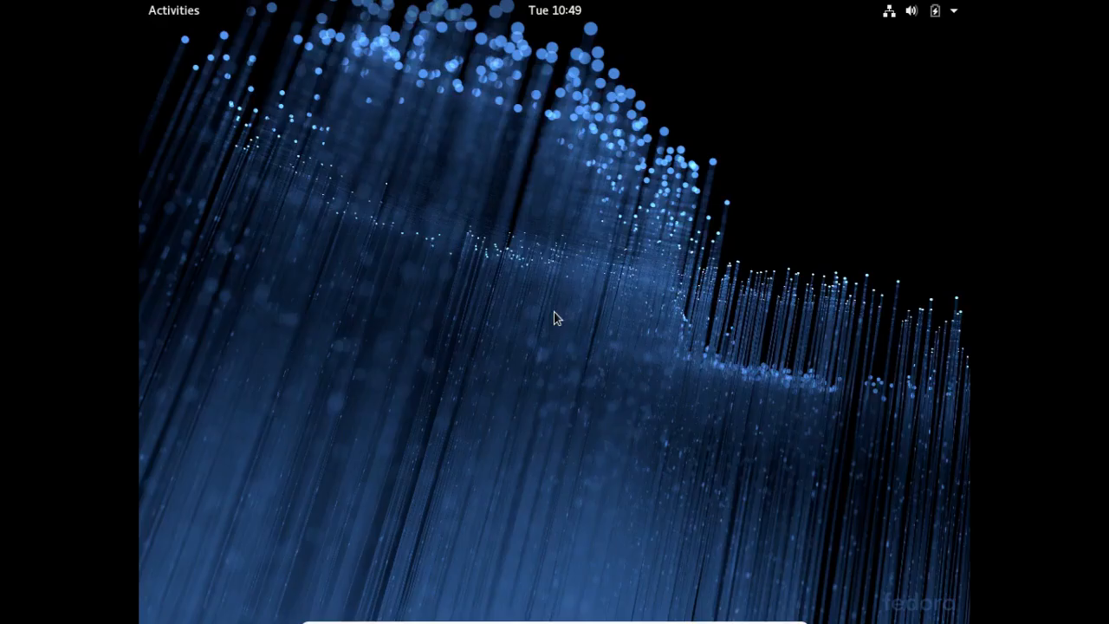
mouse_move(886, 331)
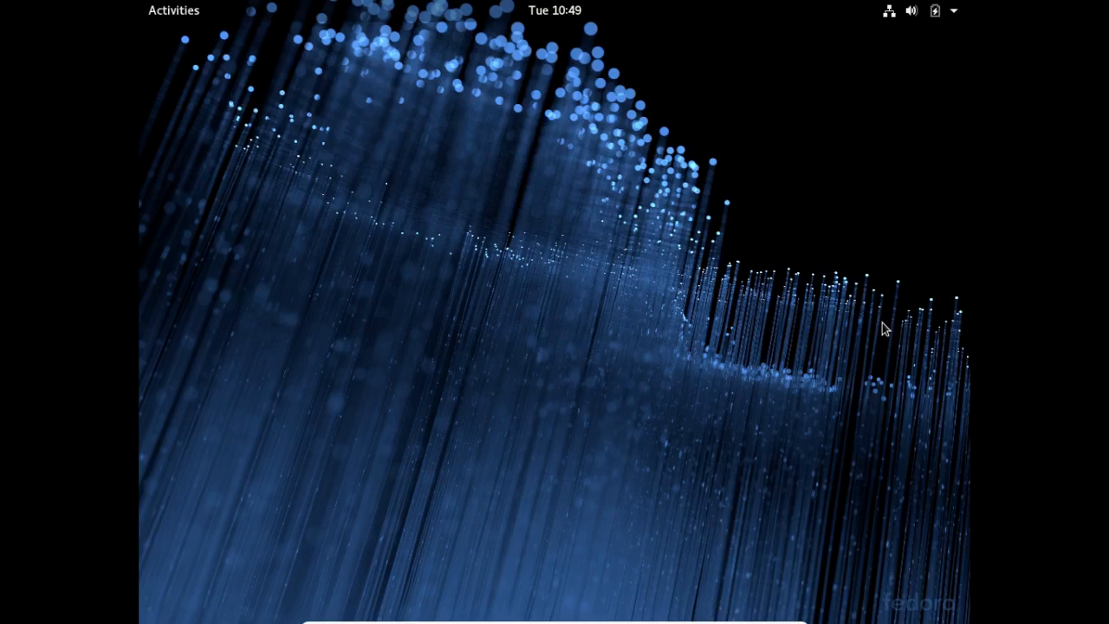
mouse_move(294, 183)
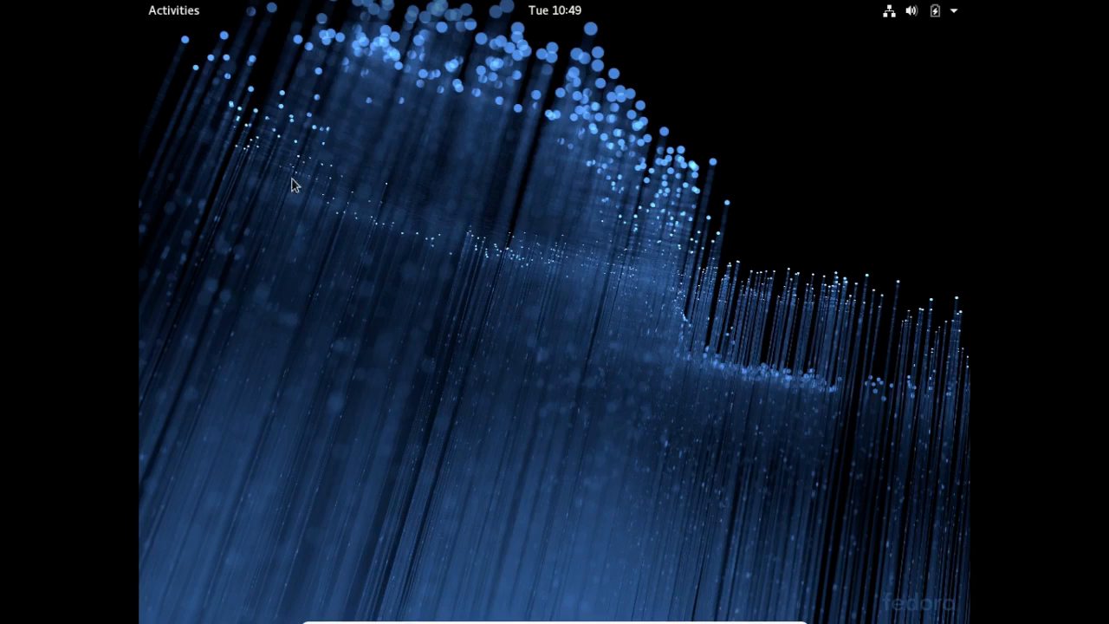
mouse_move(247, 122)
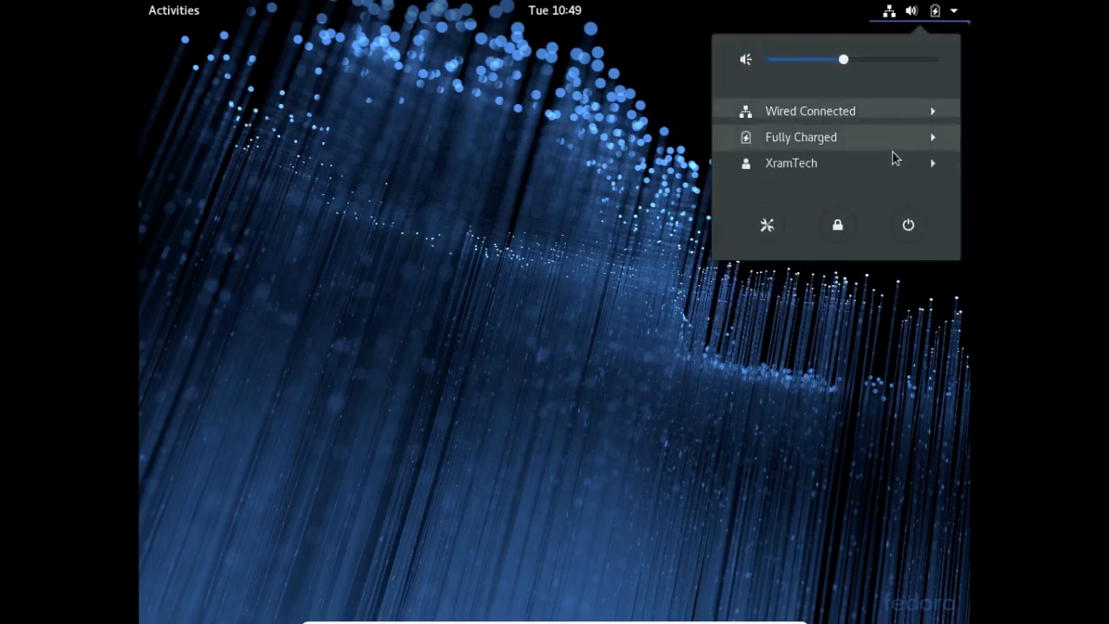
Bring up the Power Off dialog with its 60-second shutdown countdown
click(908, 225)
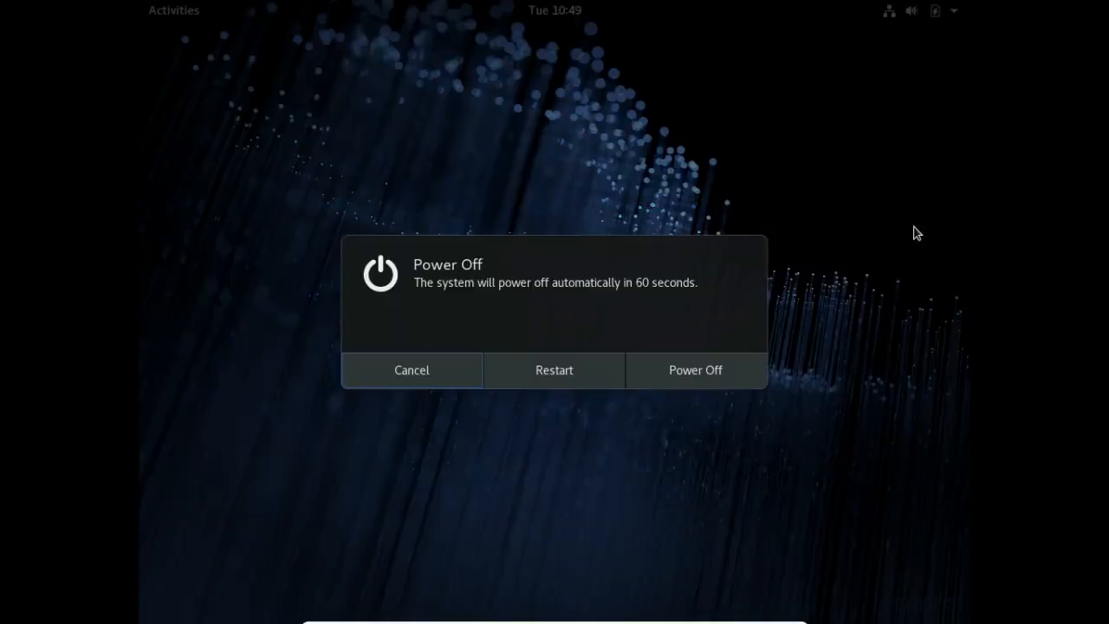